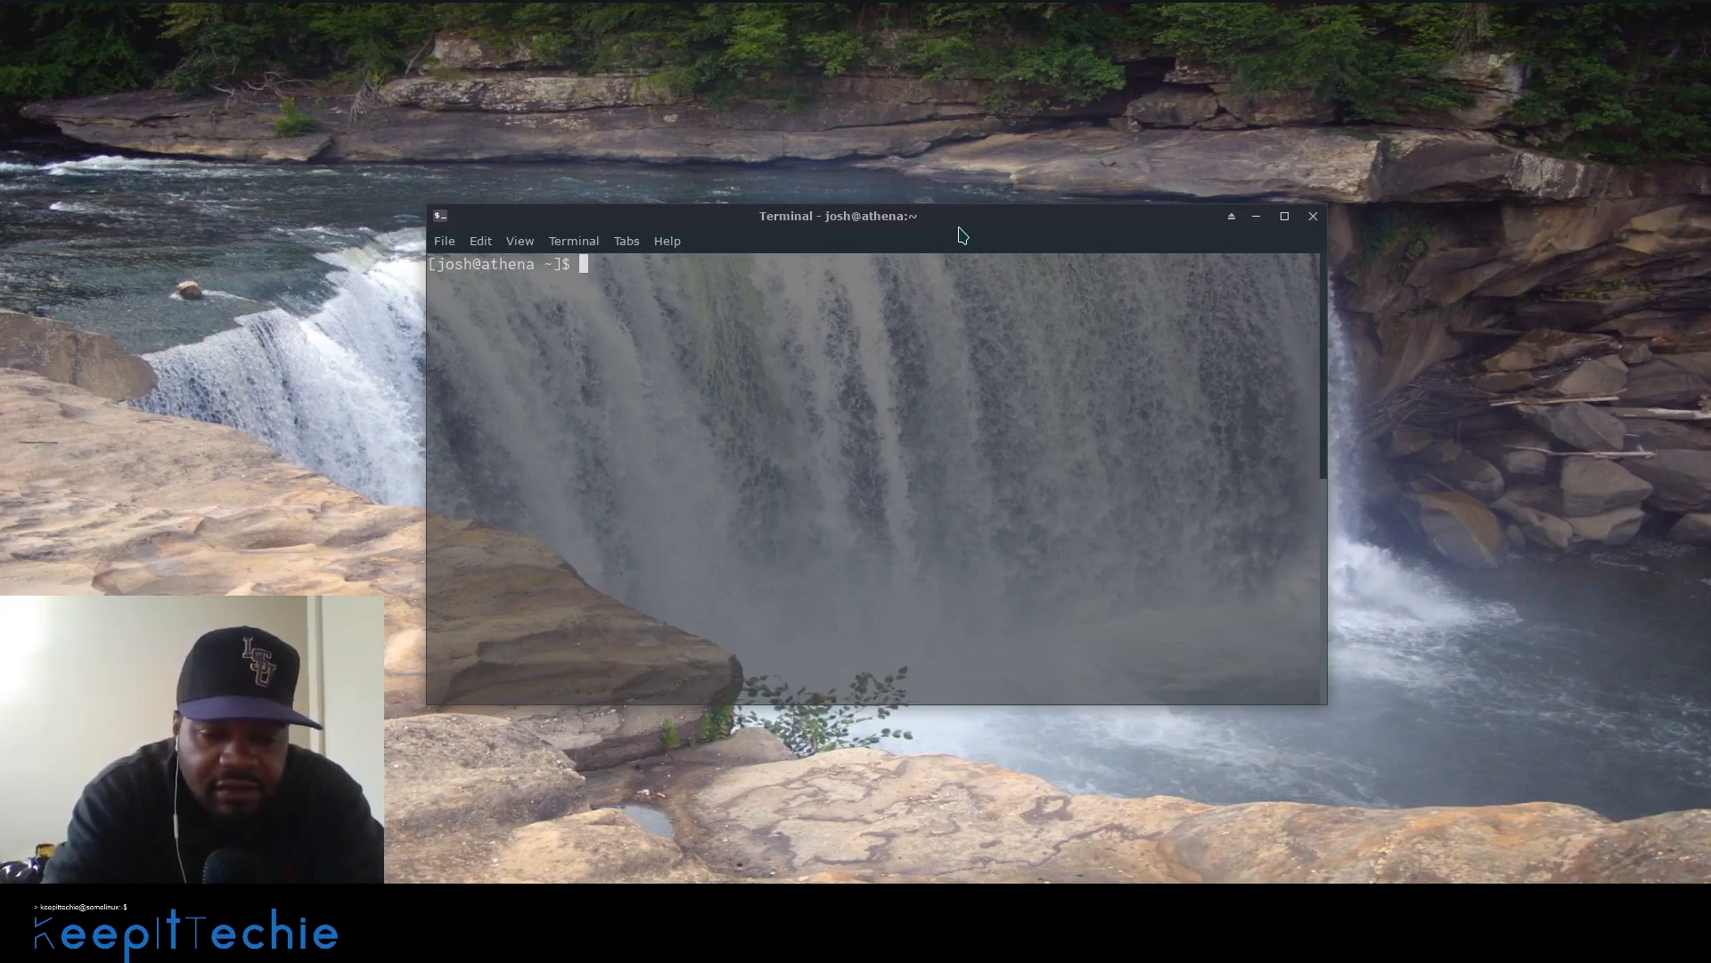
# - Install the pwgen package with sudo pacman -S pwgen, confirming the sudo password
pyautogui.write('sudo')
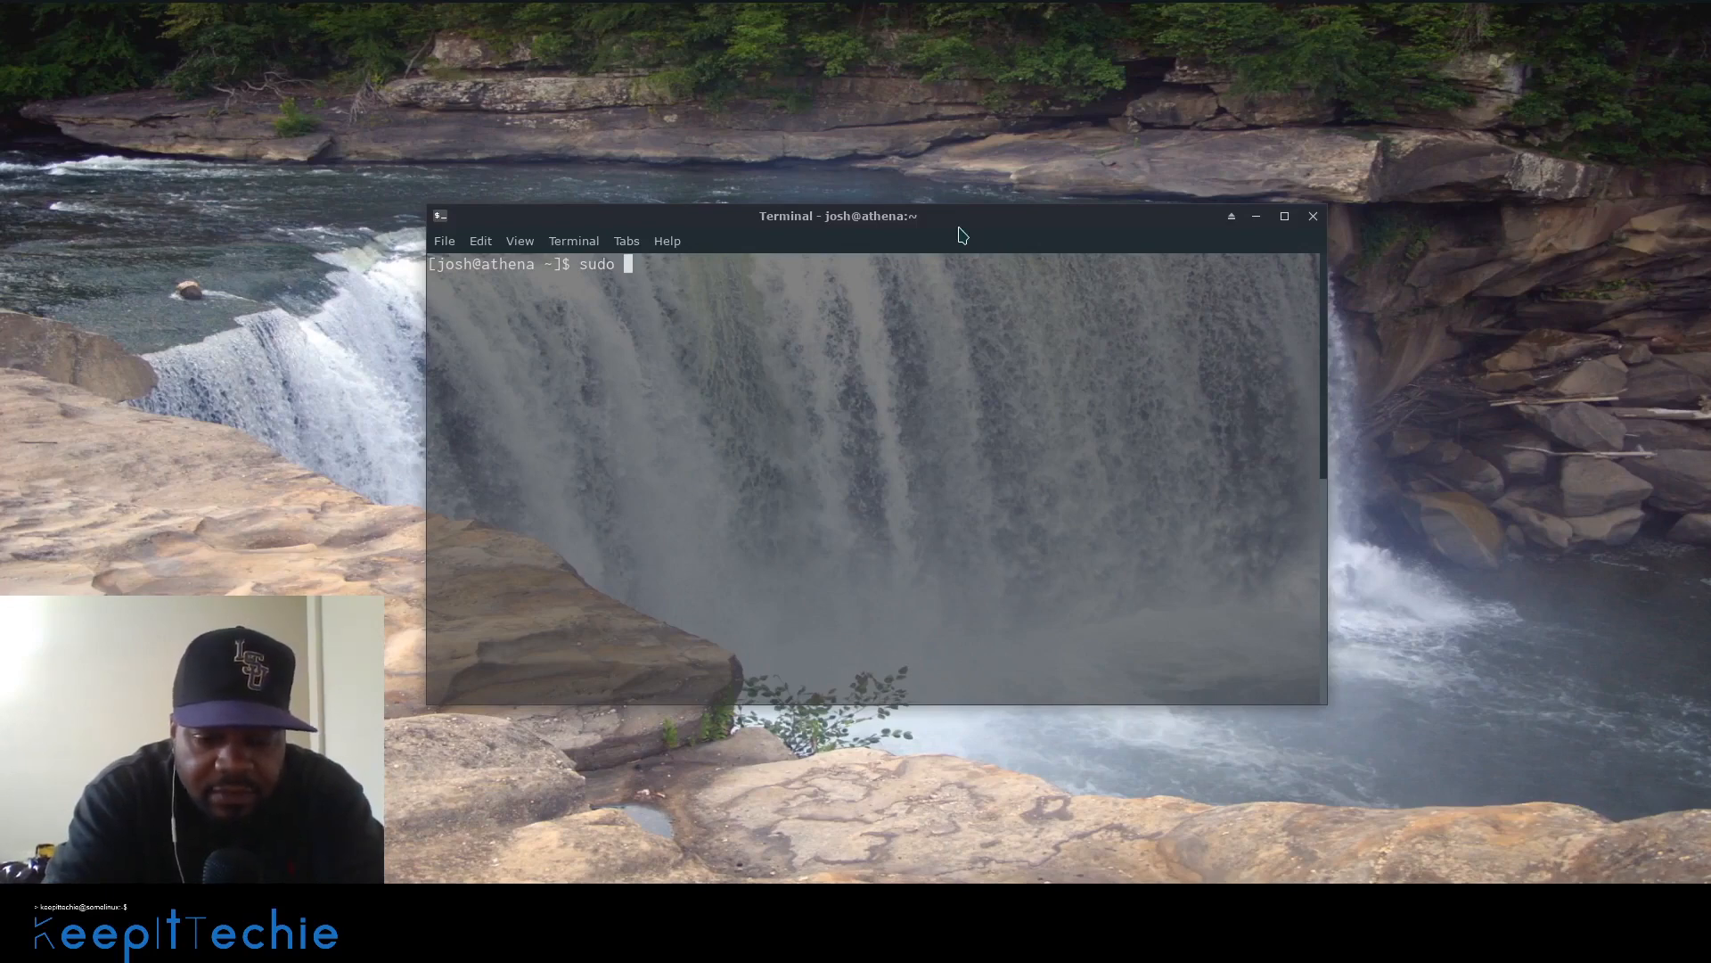
pyautogui.write('pacman')
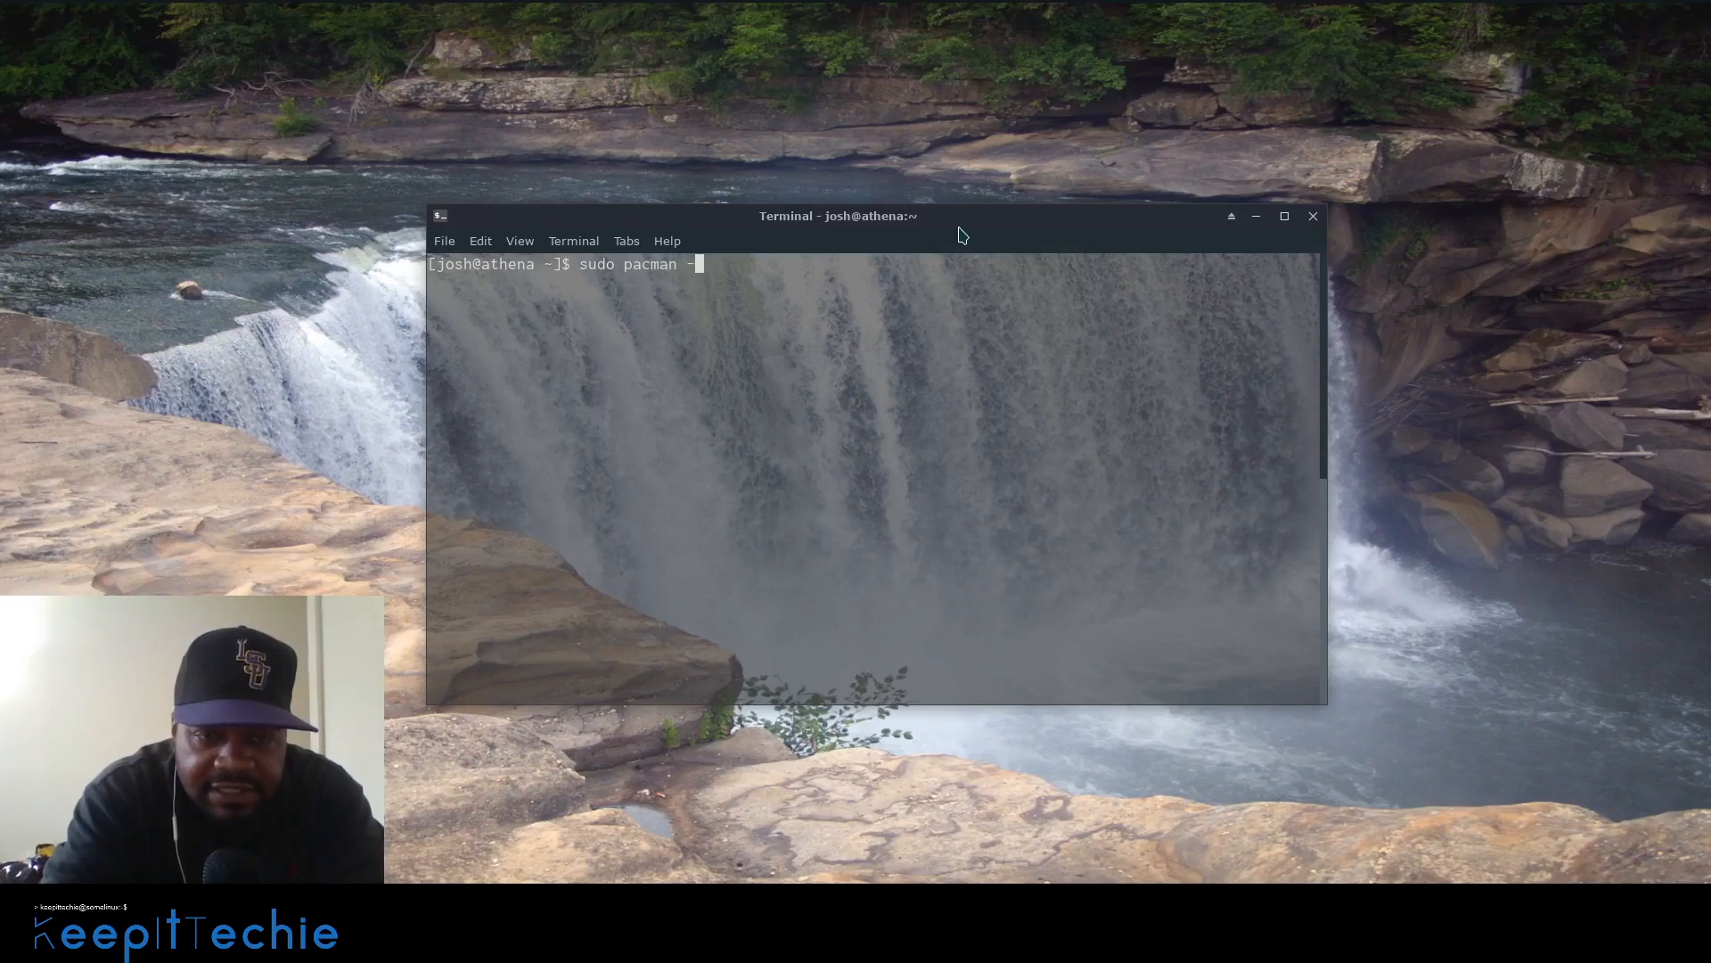
pyautogui.write('-S')
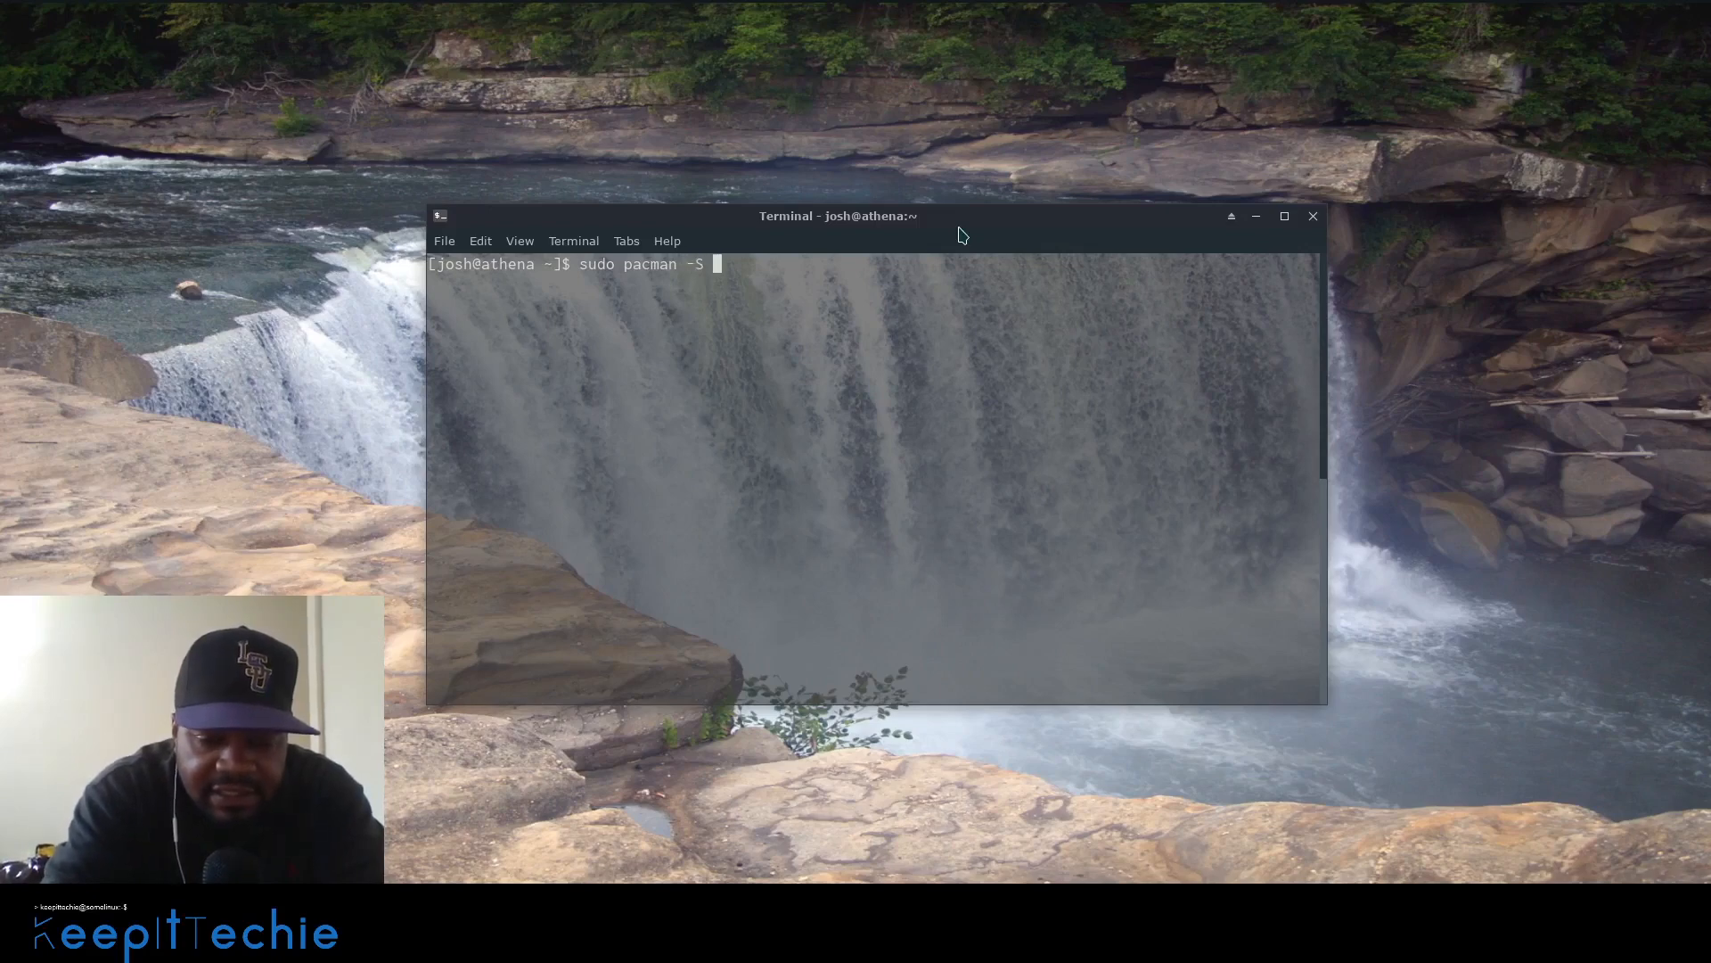
pyautogui.write('pw')
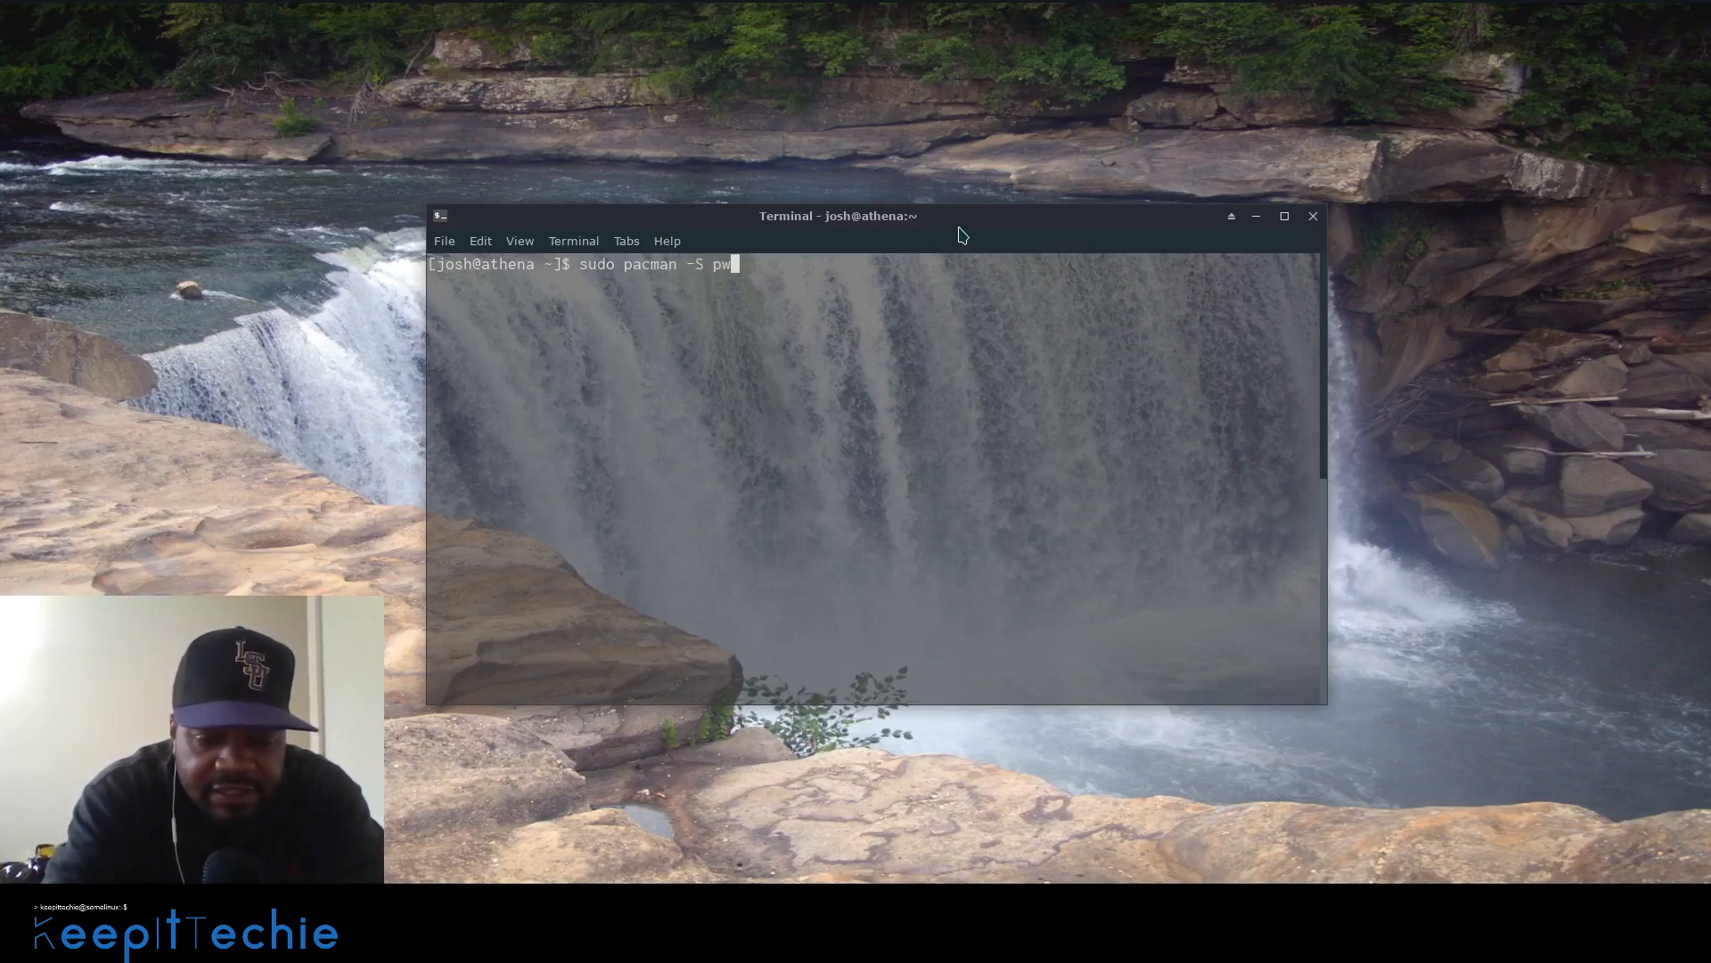
pyautogui.write('gen')
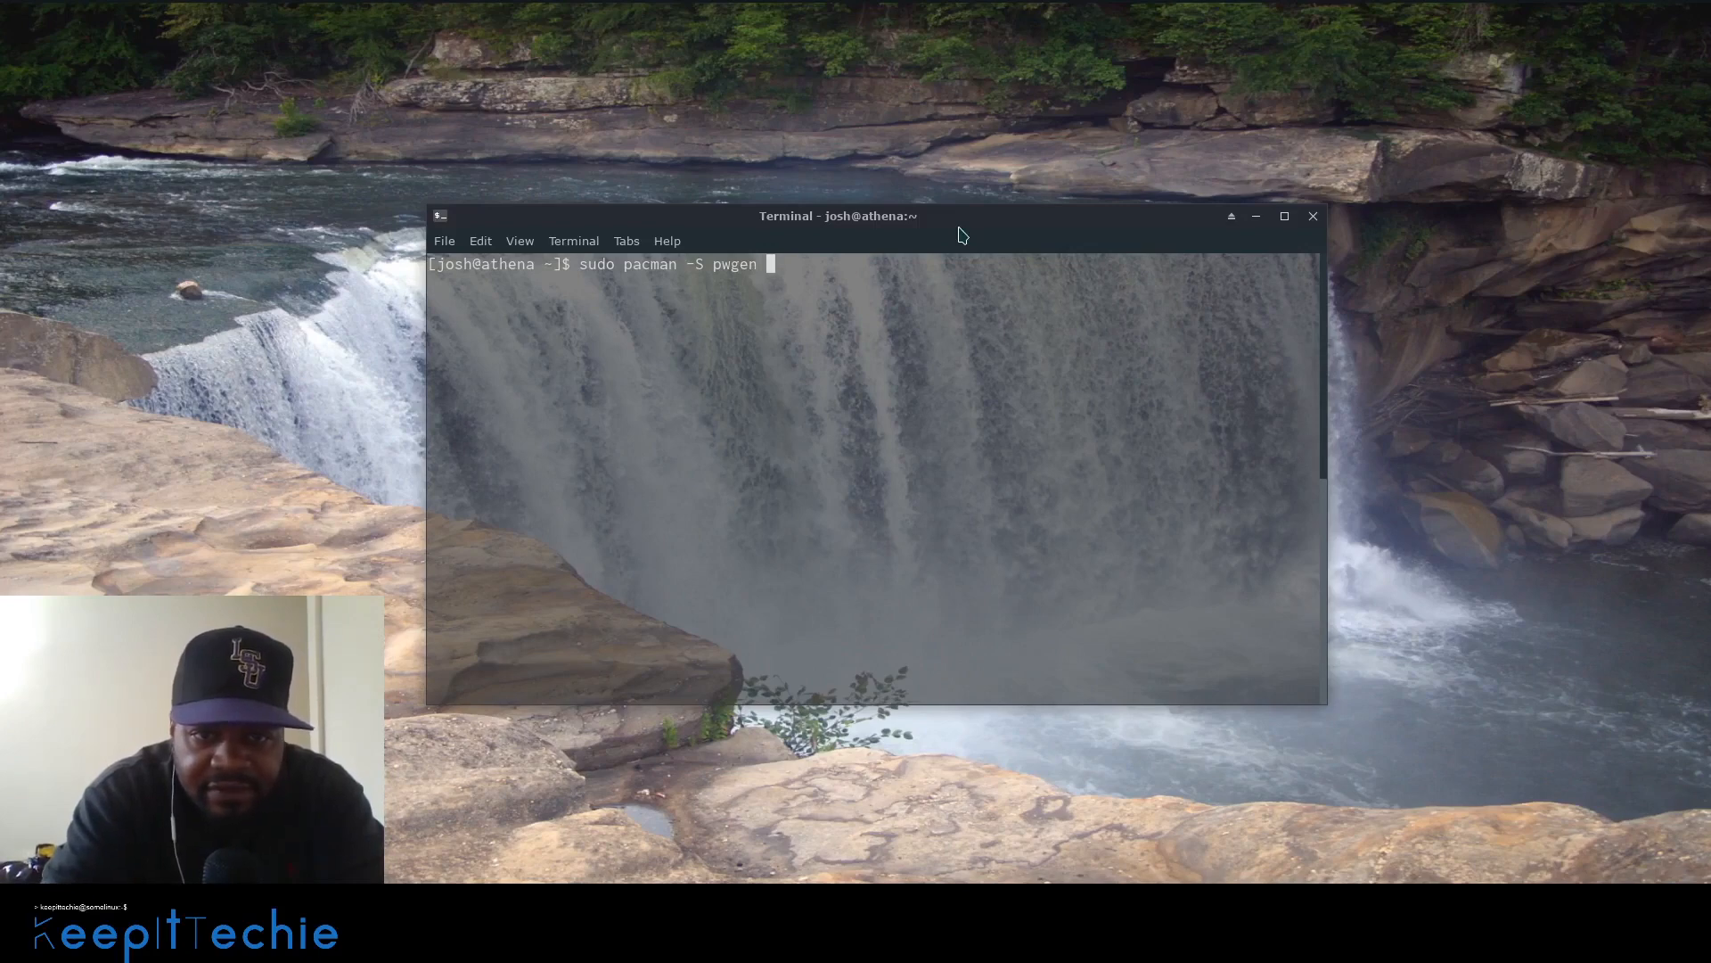
pyautogui.press('Return')
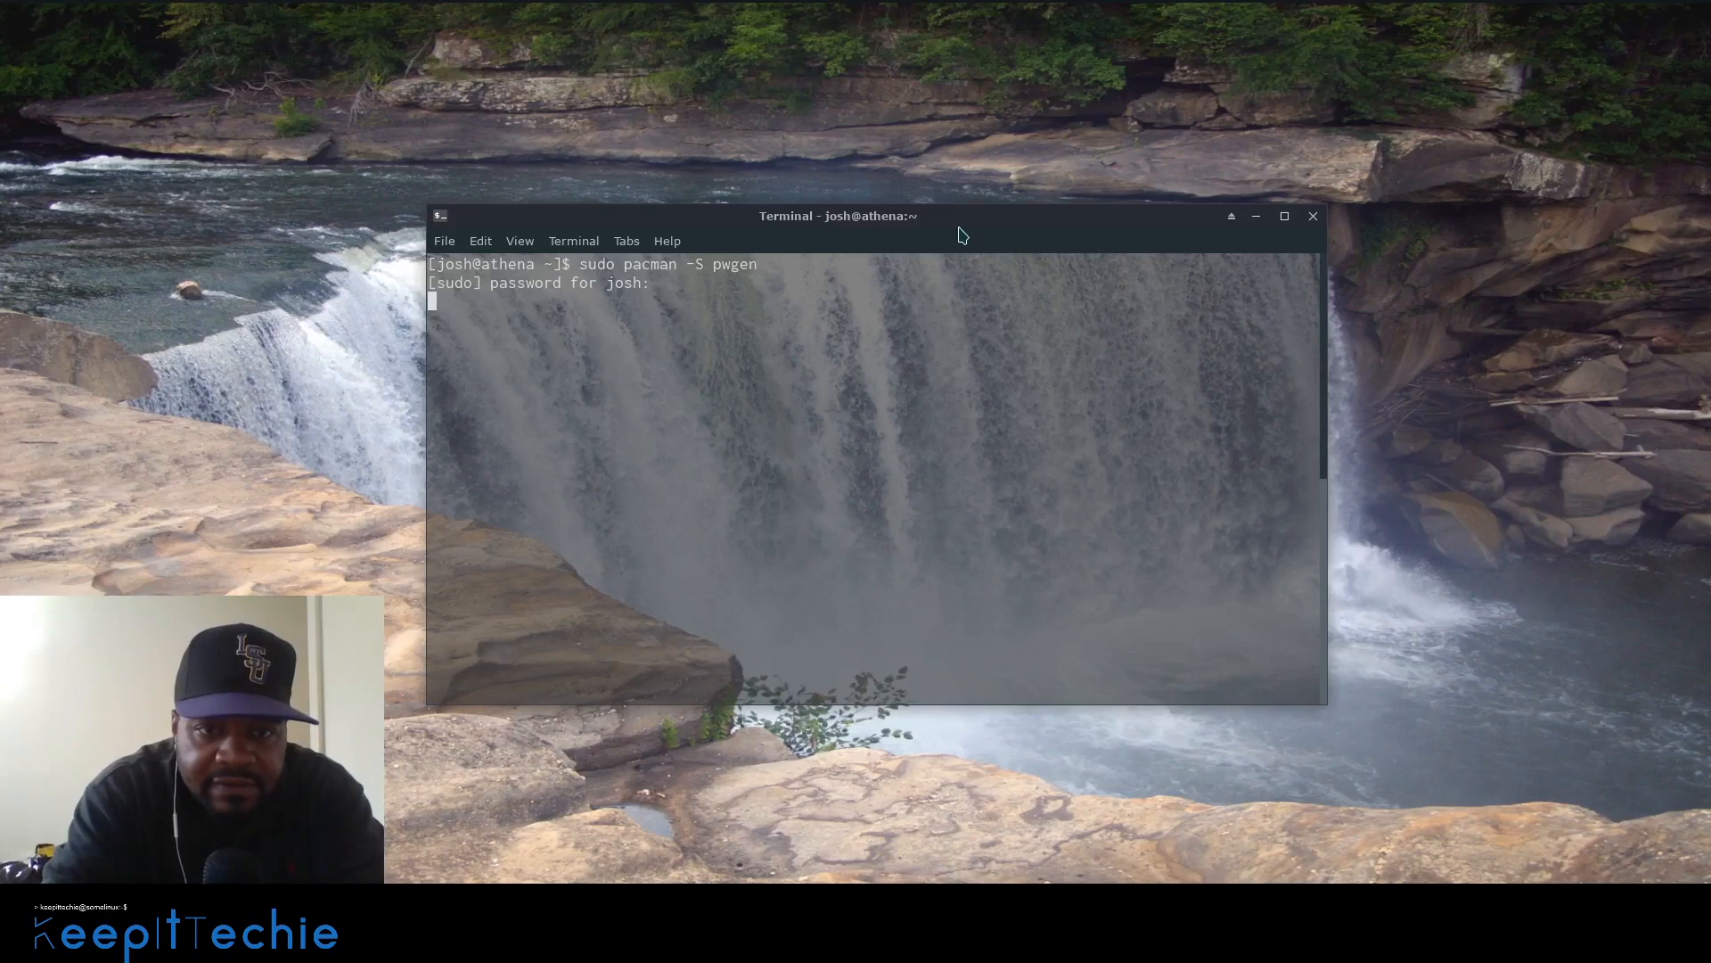
pyautogui.press('Return')
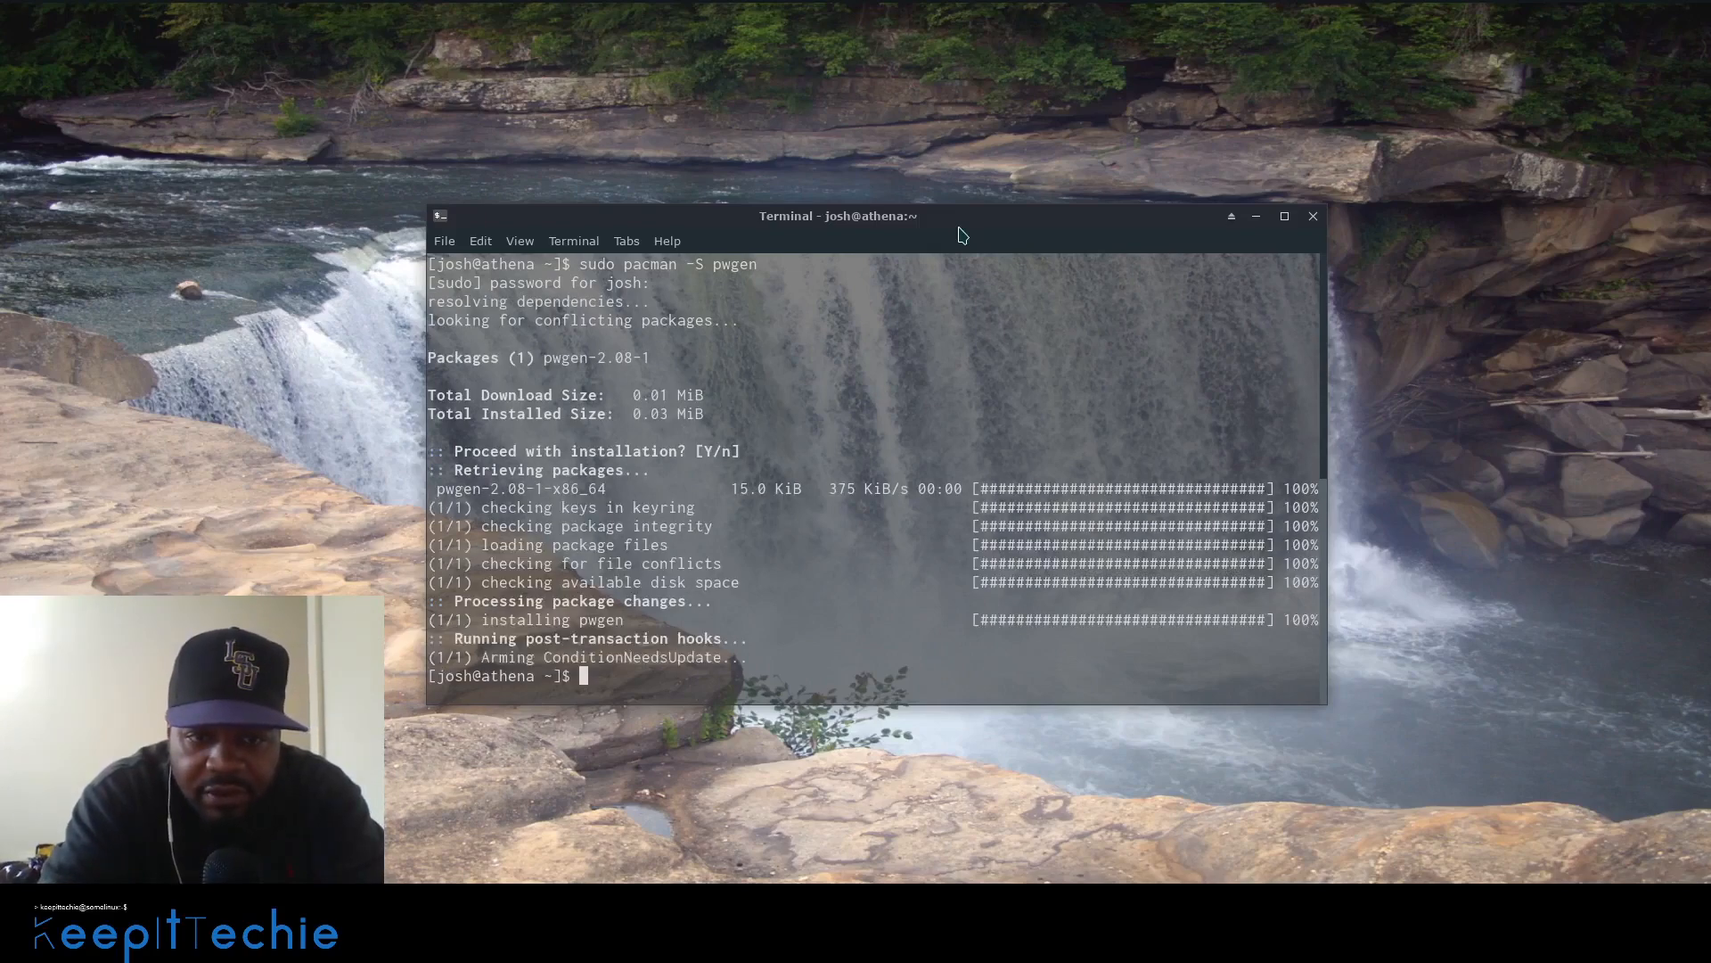
# - Clear the terminal back to an empty prompt
pyautogui.write('clear')
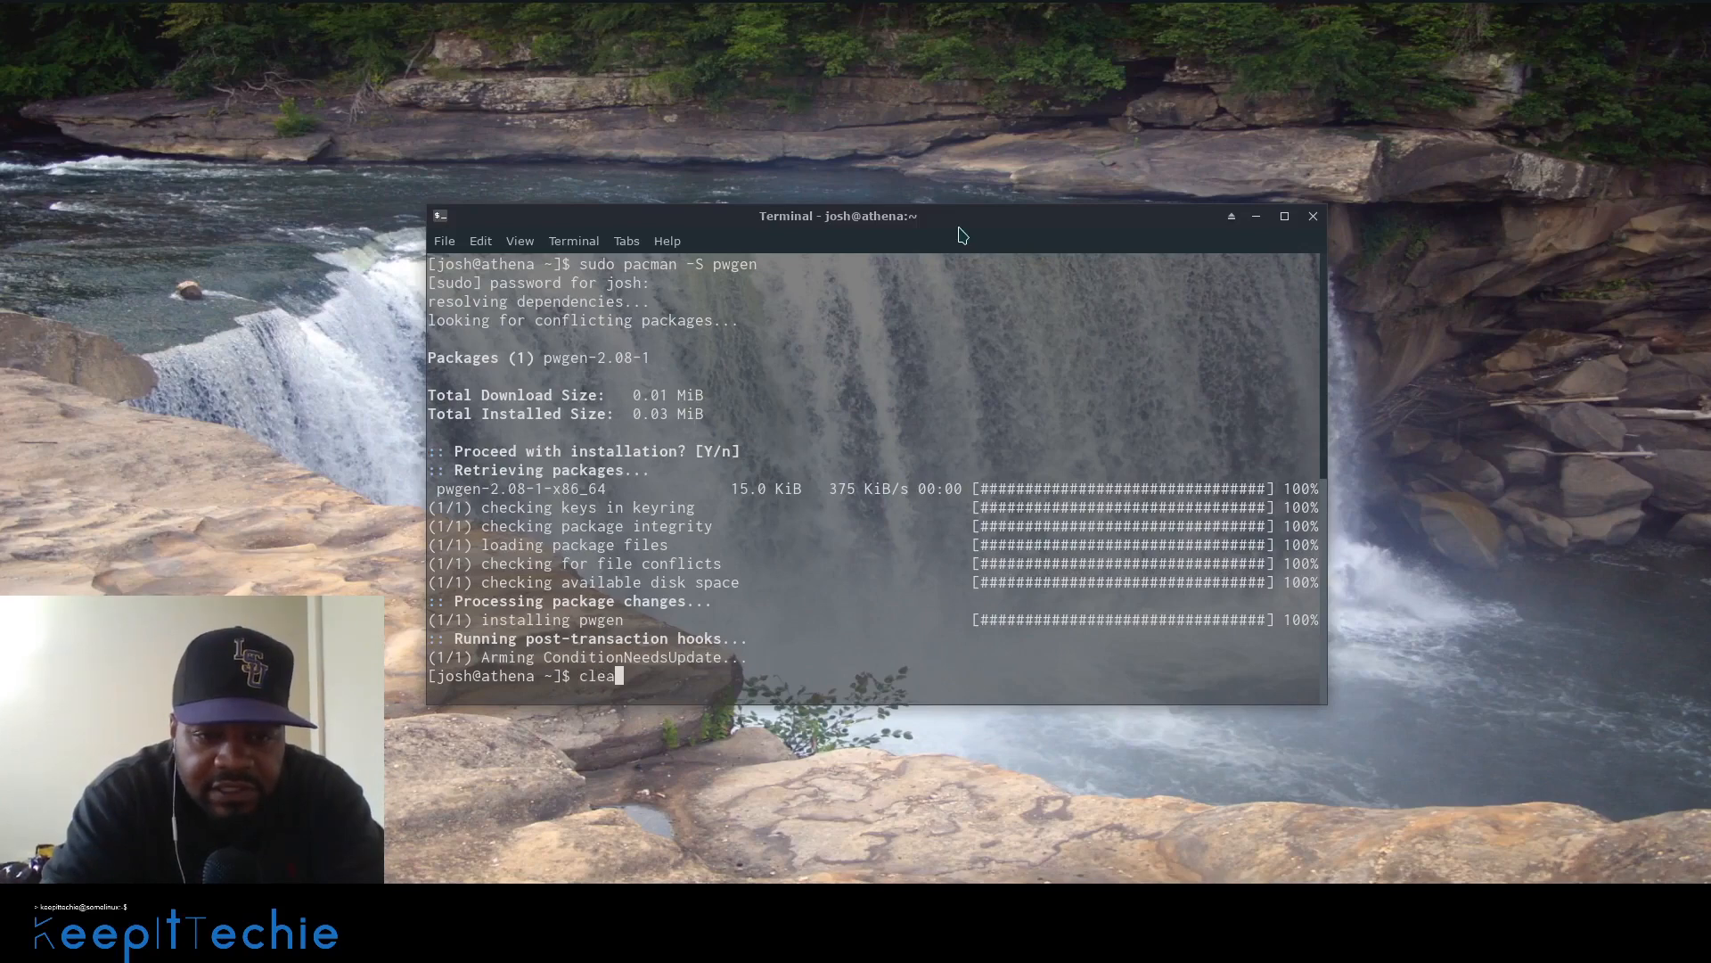
pyautogui.press('Return')
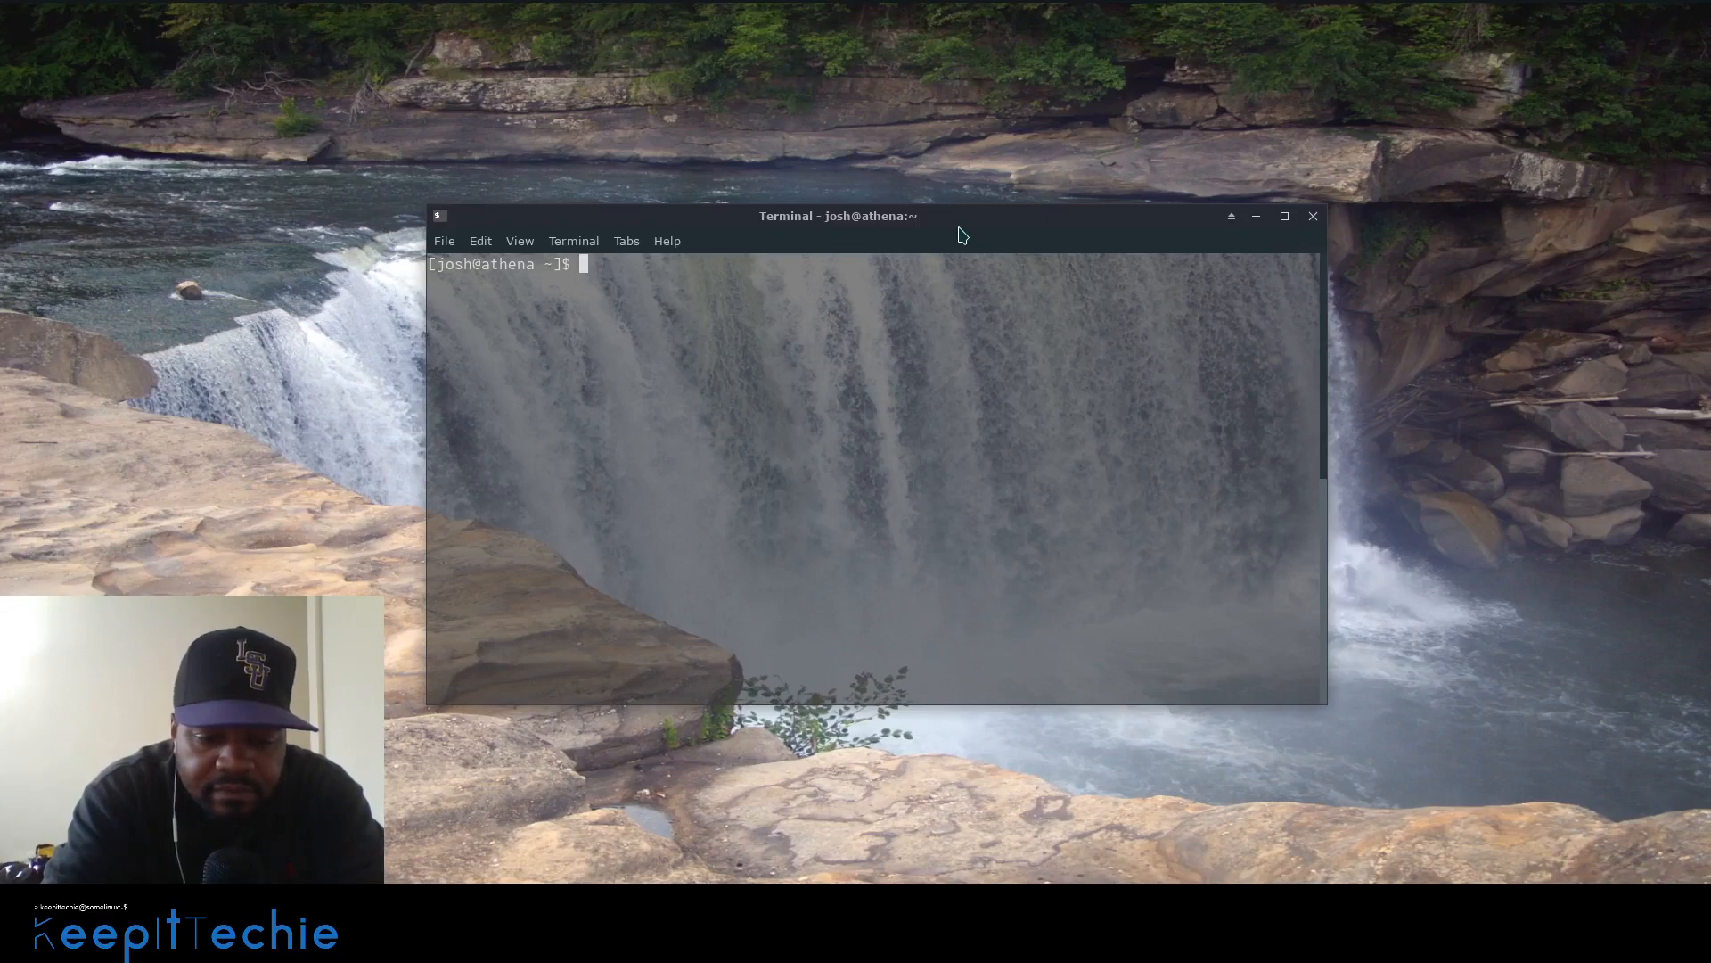
# - Show pwgen's help and highlight the num_pw argument in its usage line
pyautogui.write('pw')
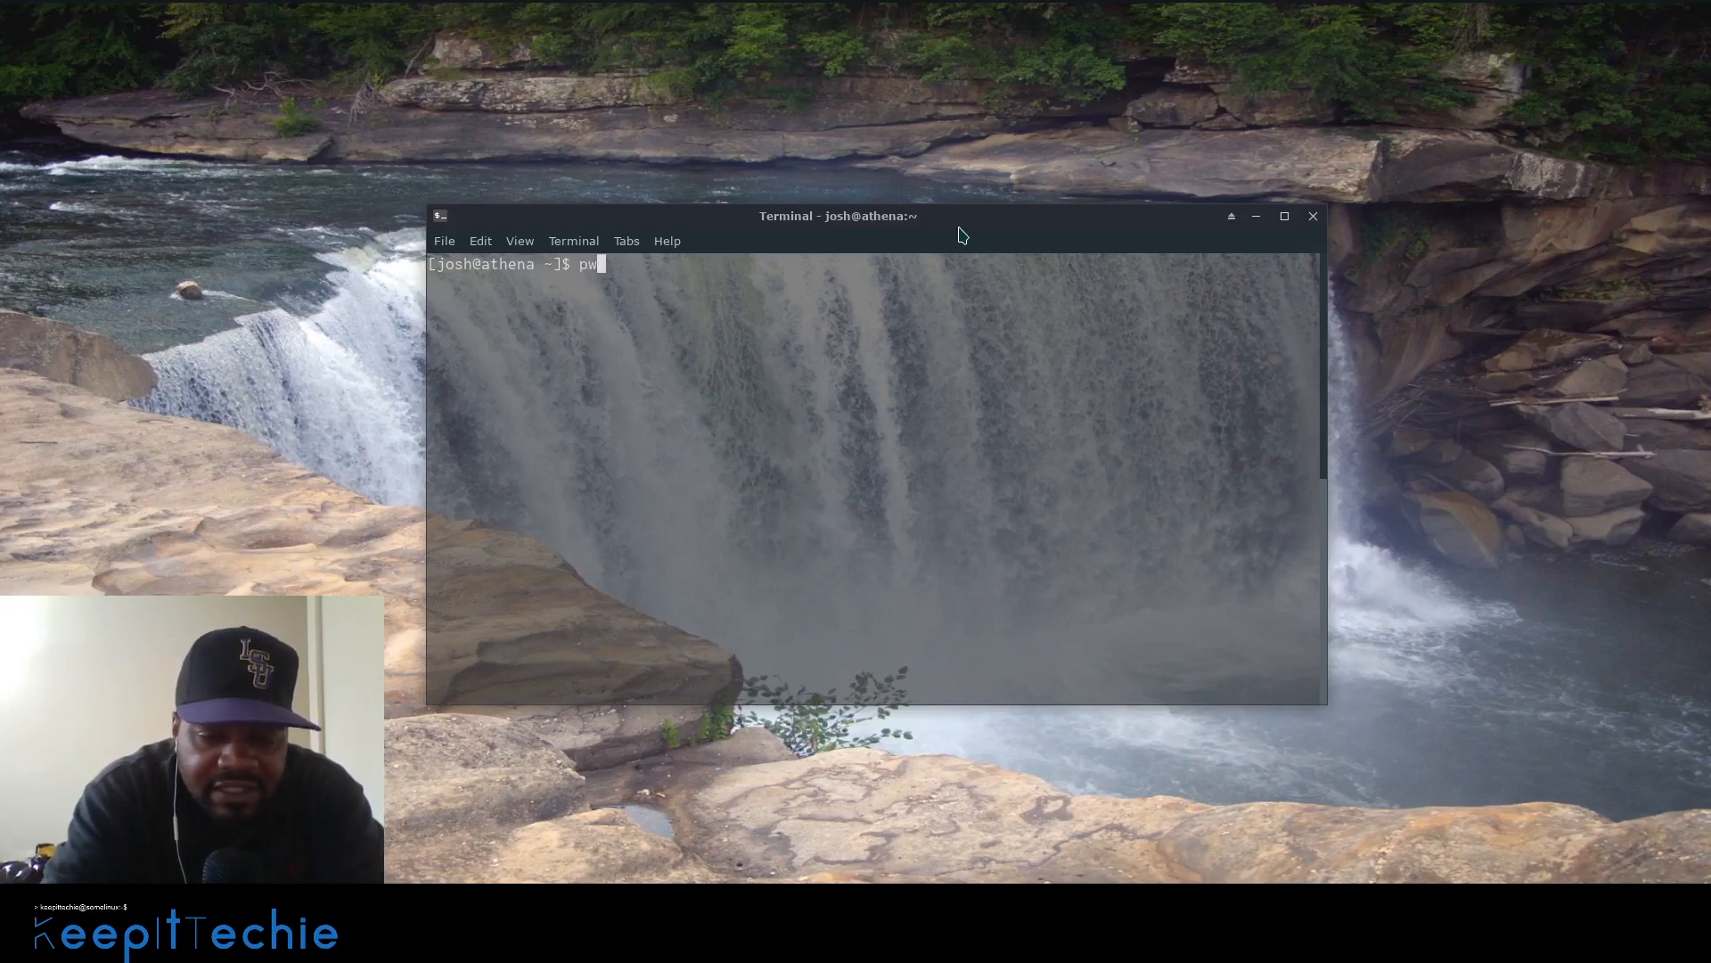
pyautogui.write('gen')
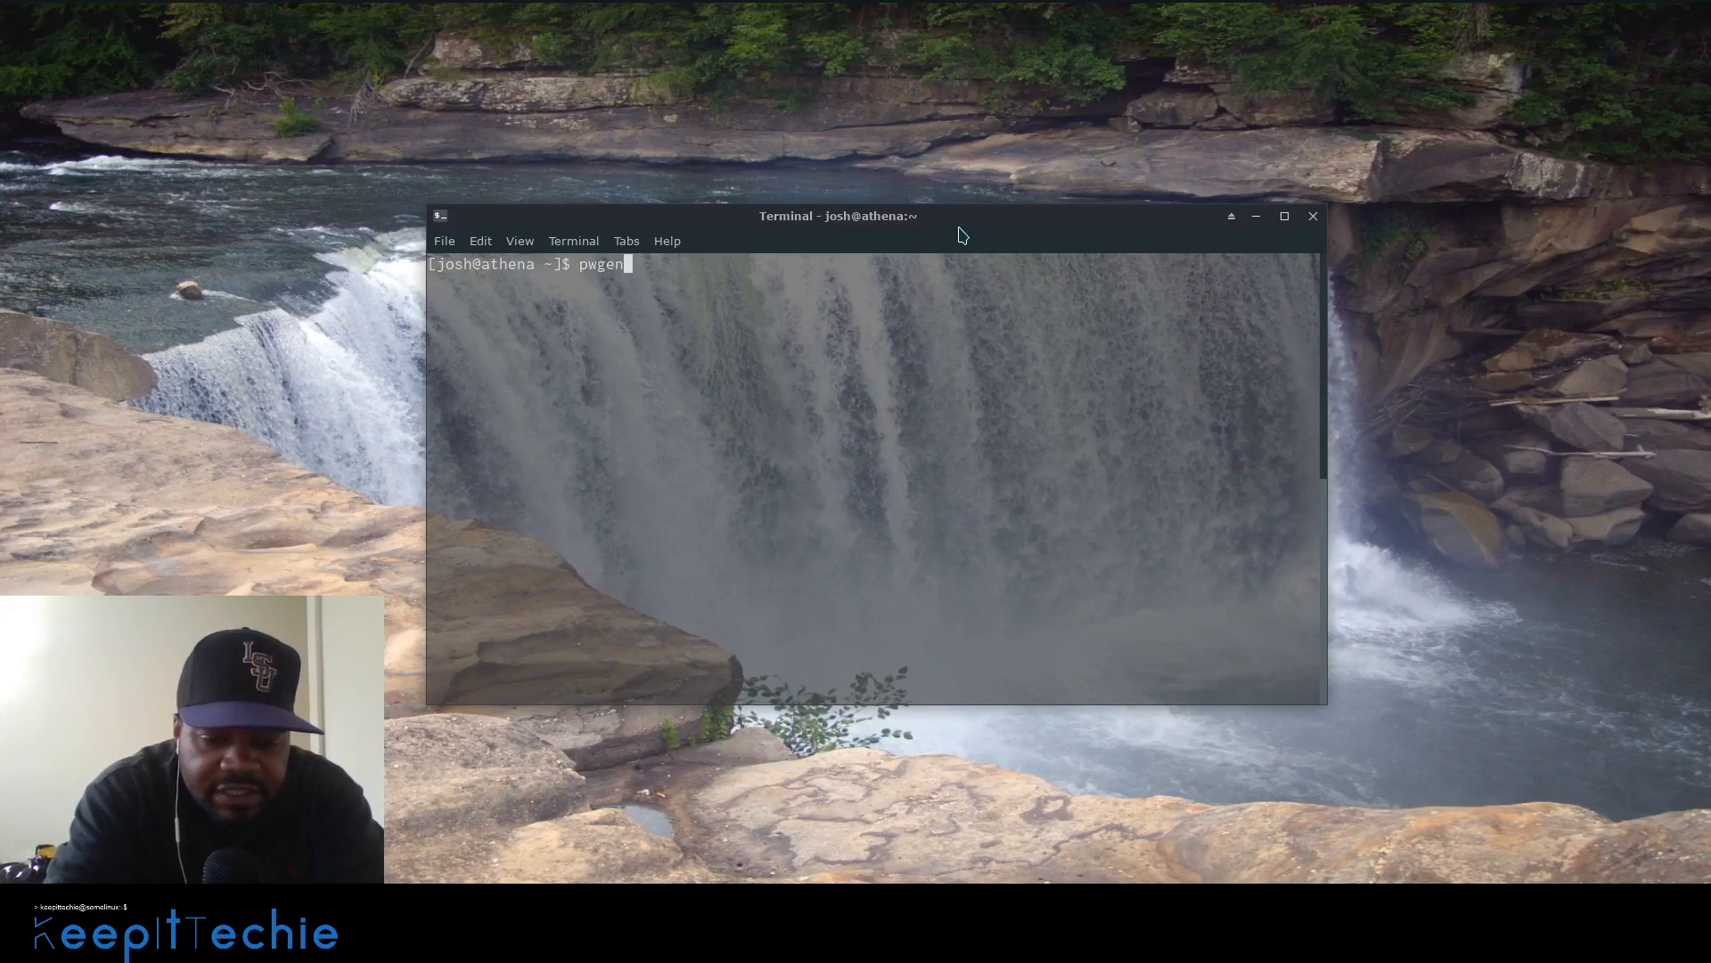
pyautogui.write('" "')
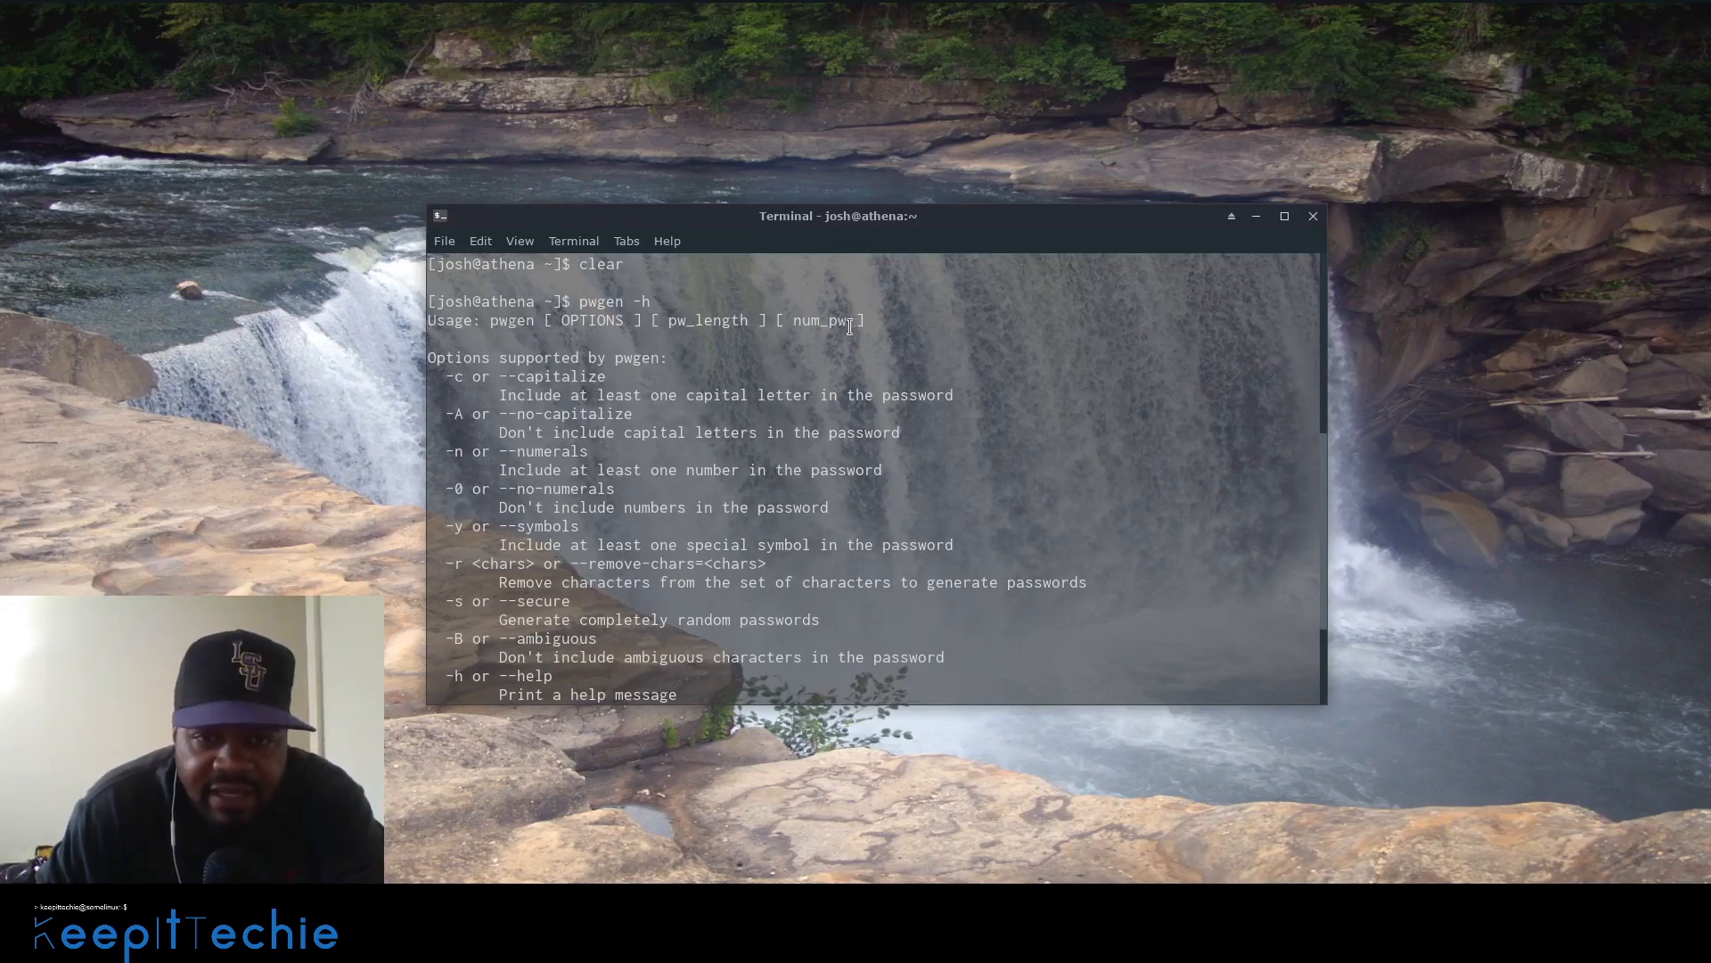
pyautogui.doubleClick(818, 319)
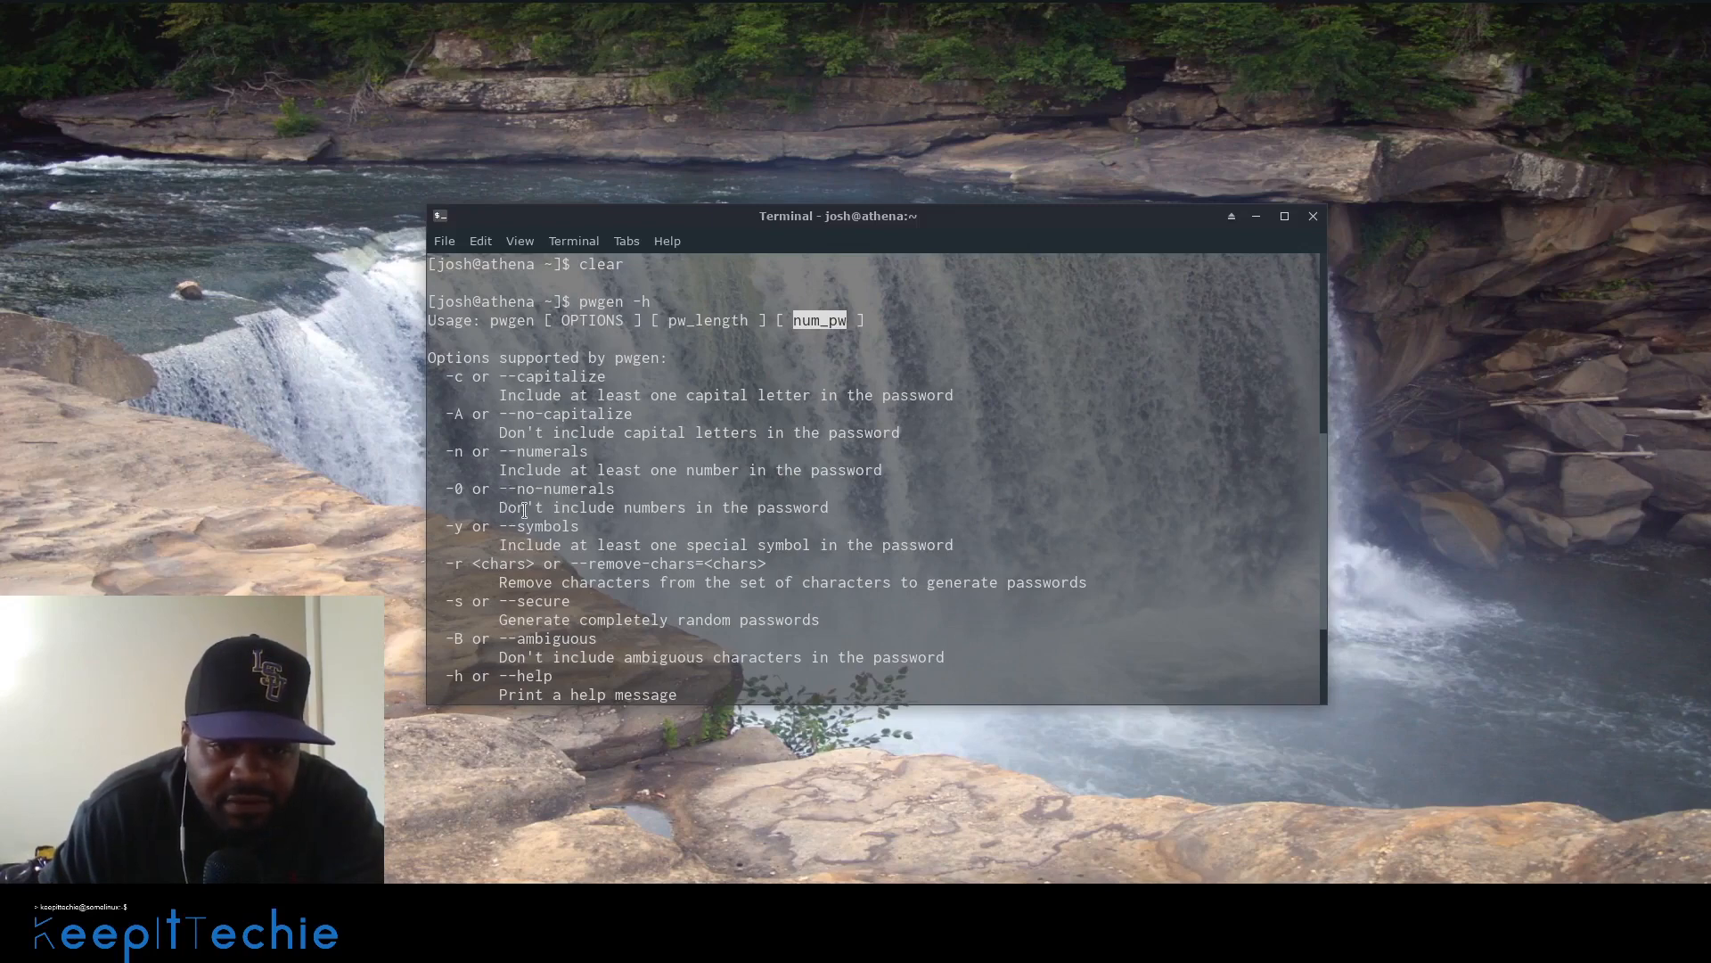
# - Scroll through the remaining pwgen options and highlight the completely random (-s) option
pyautogui.scroll(-3)
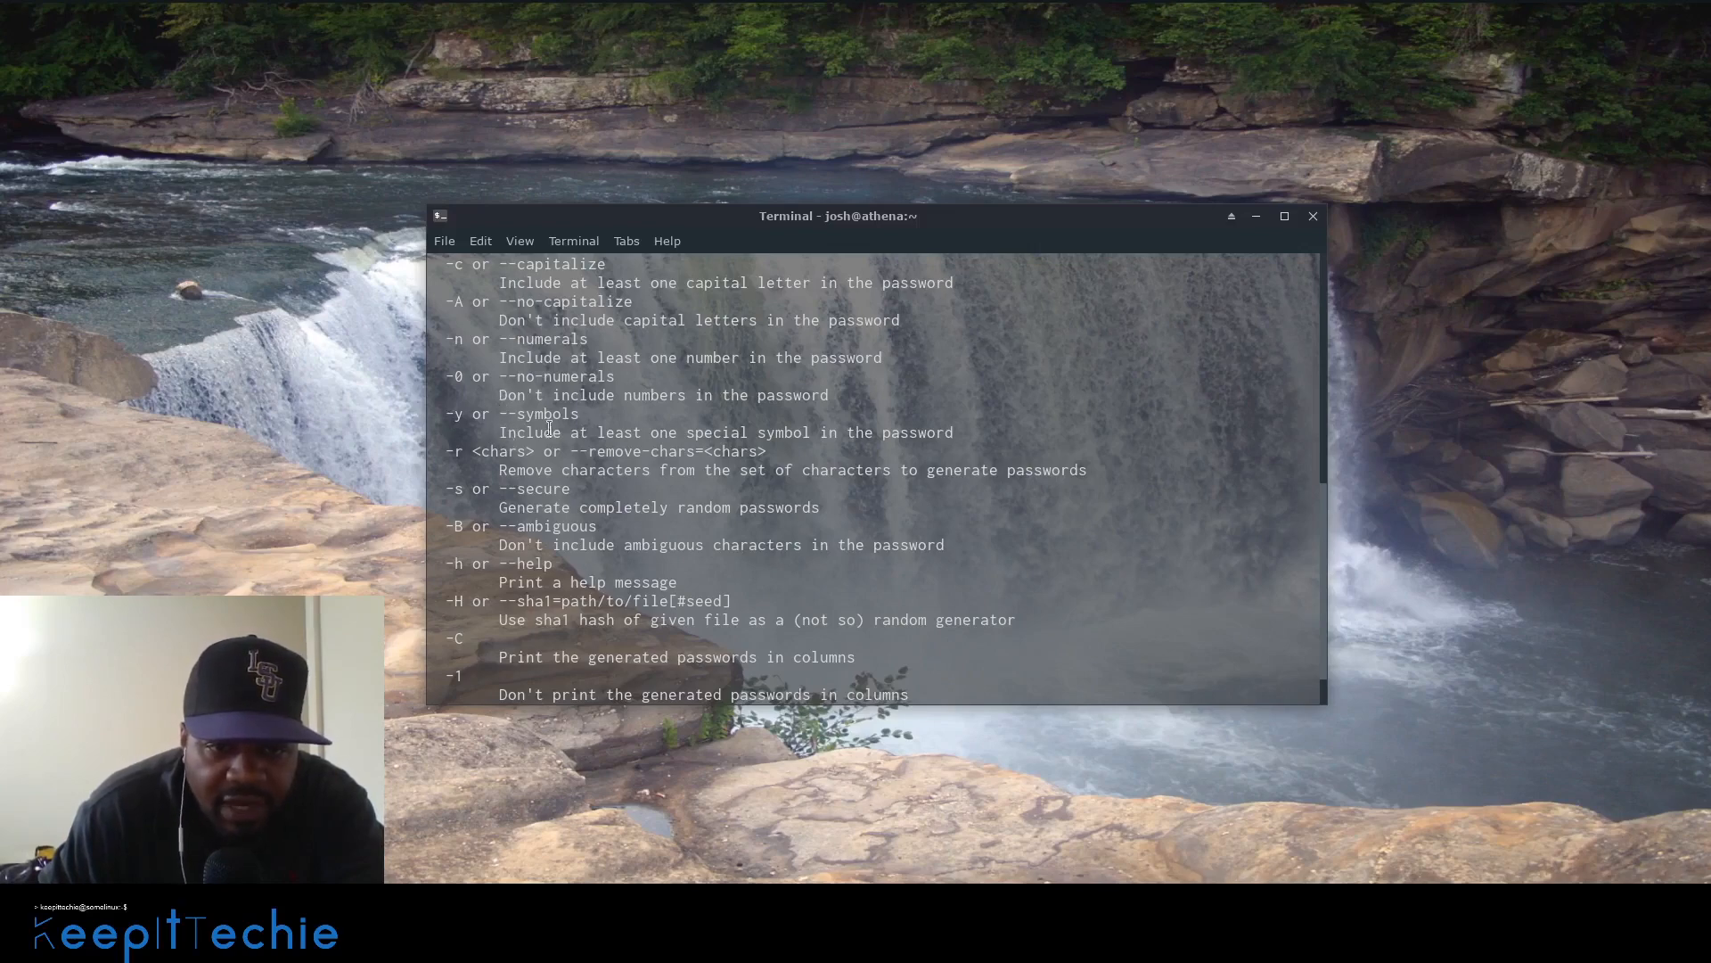
pyautogui.moveTo(849, 449)
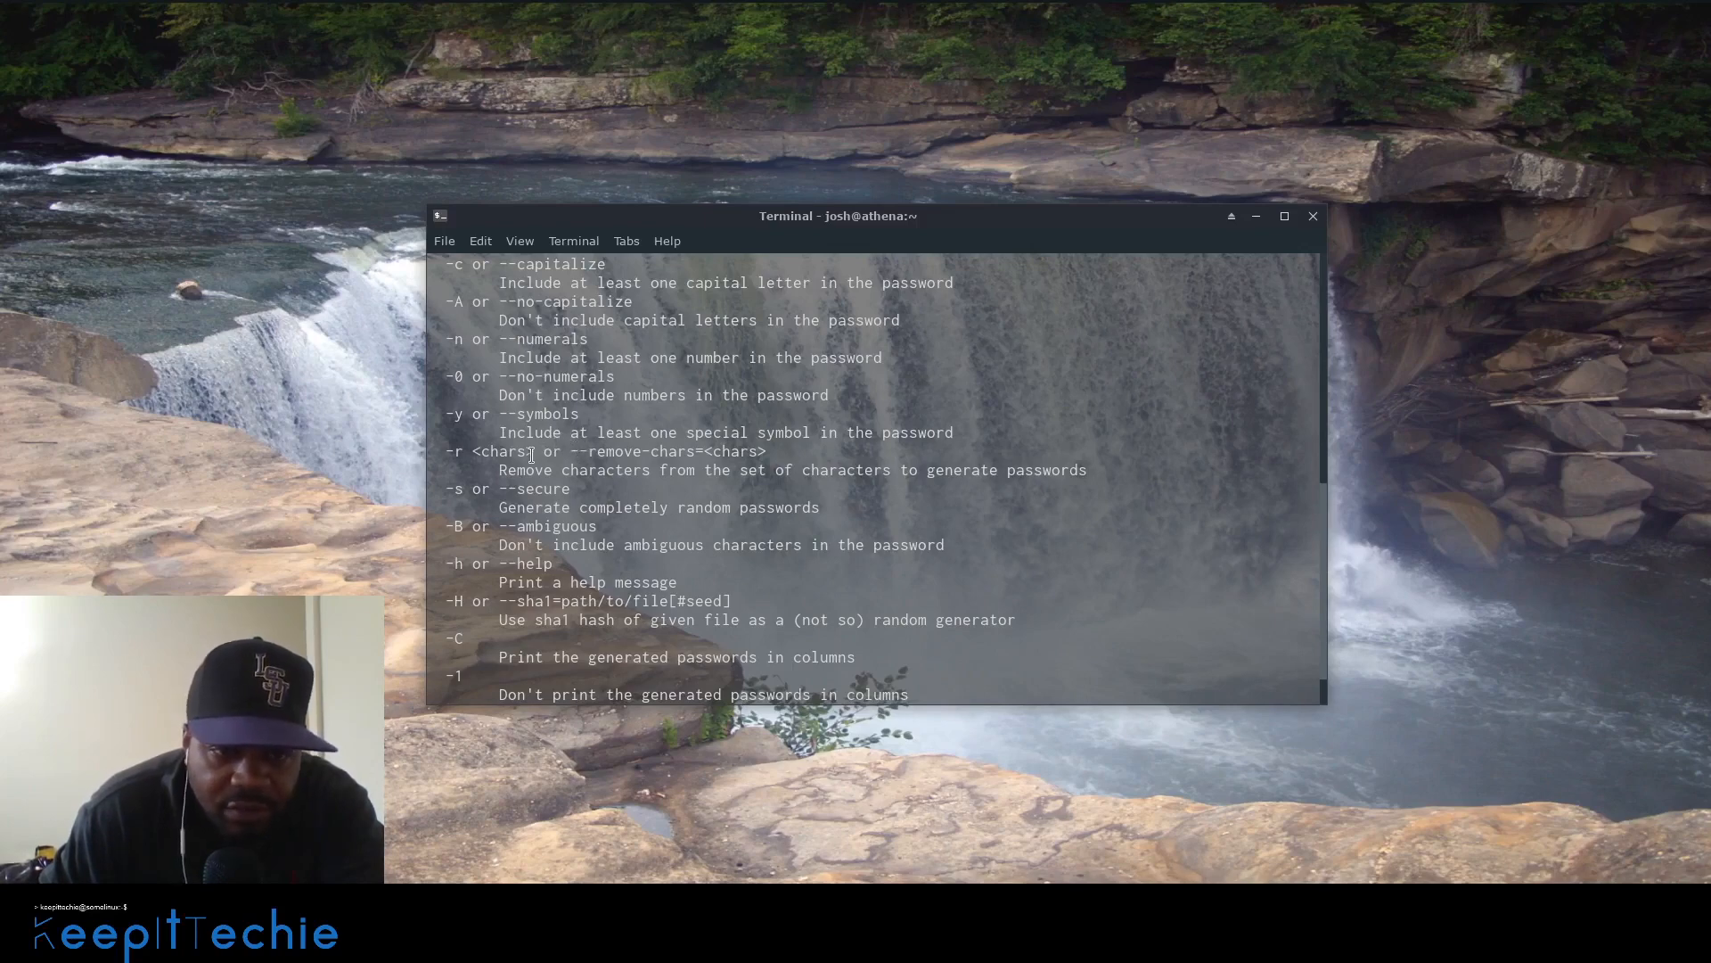
pyautogui.moveTo(494, 474)
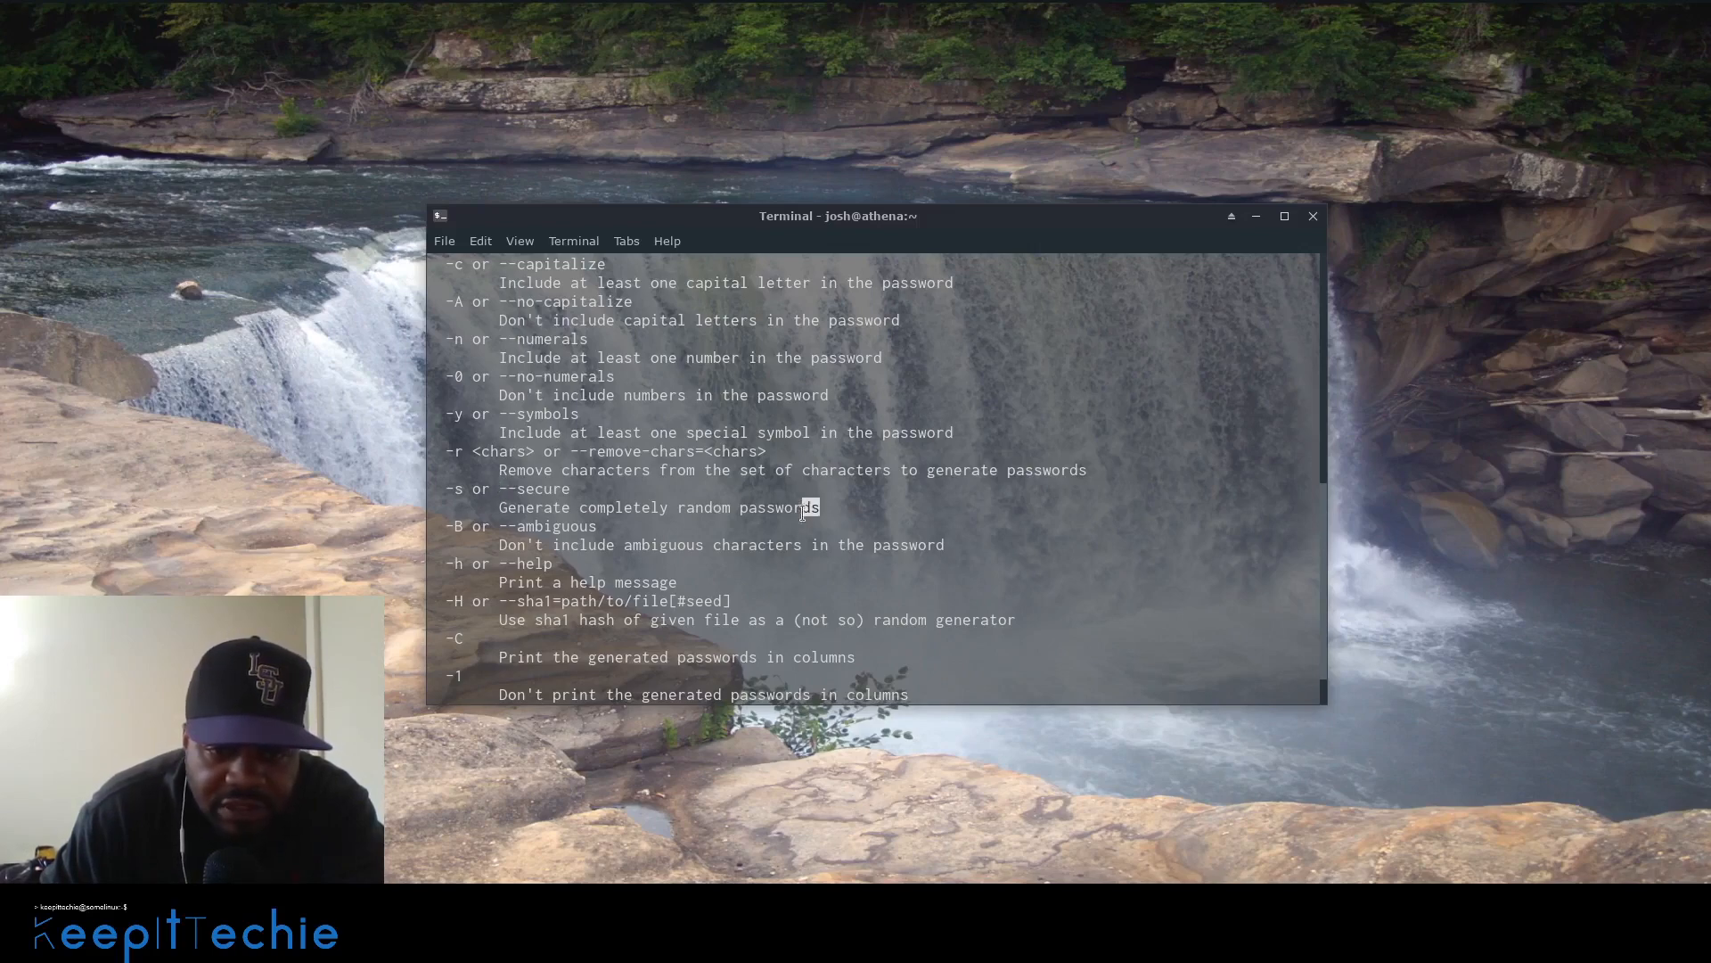
pyautogui.doubleClick(659, 506)
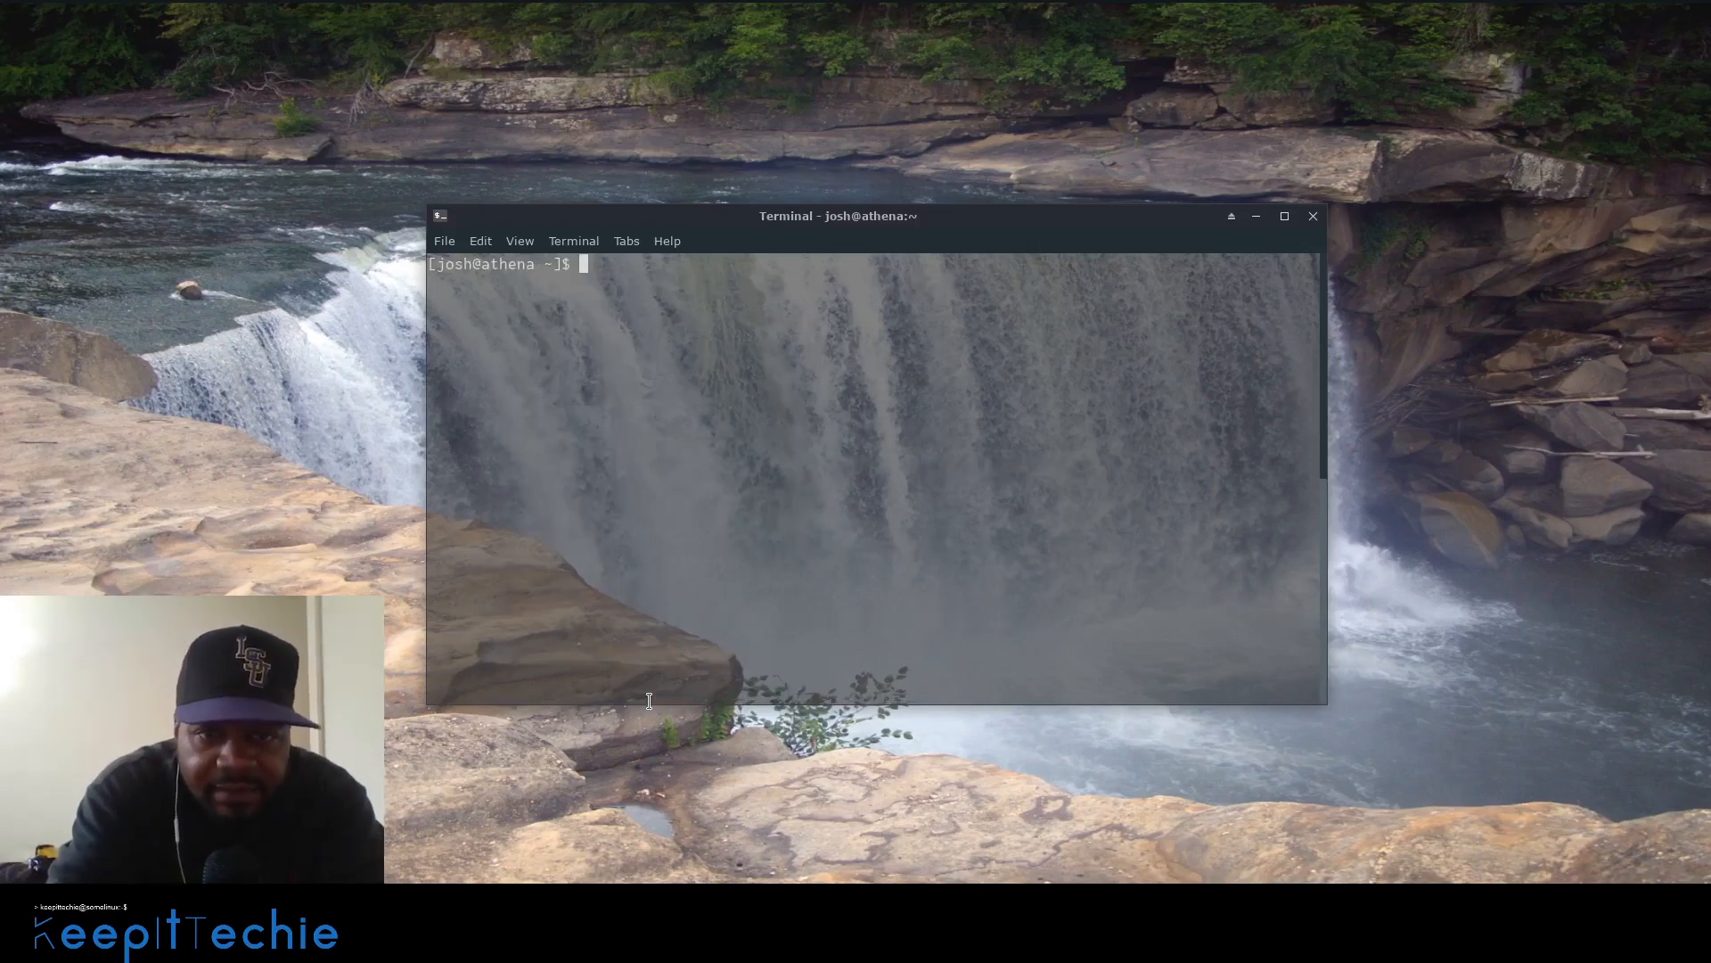
# - Run pwgen -s 10 5 to get five random 10-character passwords and select the last one
pyautogui.write('p')
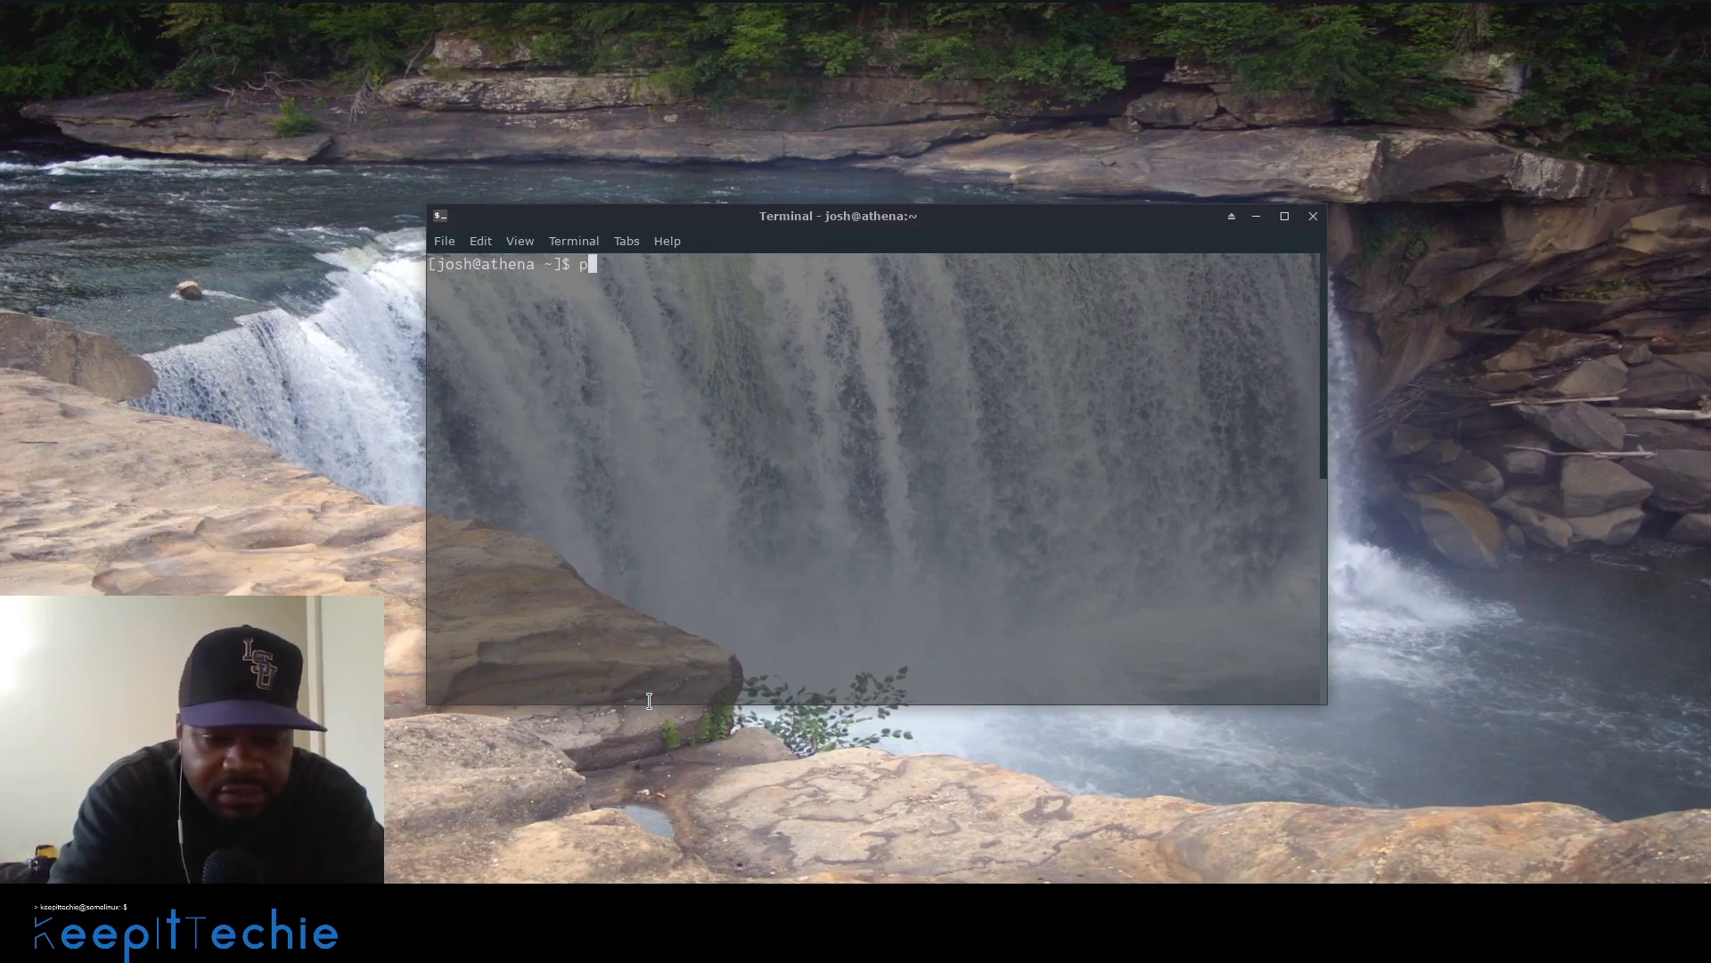
pyautogui.write('wgen')
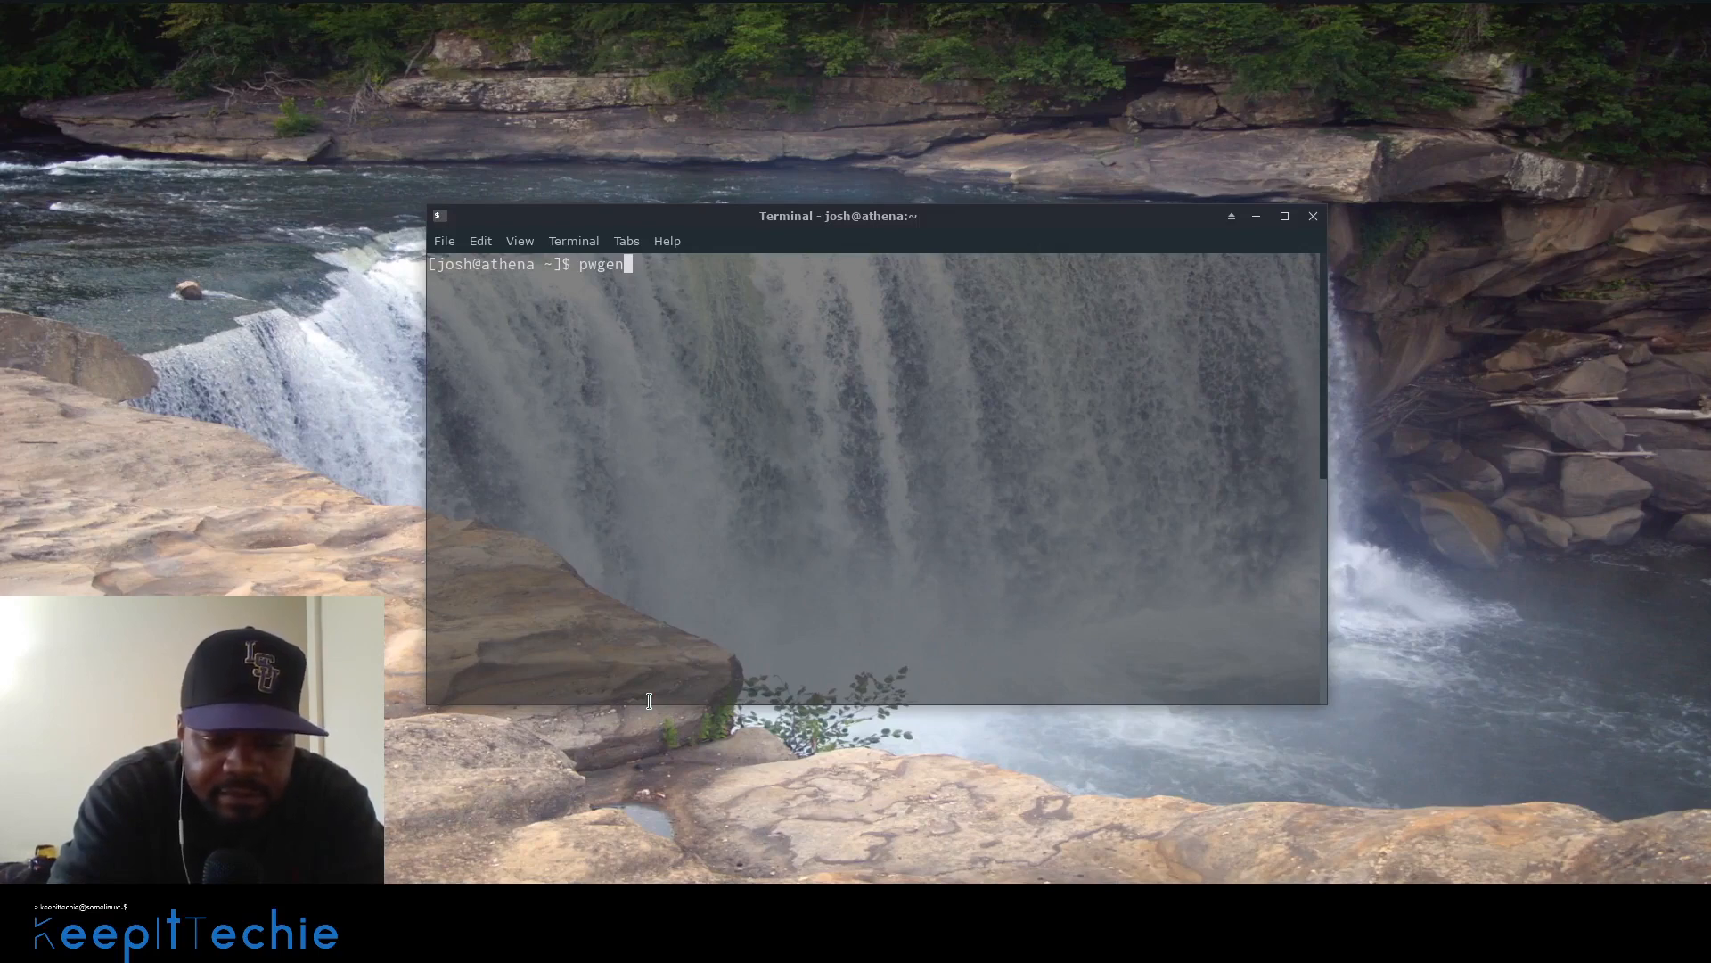
pyautogui.write('-')
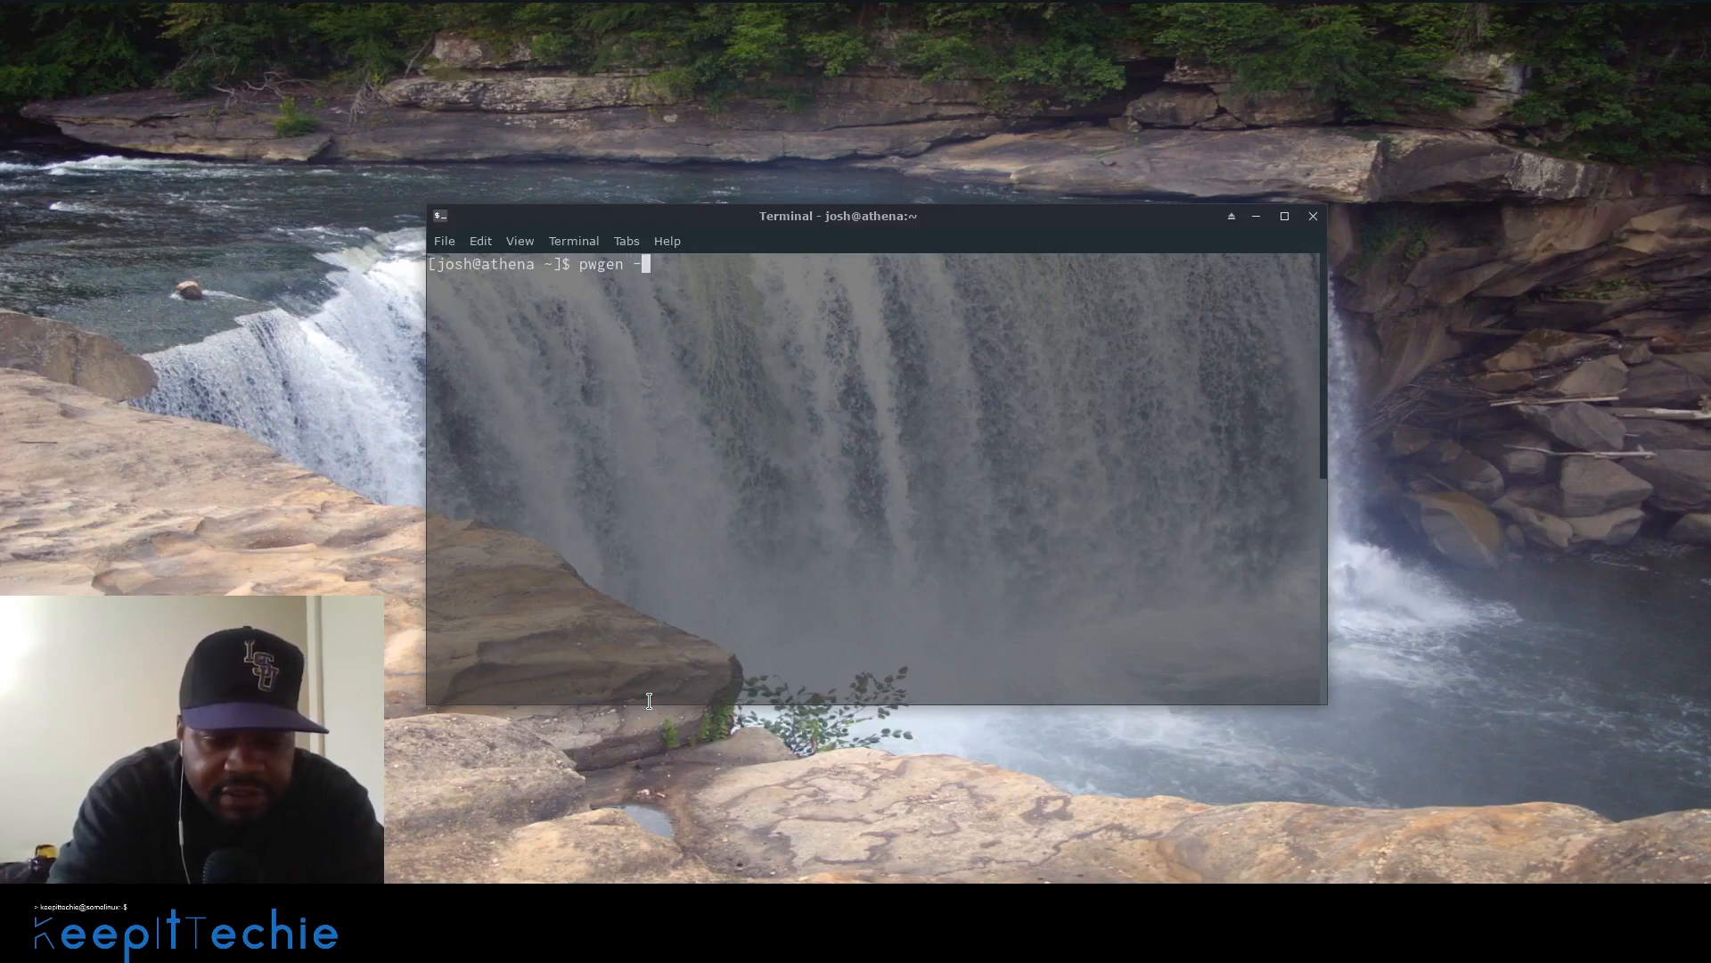
pyautogui.write('s')
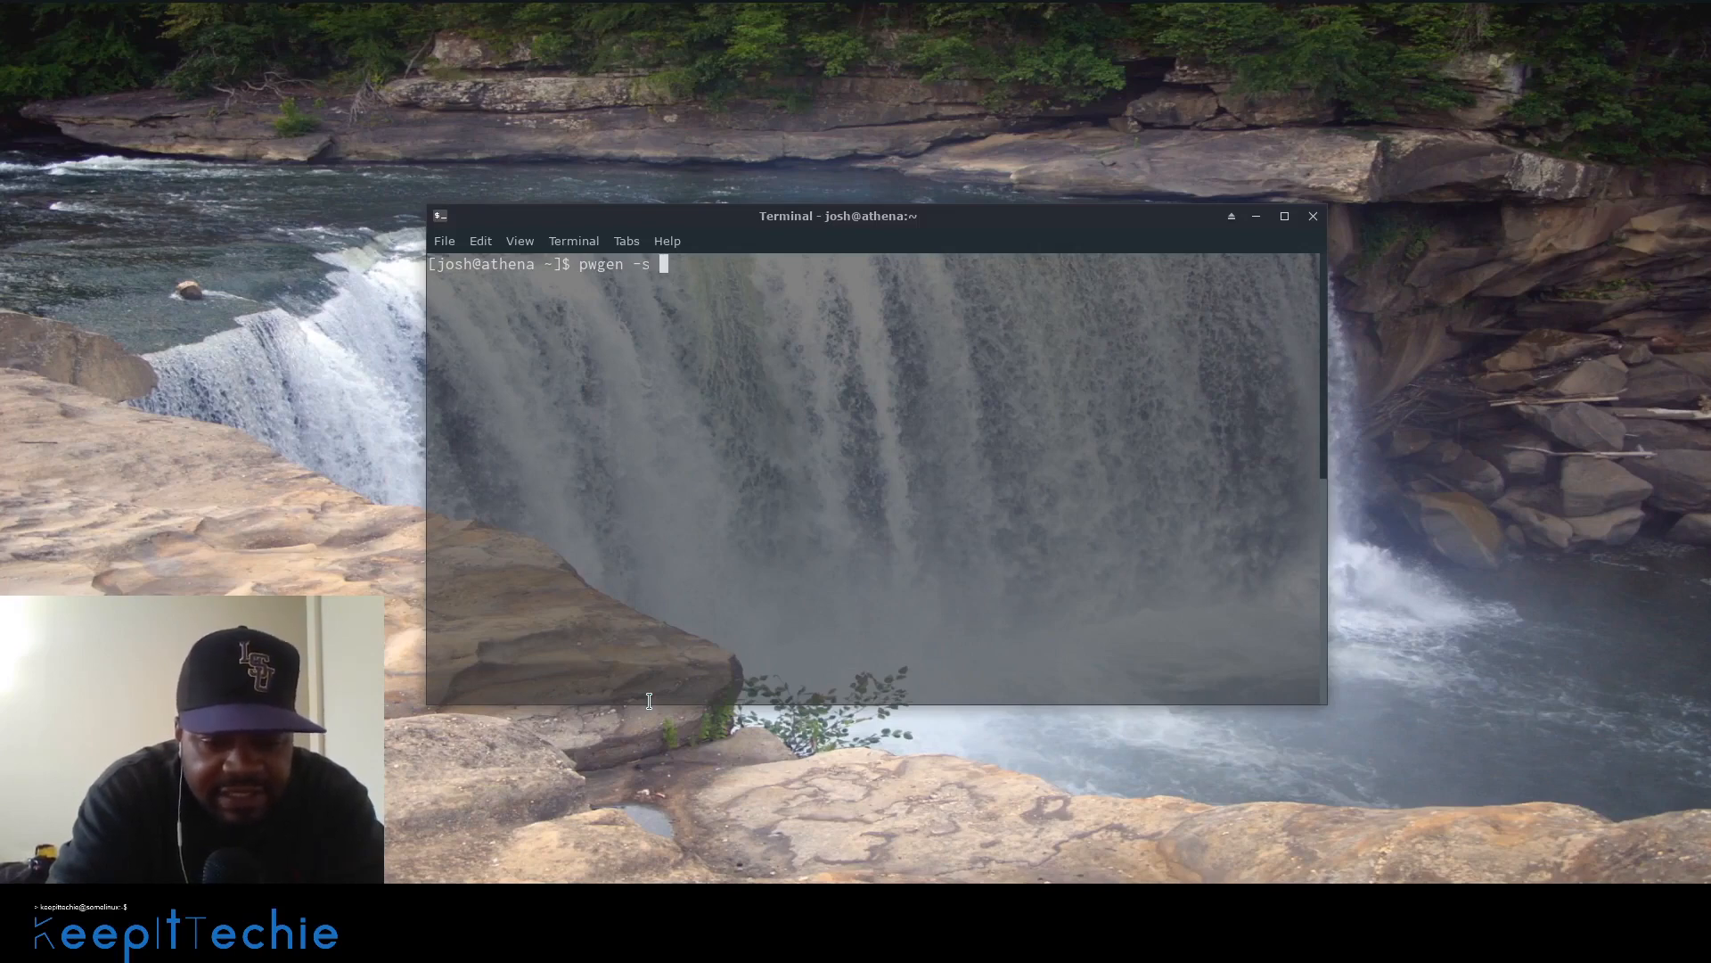
pyautogui.write('1')
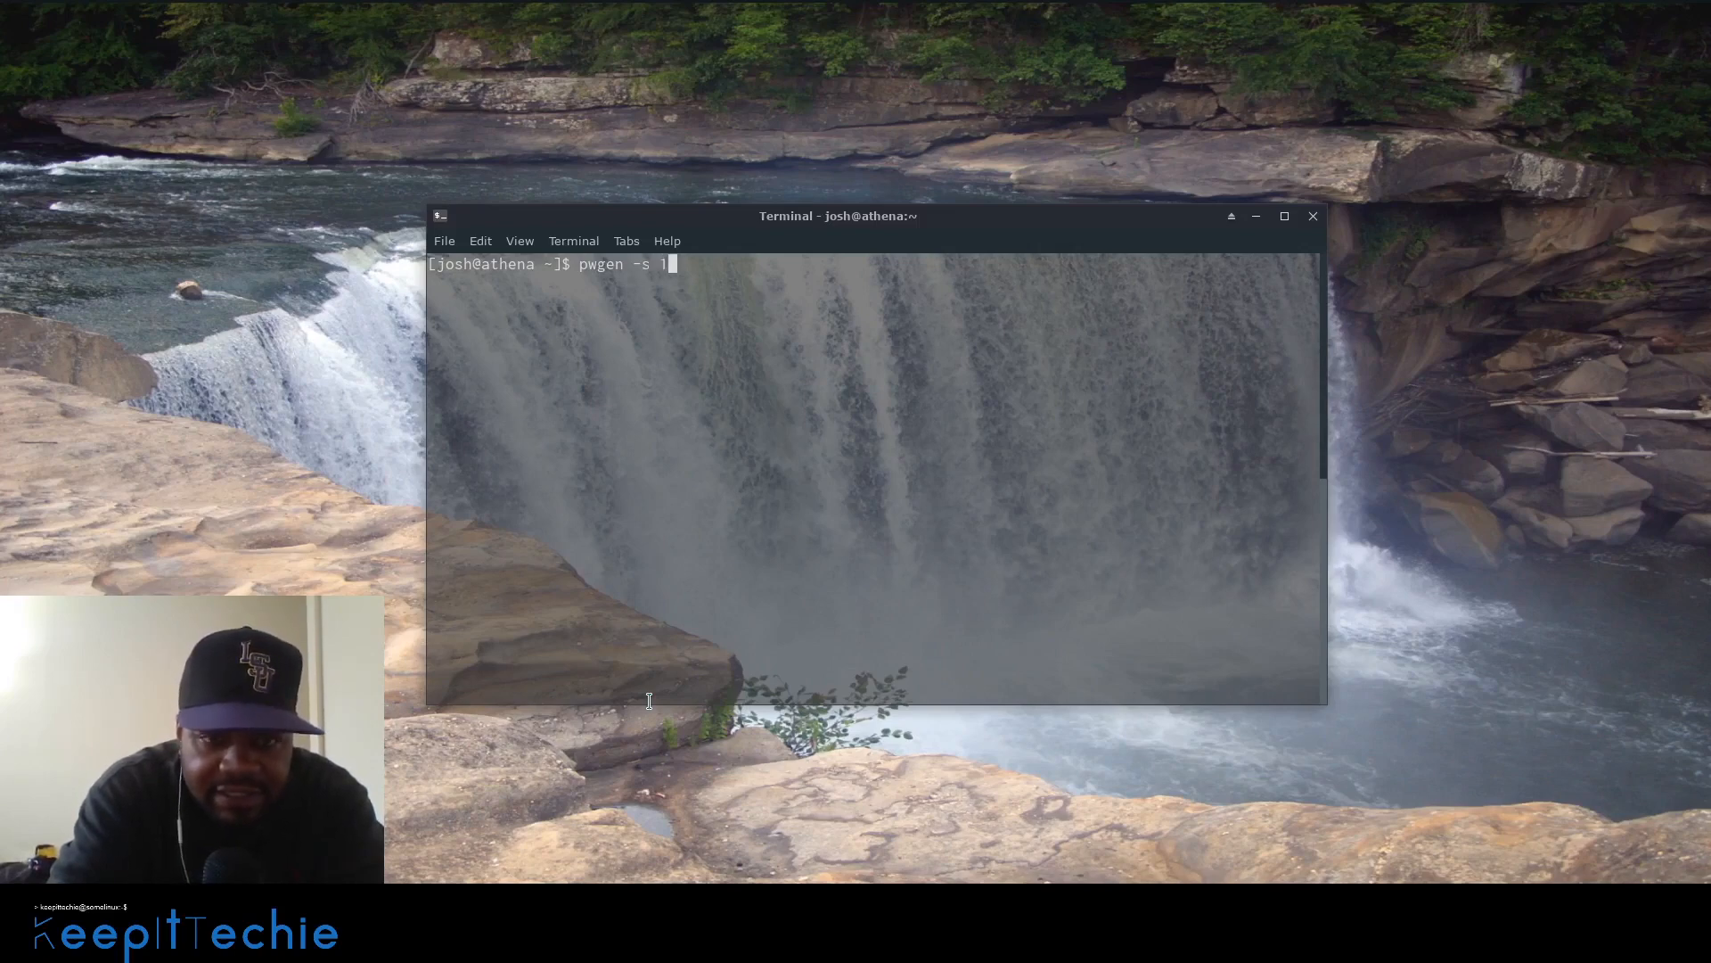
pyautogui.write('0')
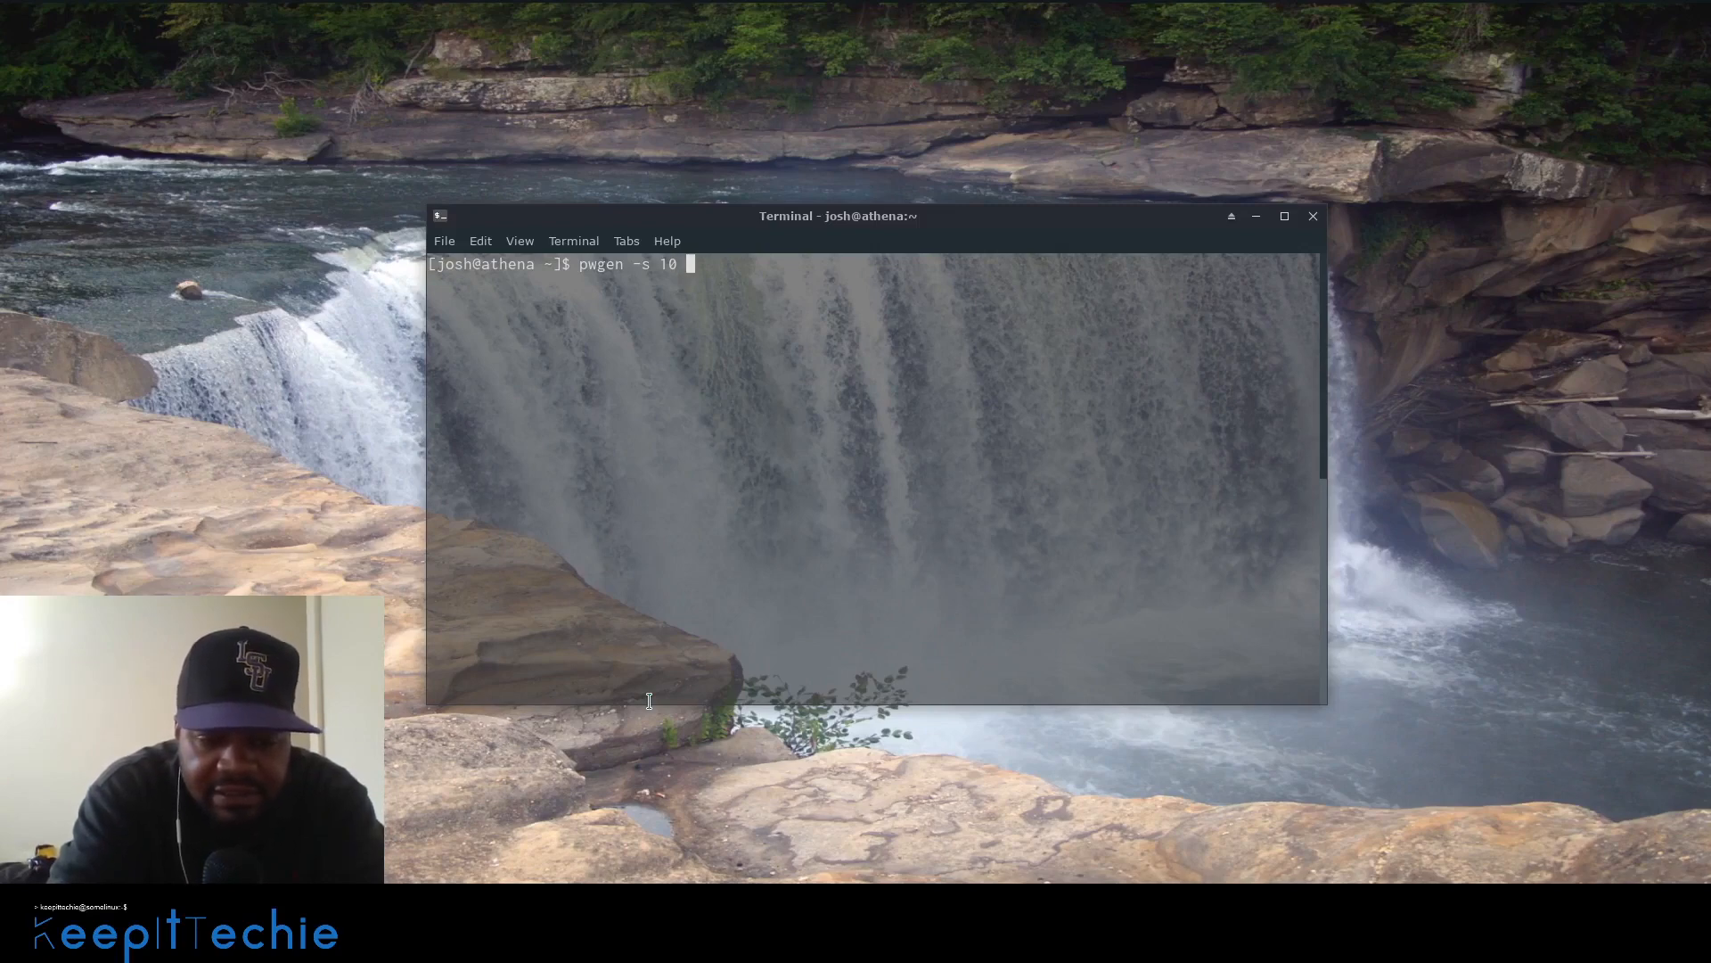
pyautogui.write('5')
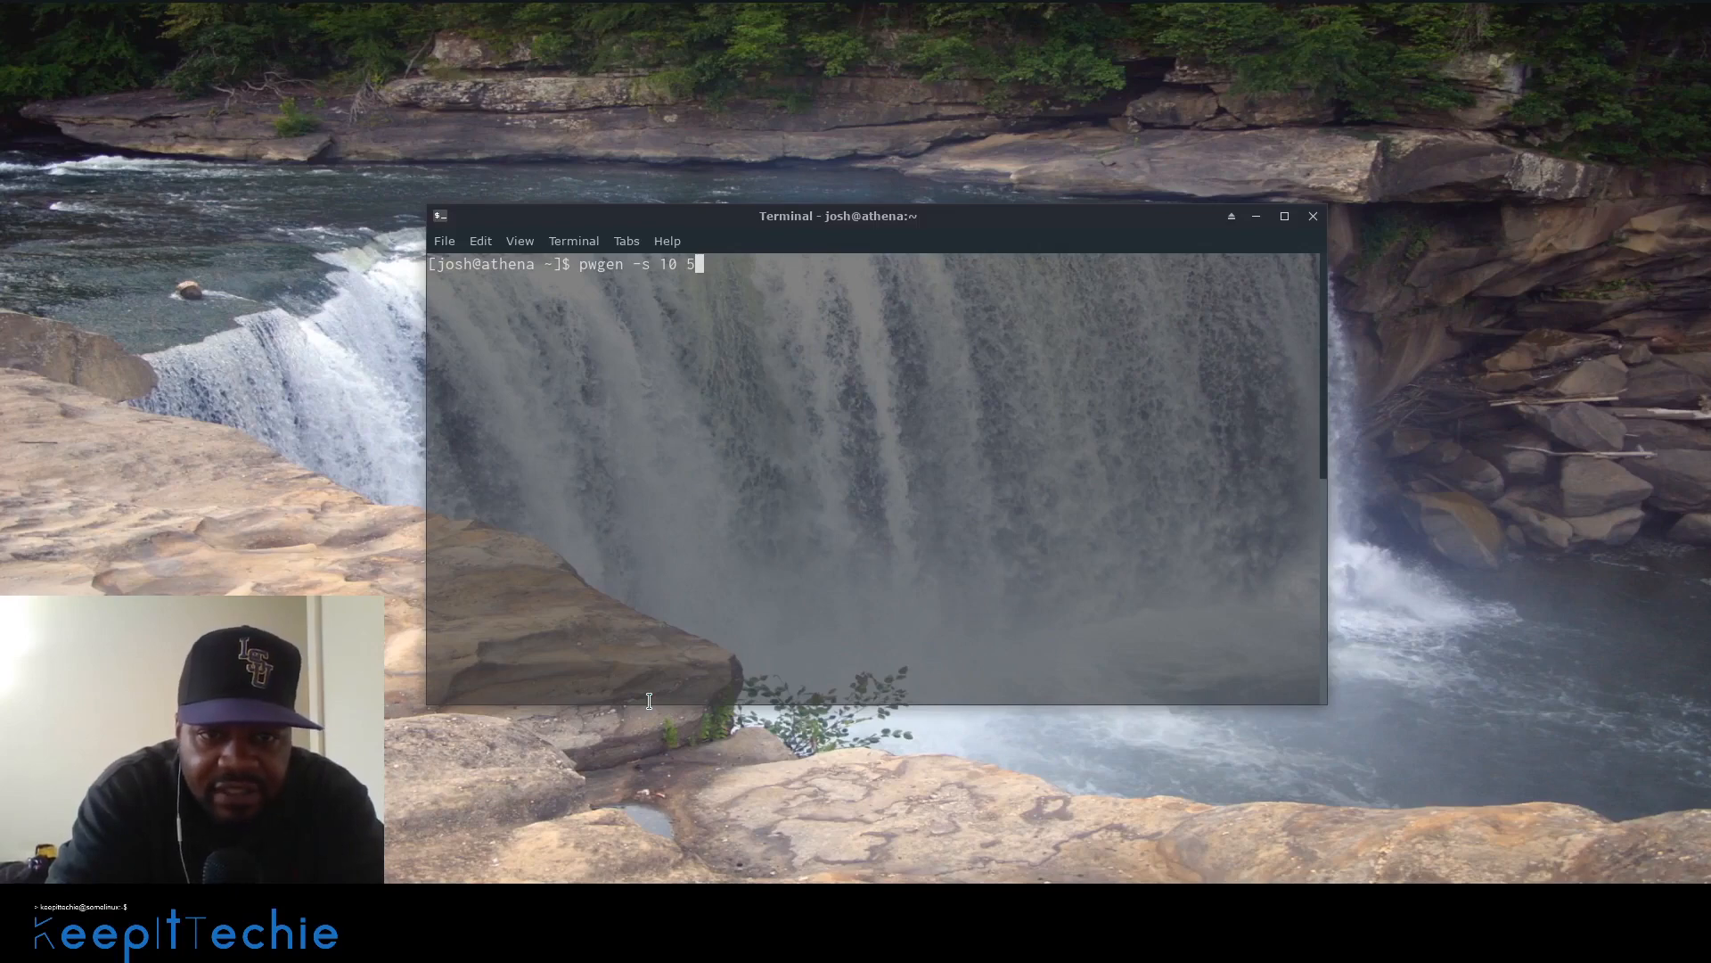
pyautogui.press('Return')
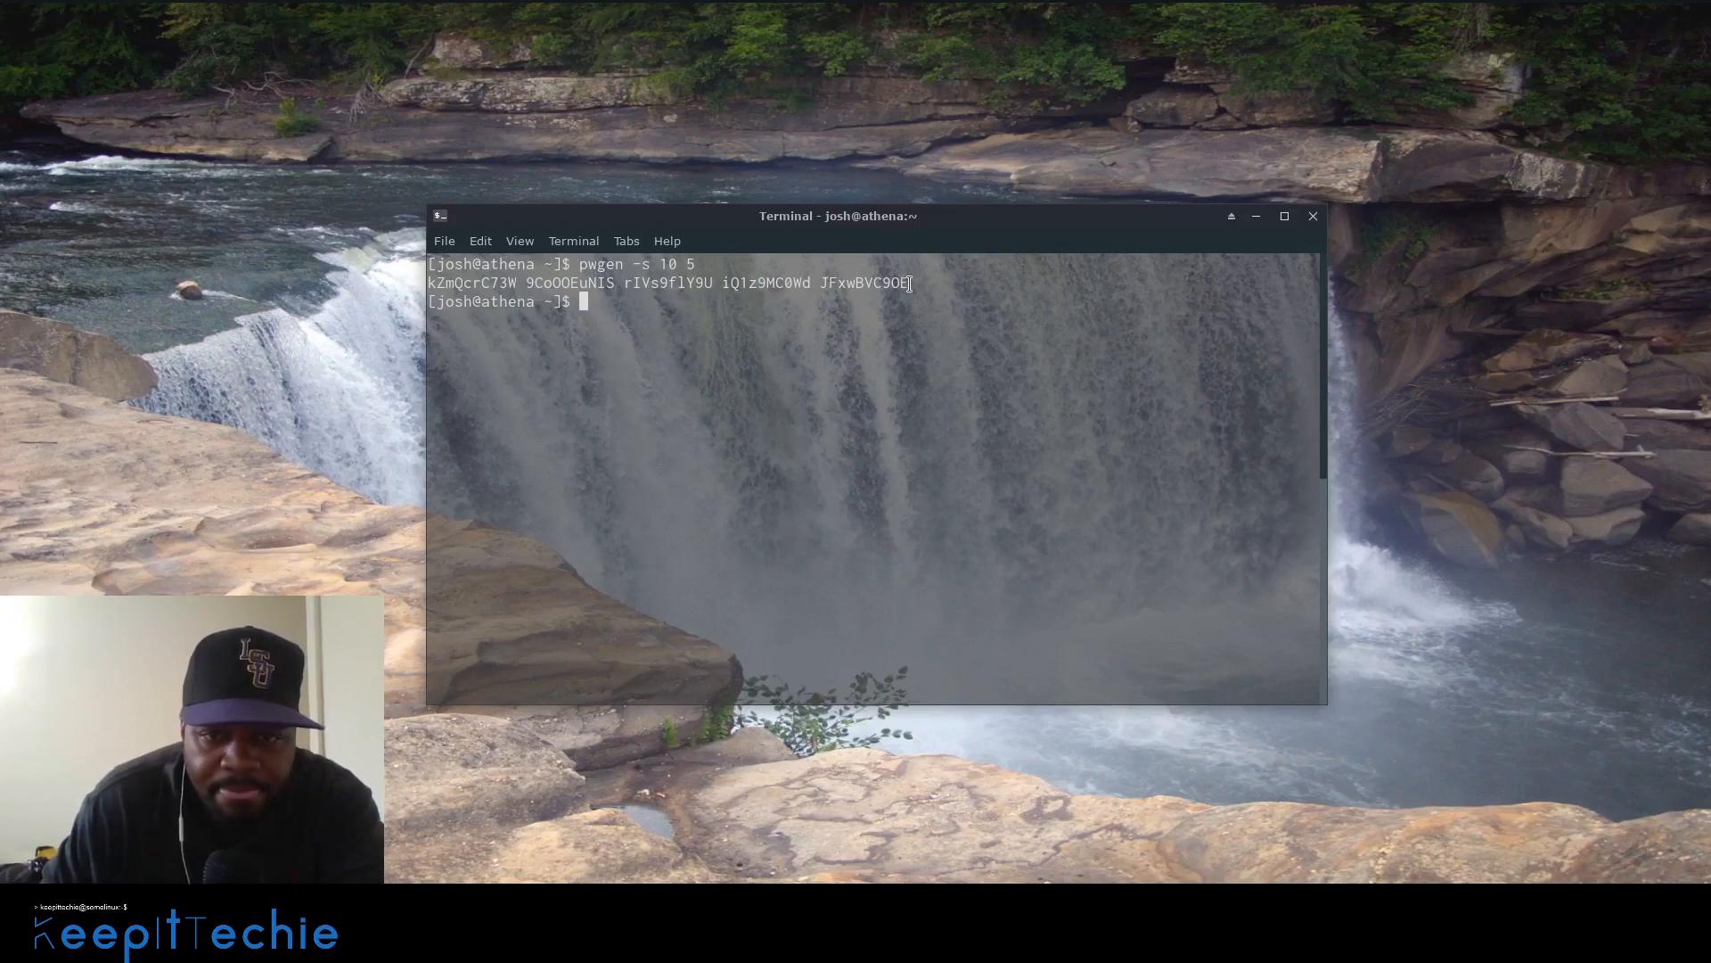
pyautogui.doubleClick(863, 283)
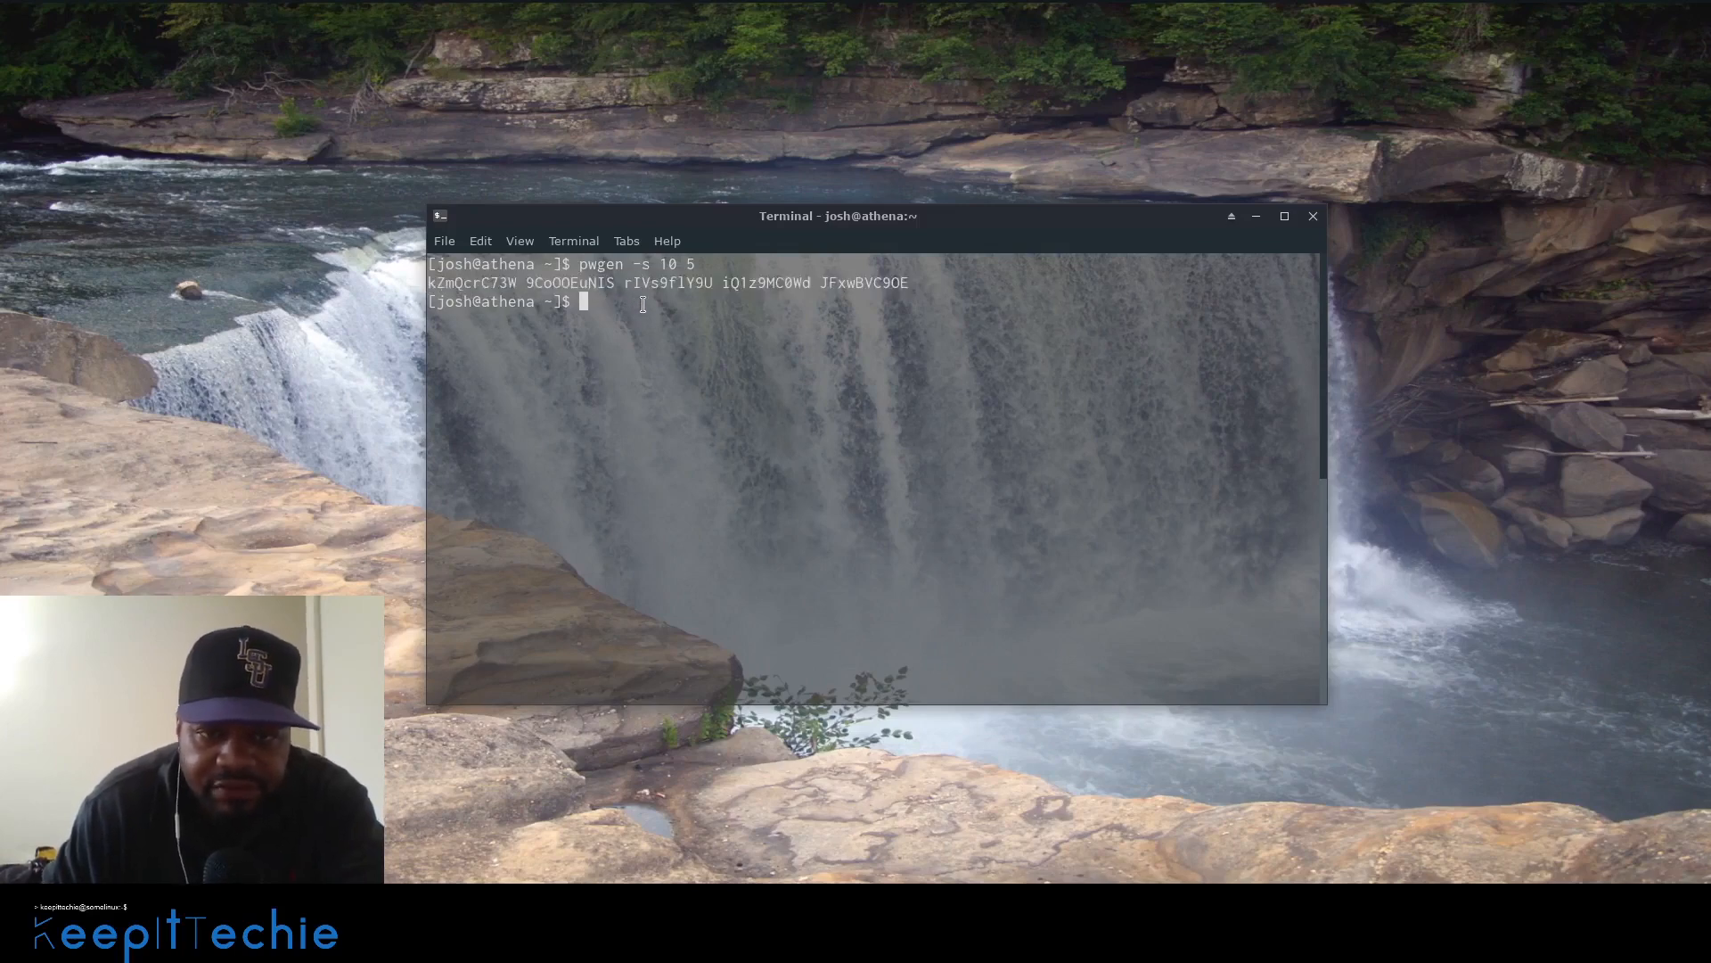
# - Edit the recalled pwgen -s command, then clear the screen to an empty prompt
pyautogui.write('pwgen -s 10 5')
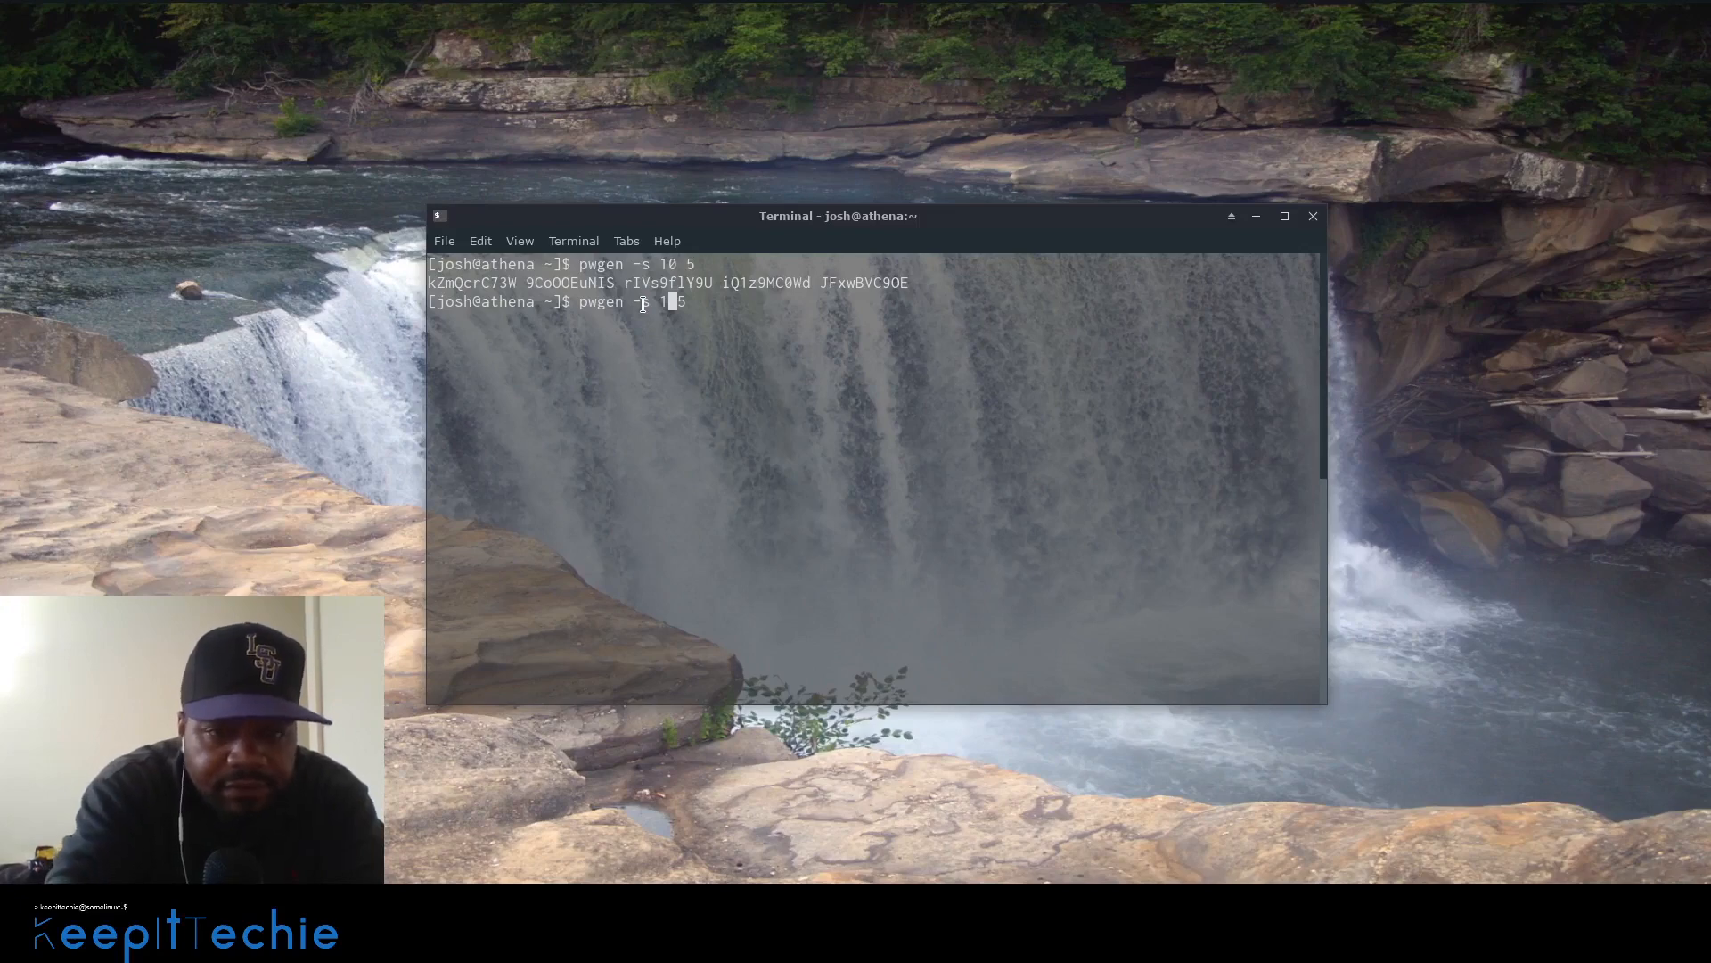
pyautogui.write('5')
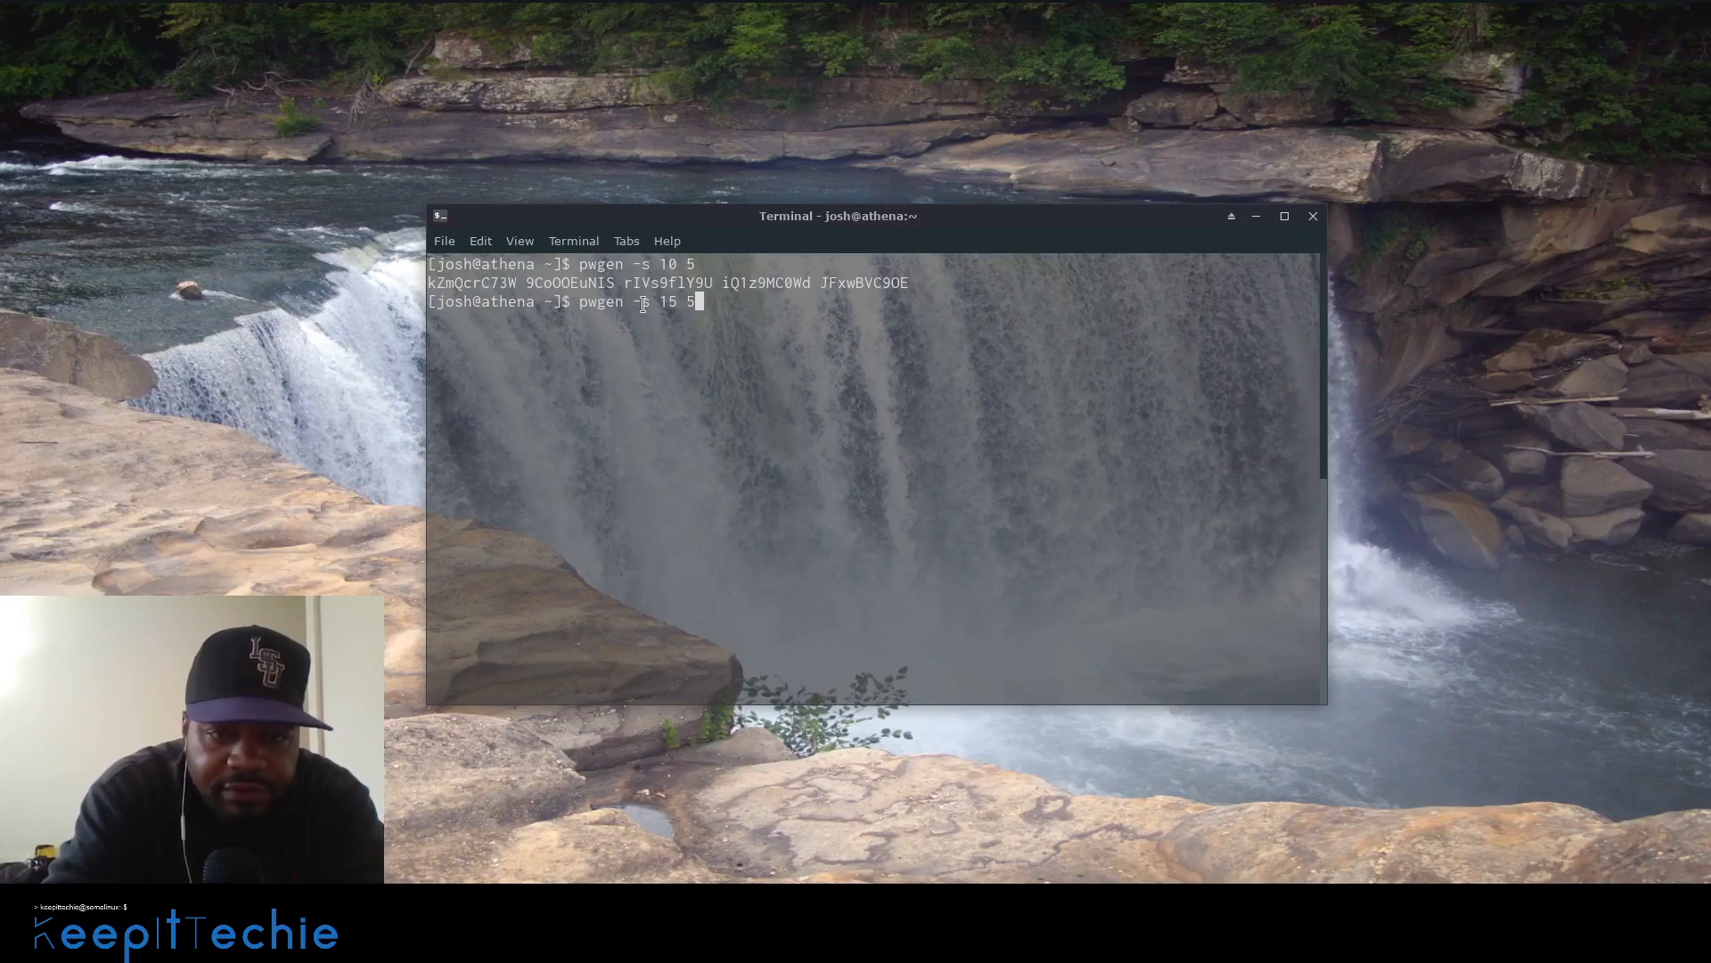
pyautogui.write('2')
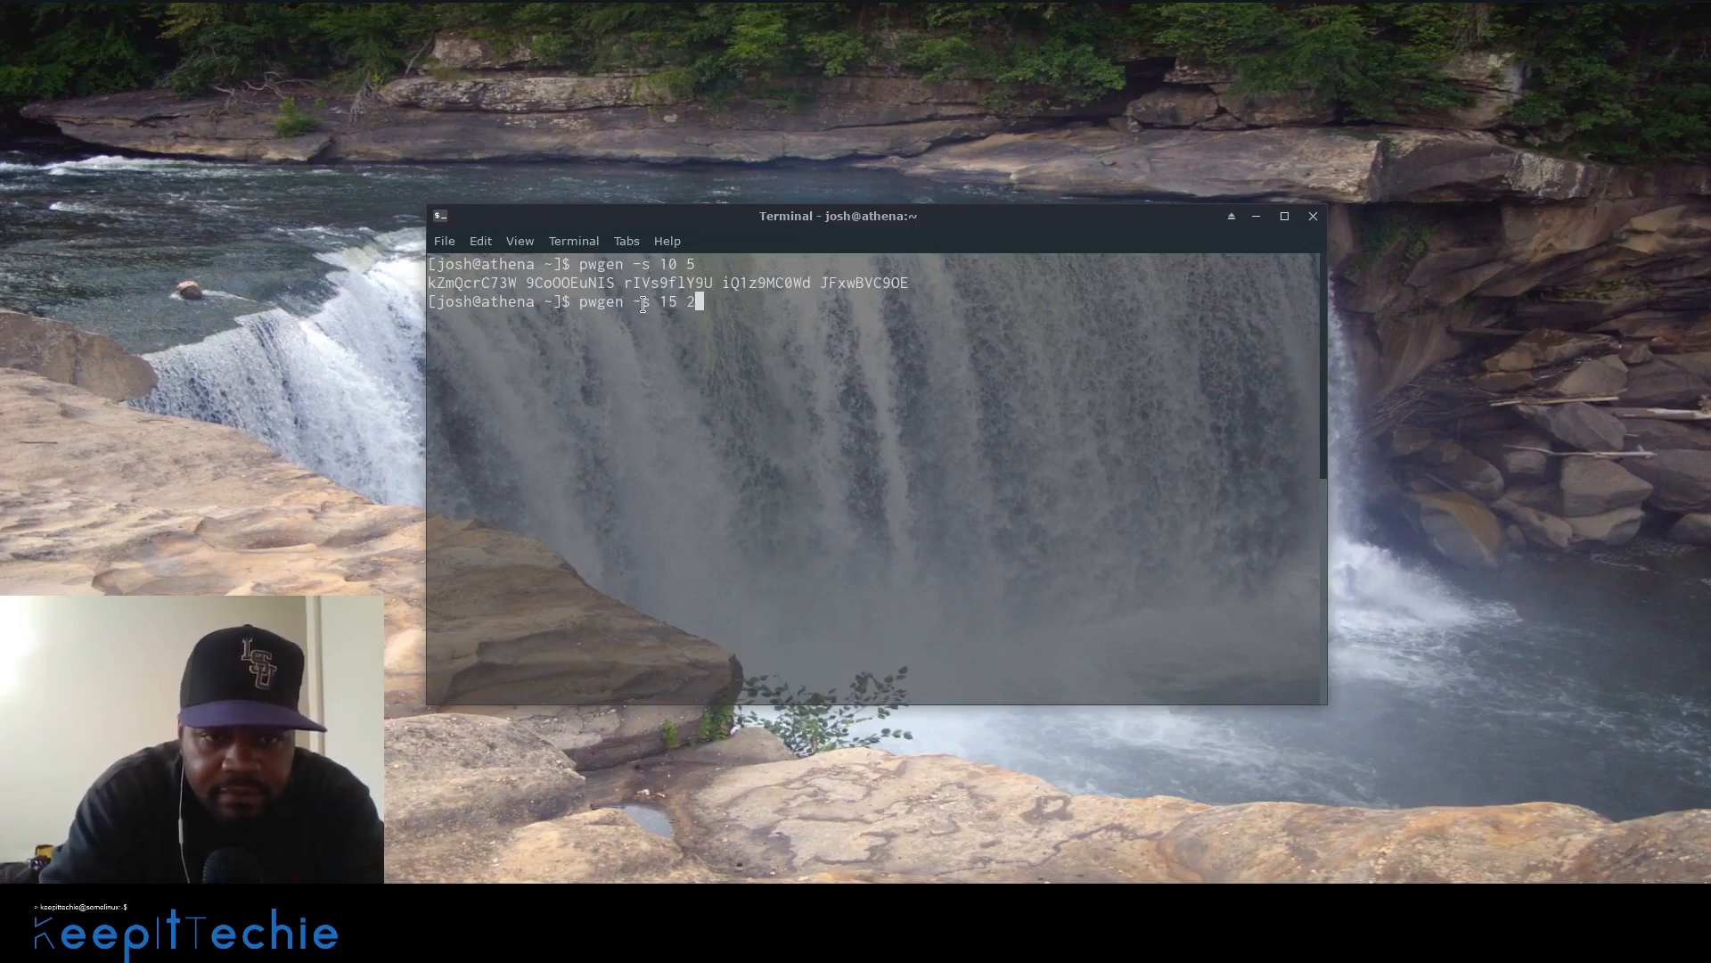
pyautogui.press('Return')
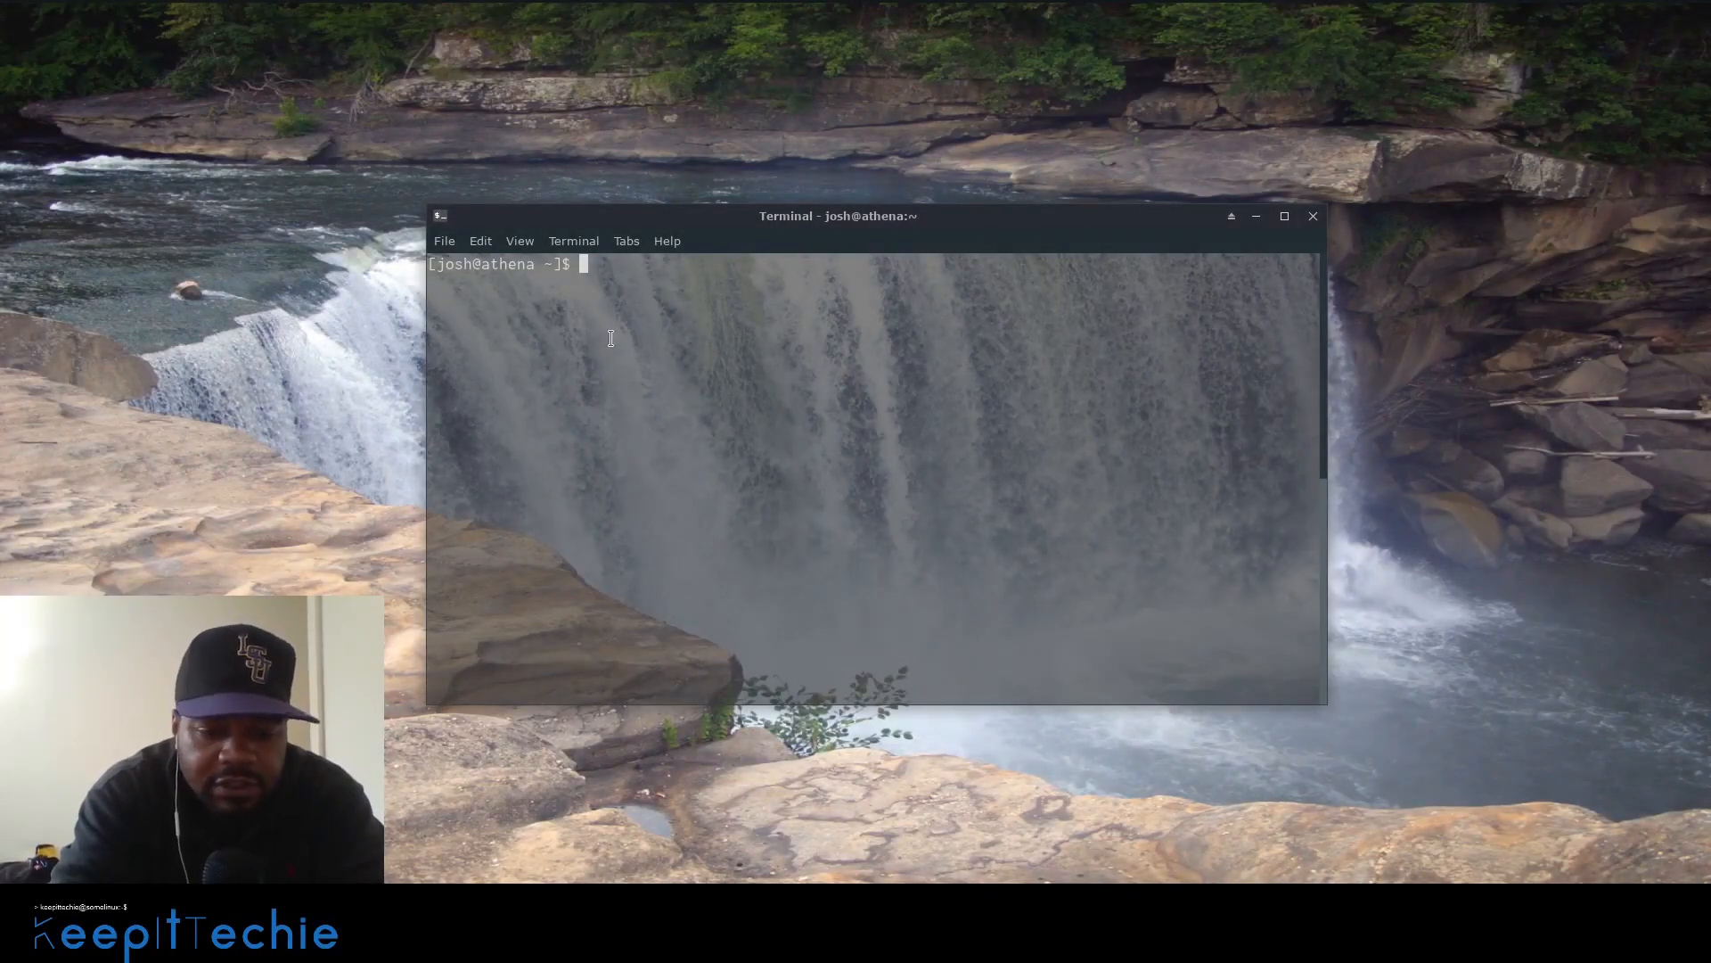
pyautogui.write('pwmake')
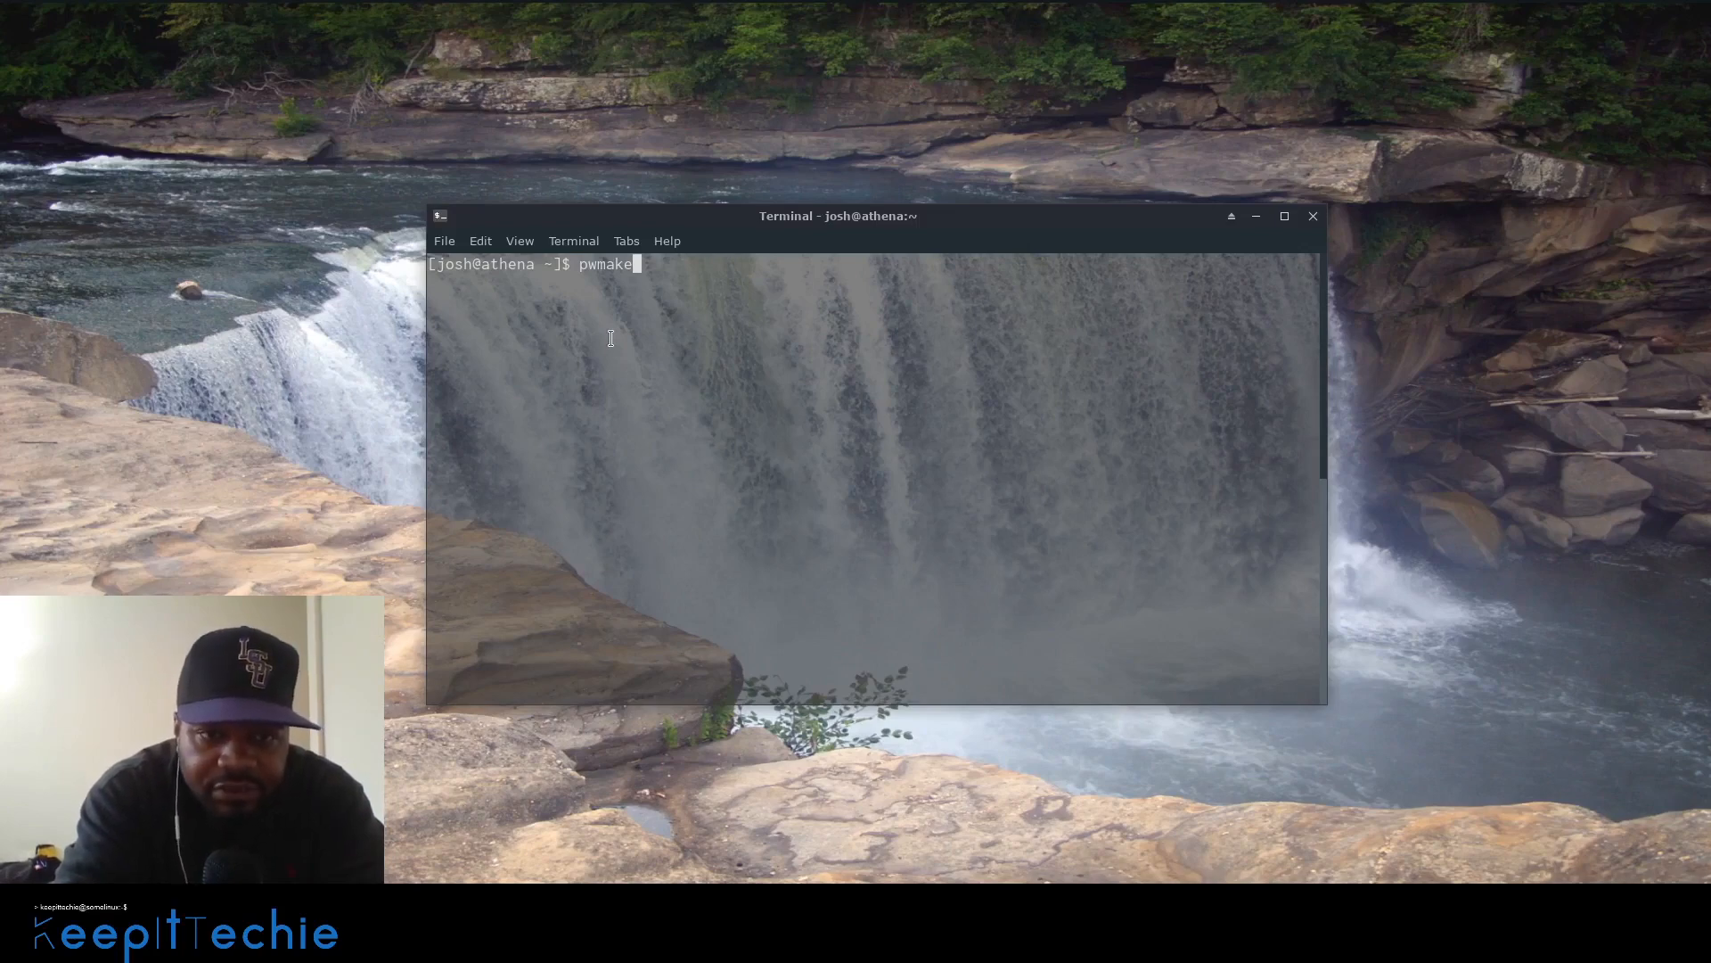
pyautogui.write('" "')
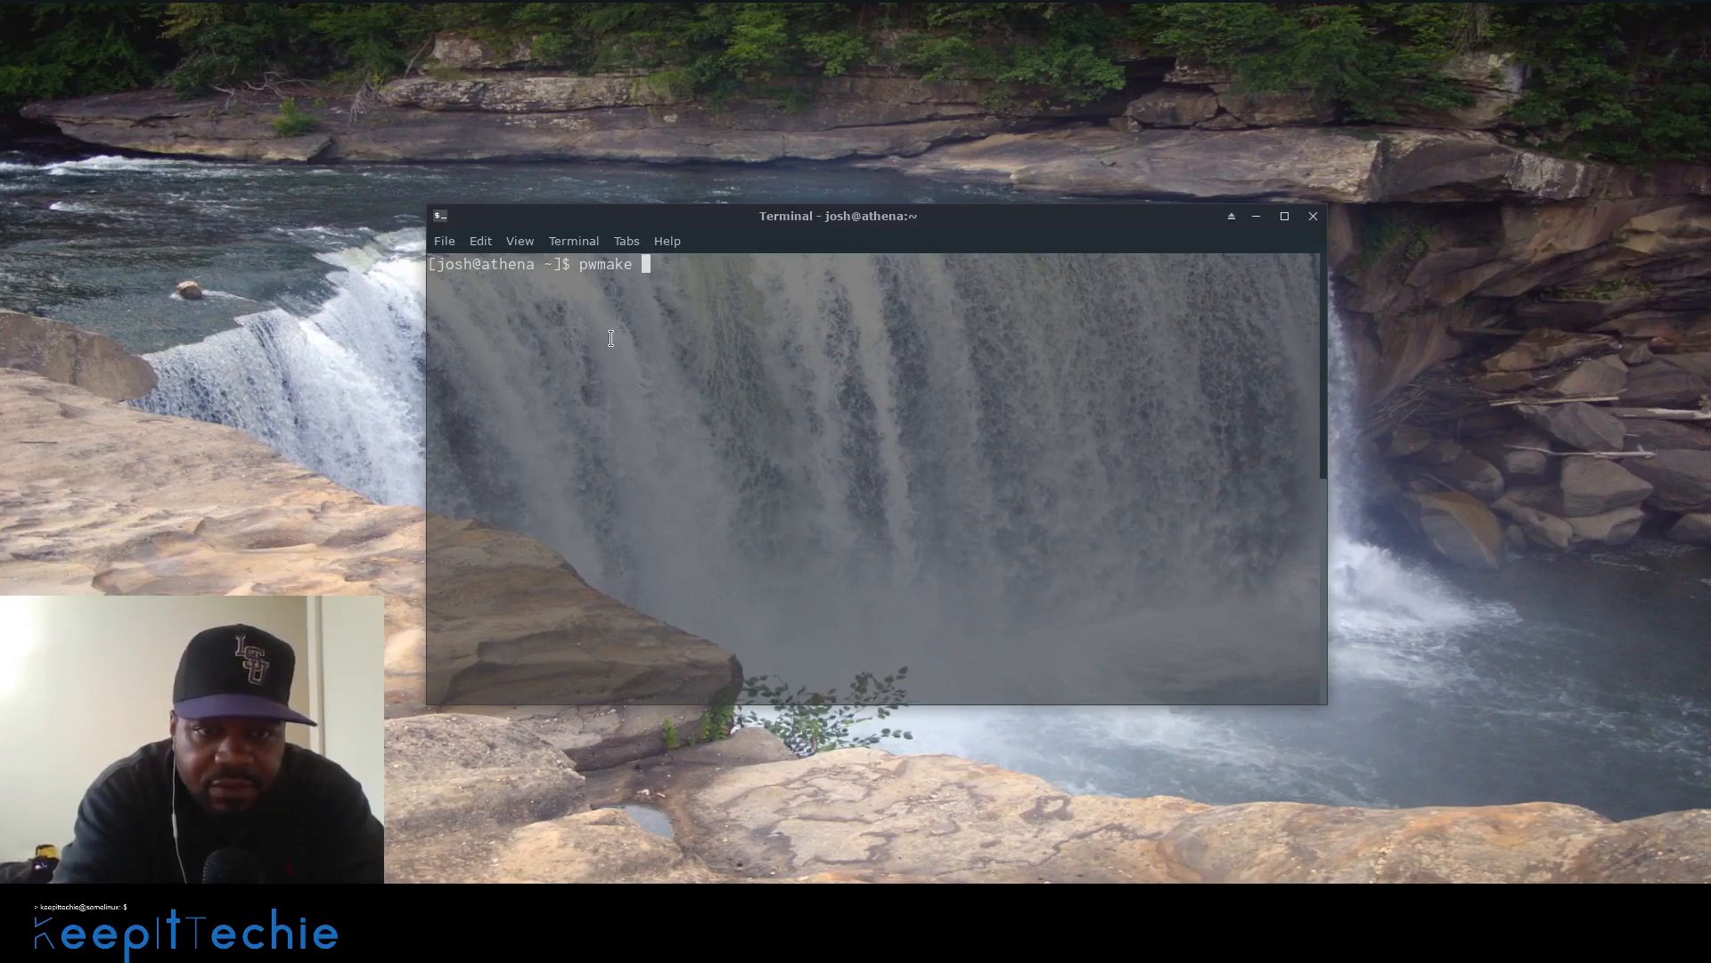
pyautogui.write('12')
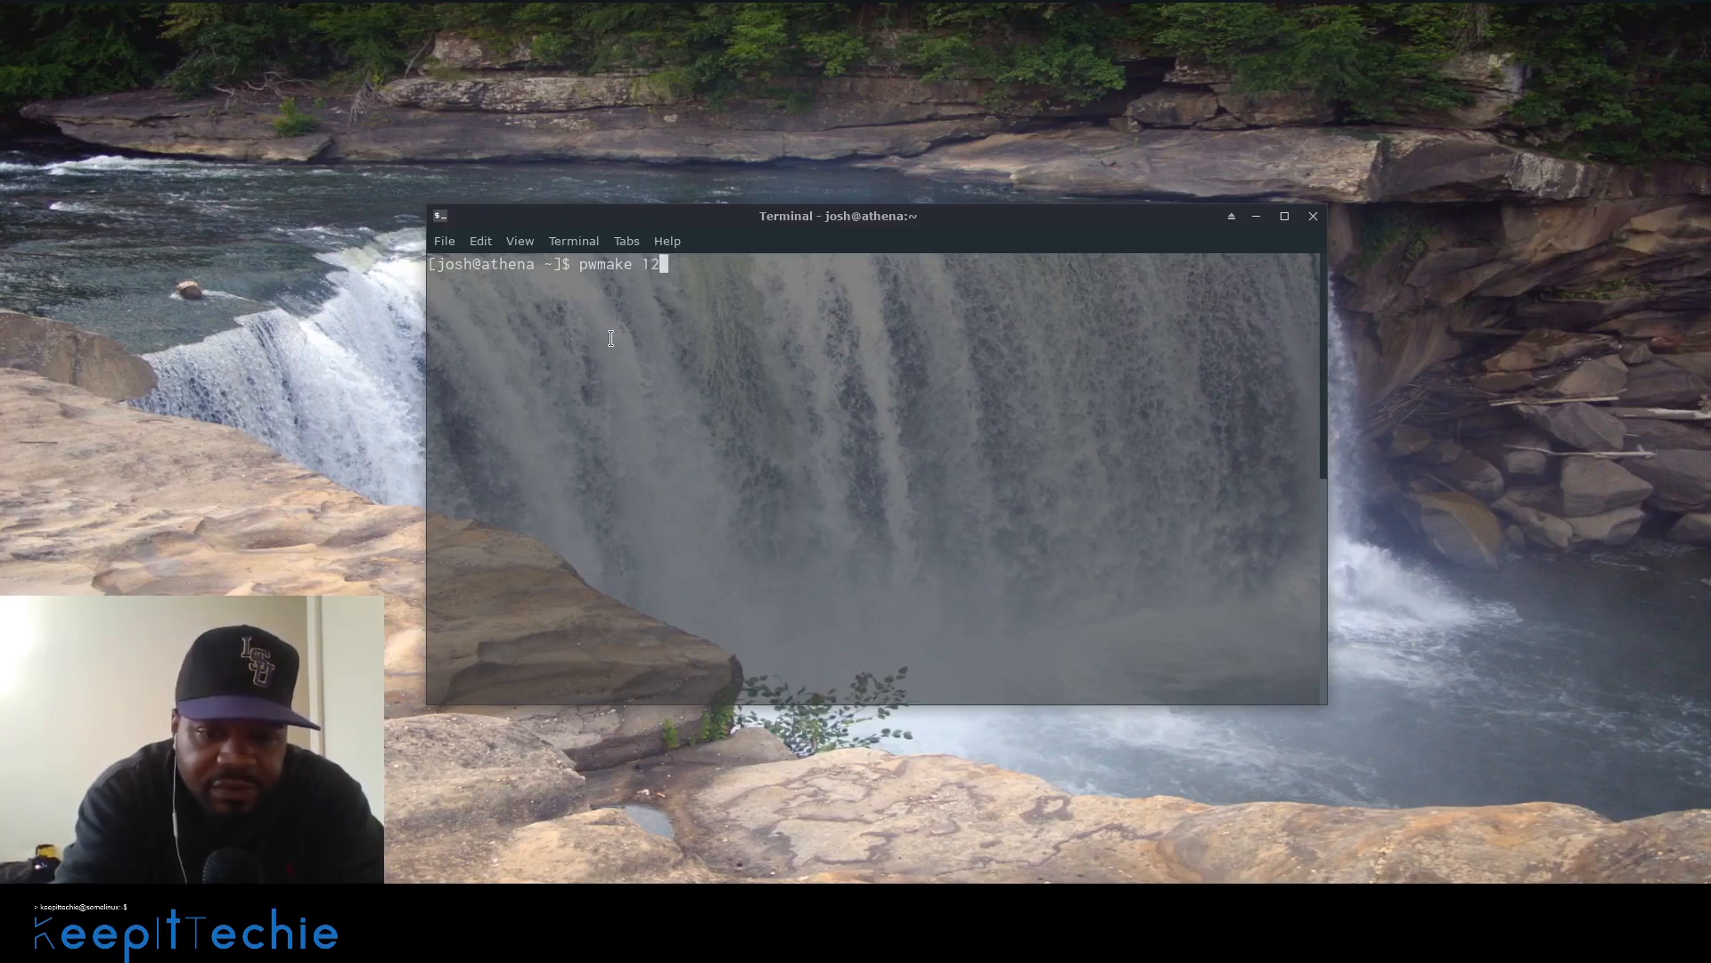
pyautogui.write('8')
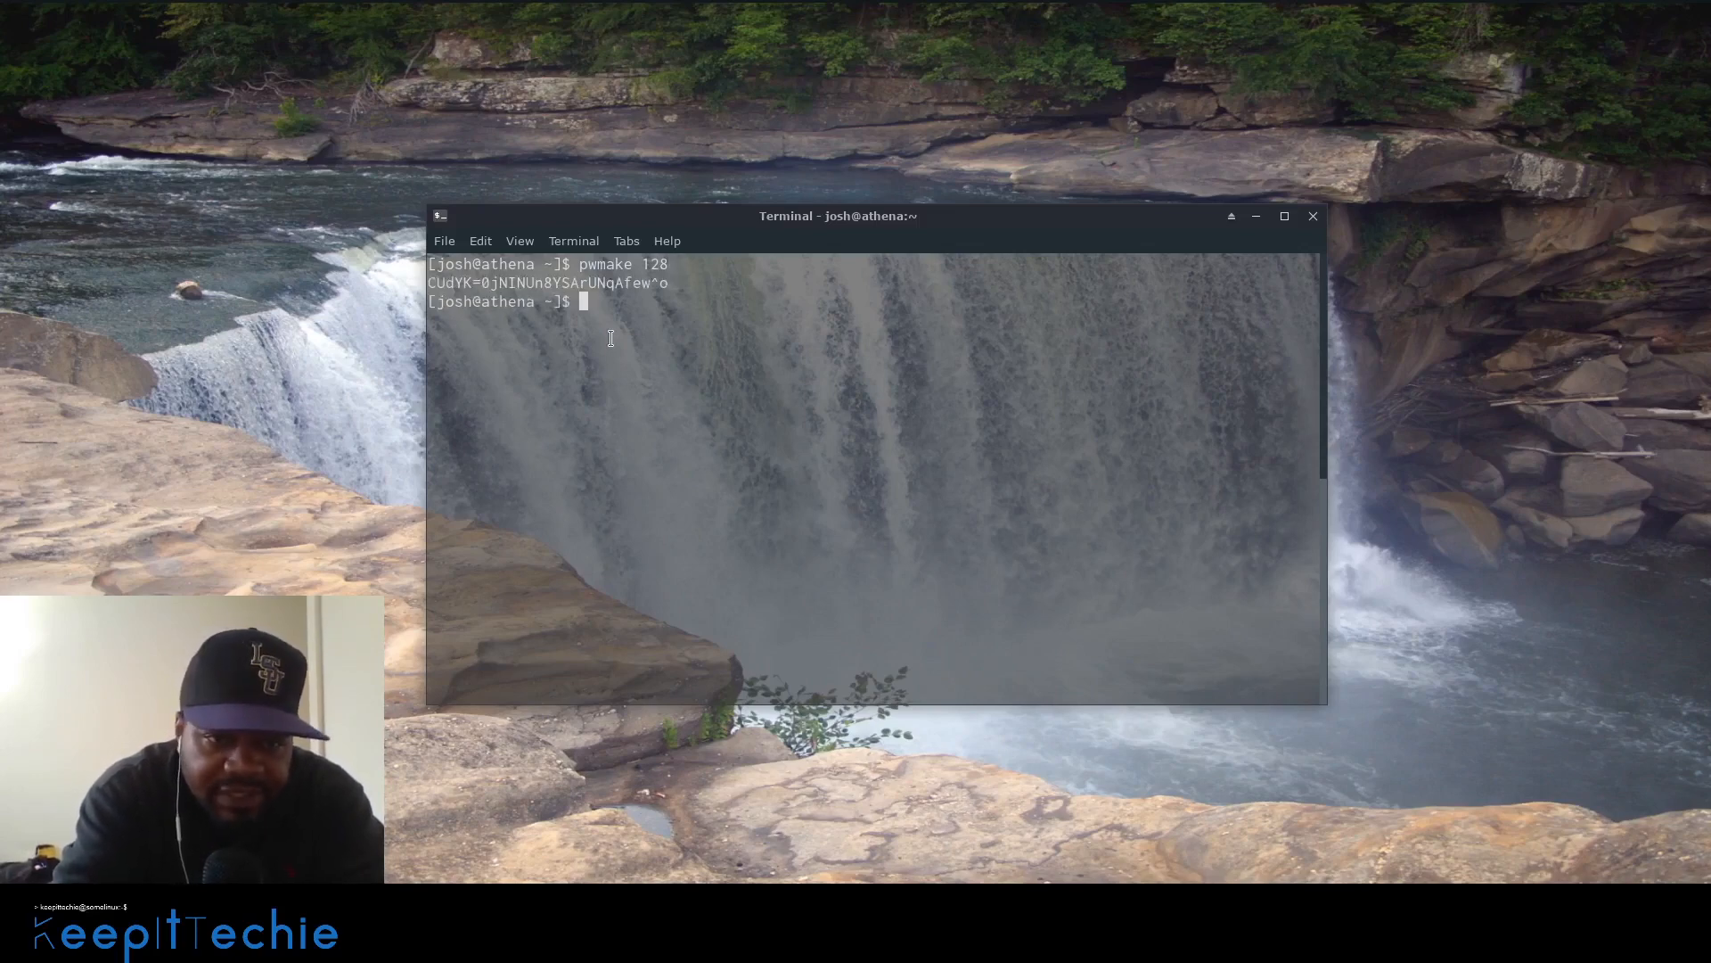
pyautogui.write('pwmake 128')
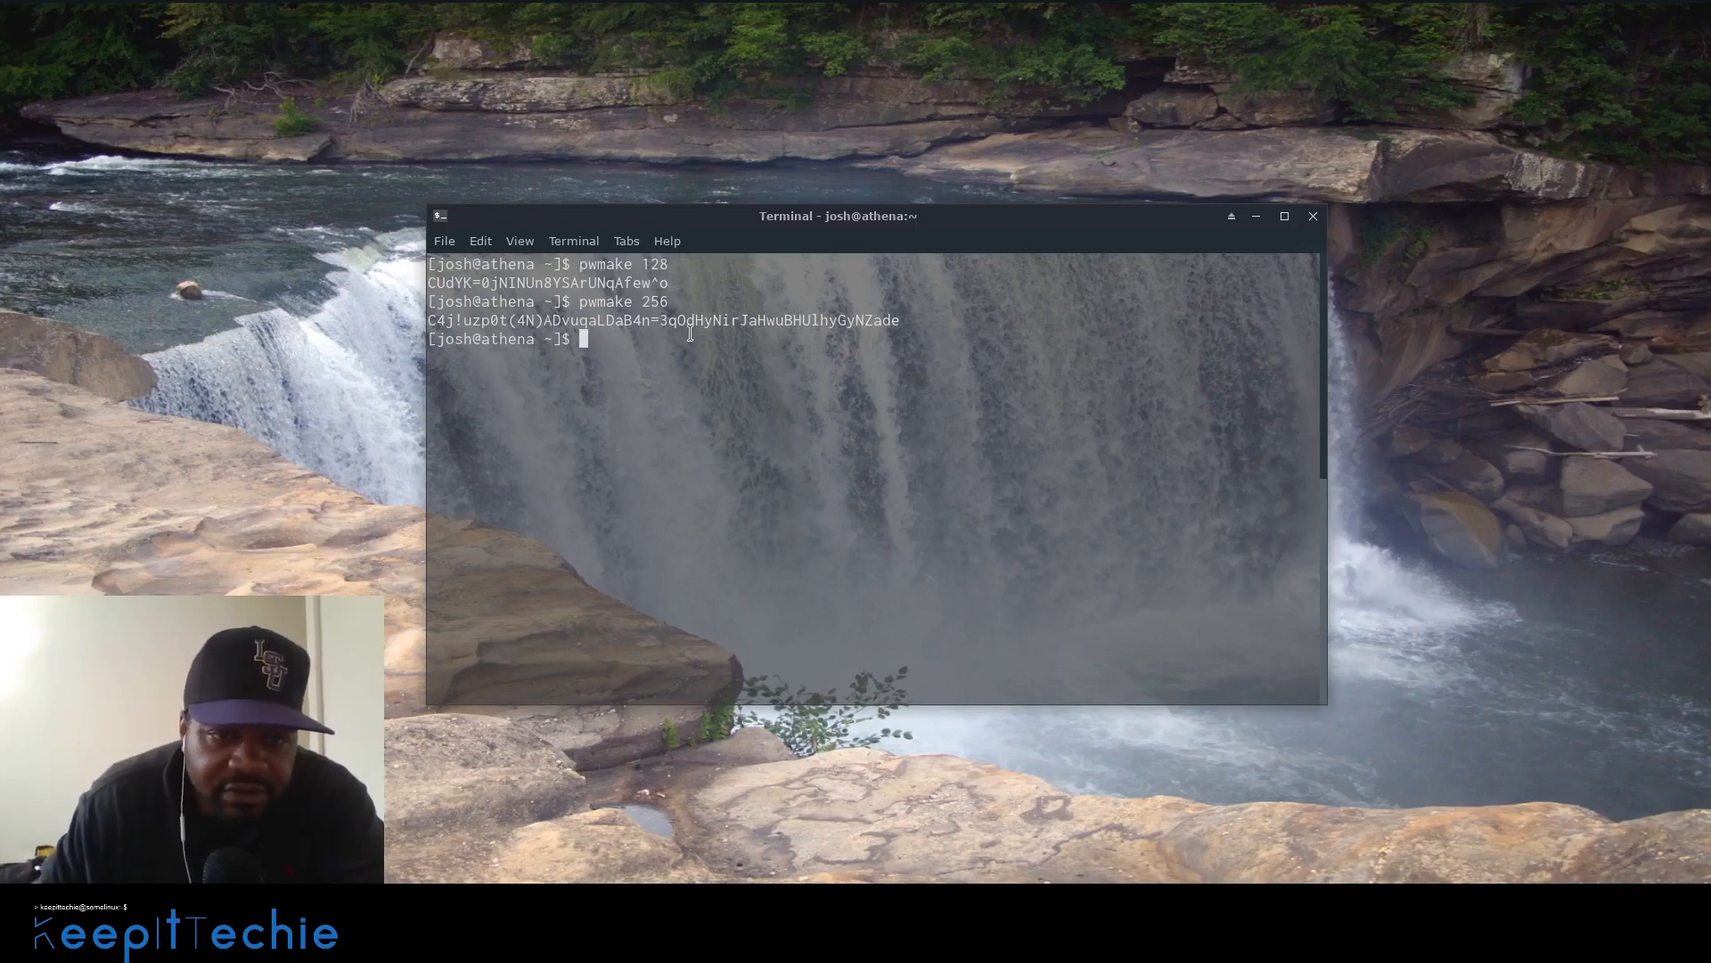
pyautogui.moveTo(428, 319); pyautogui.dragTo(901, 319)
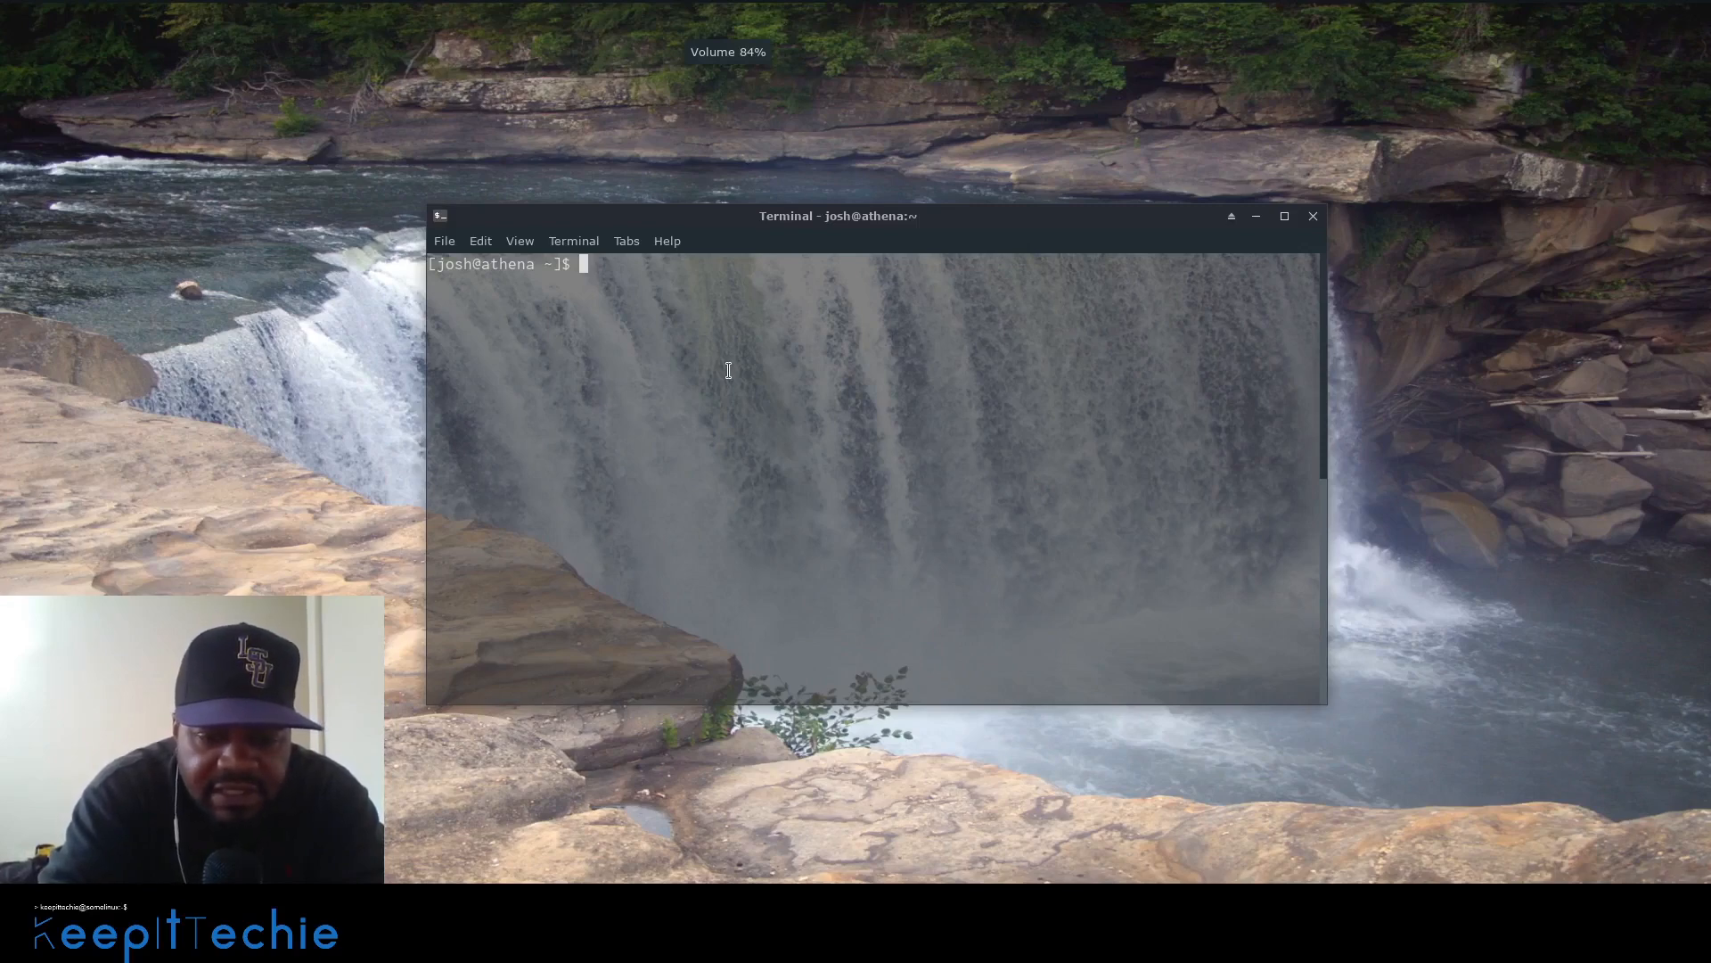
pyautogui.write('sud')
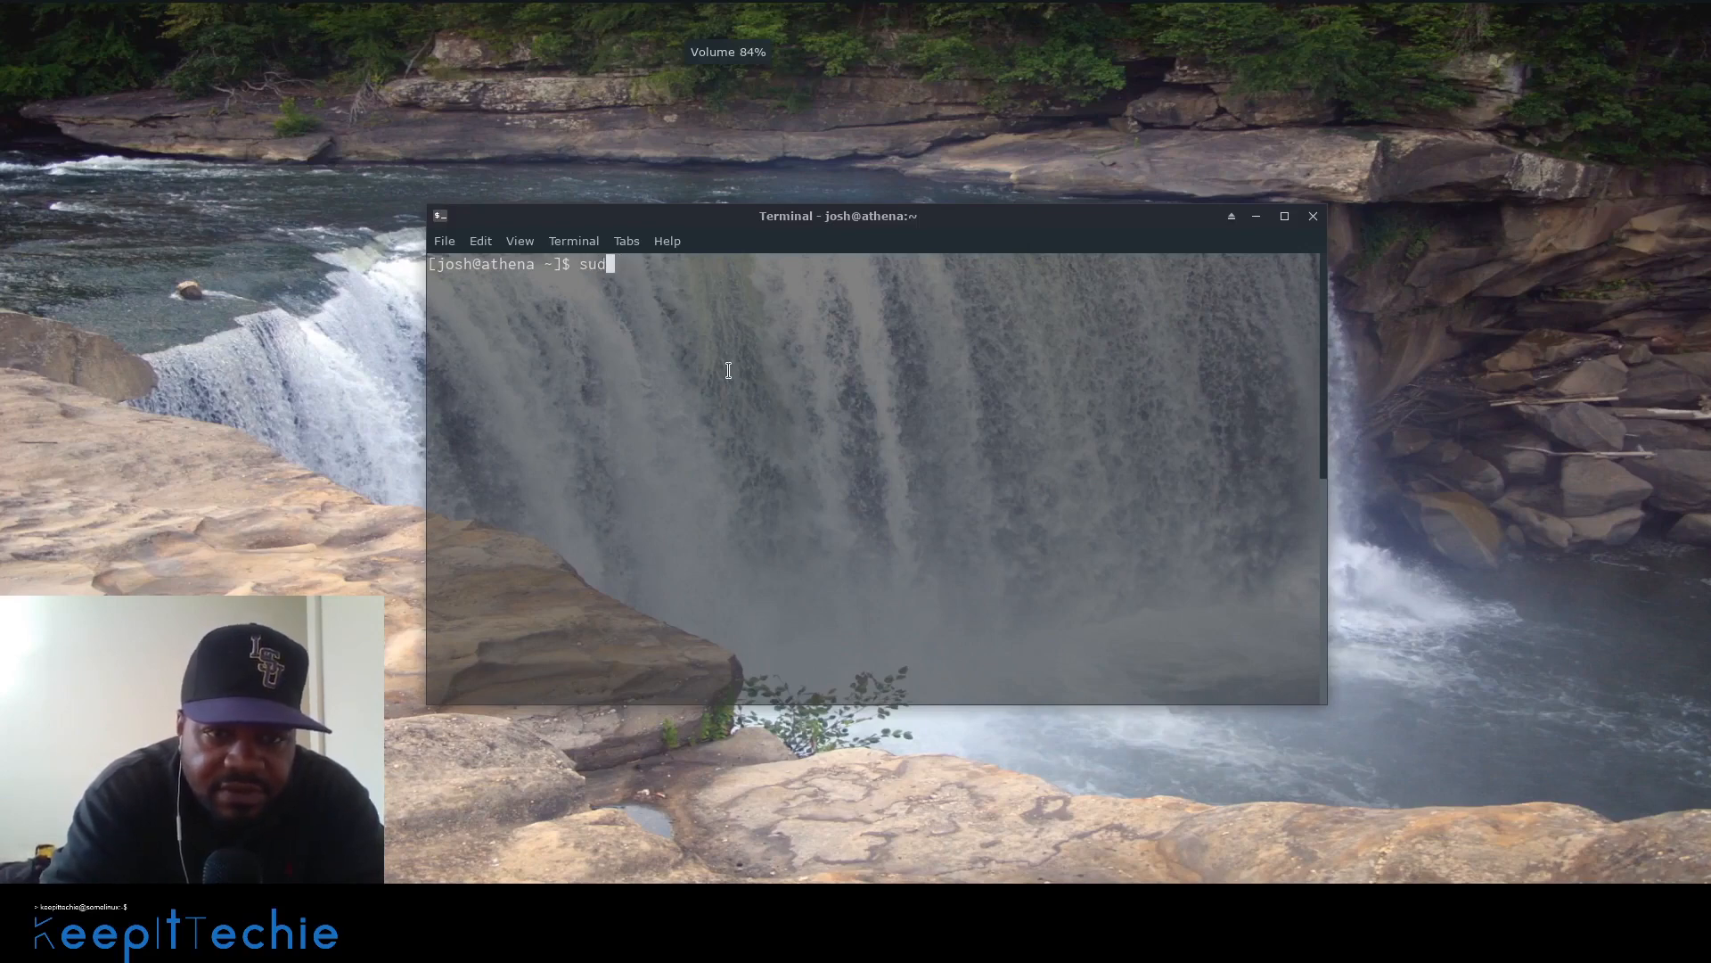
pyautogui.write('ya')
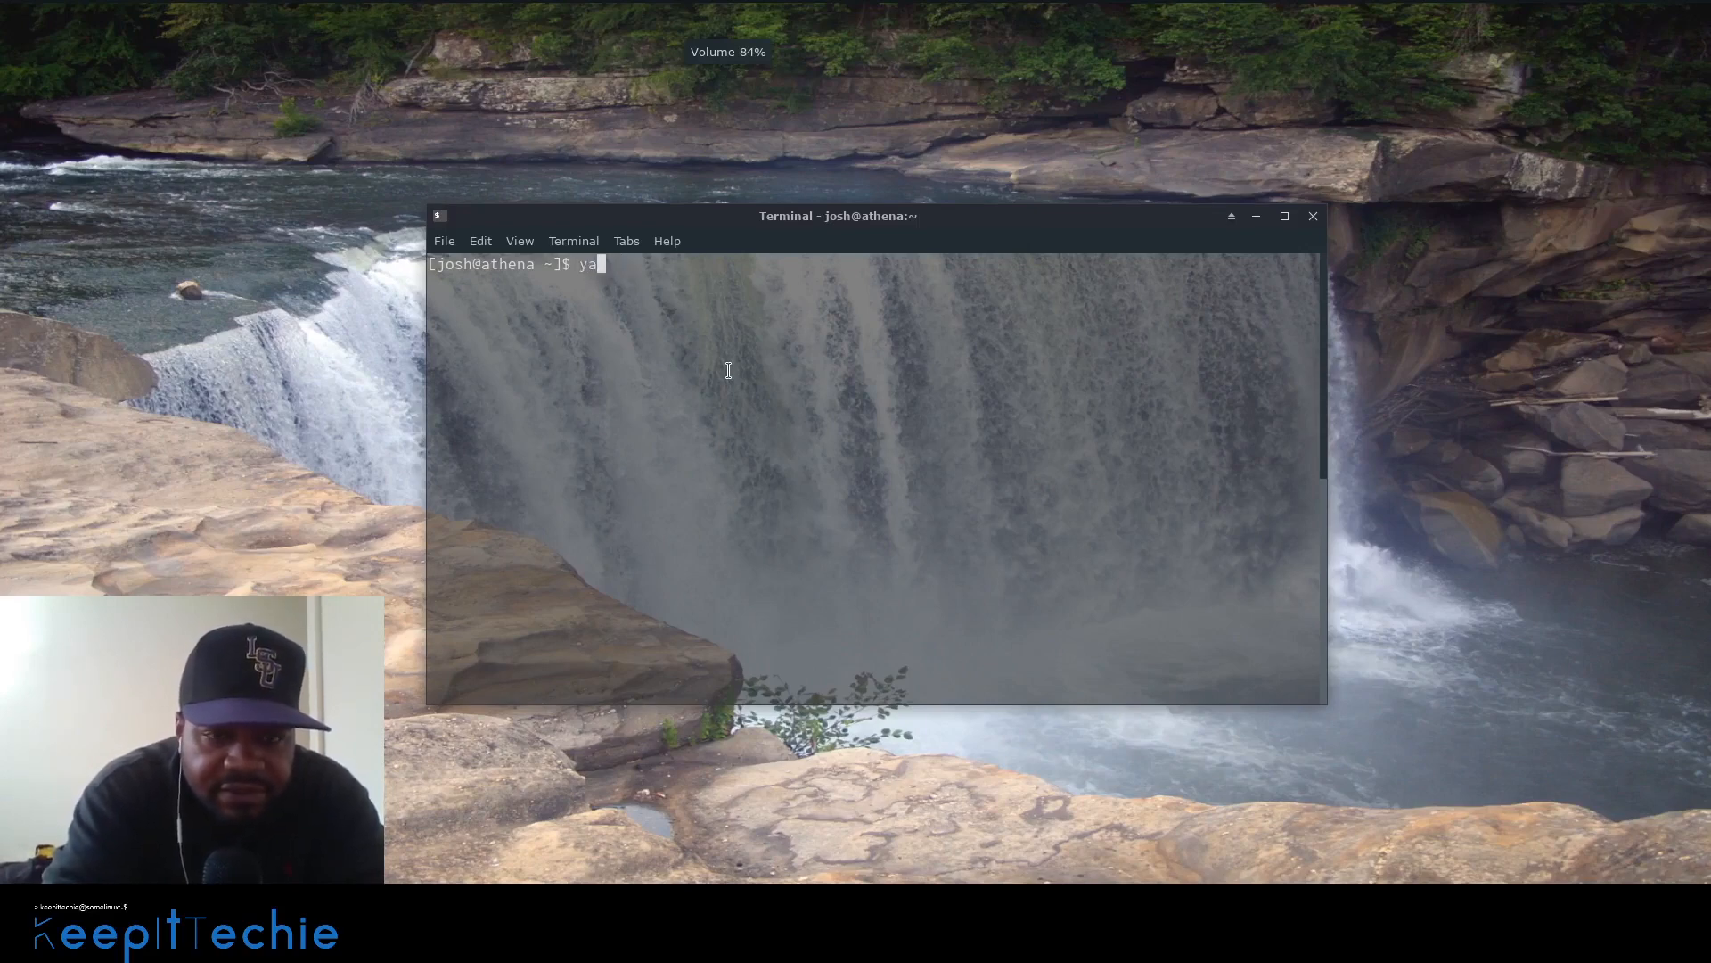
pyautogui.write('y')
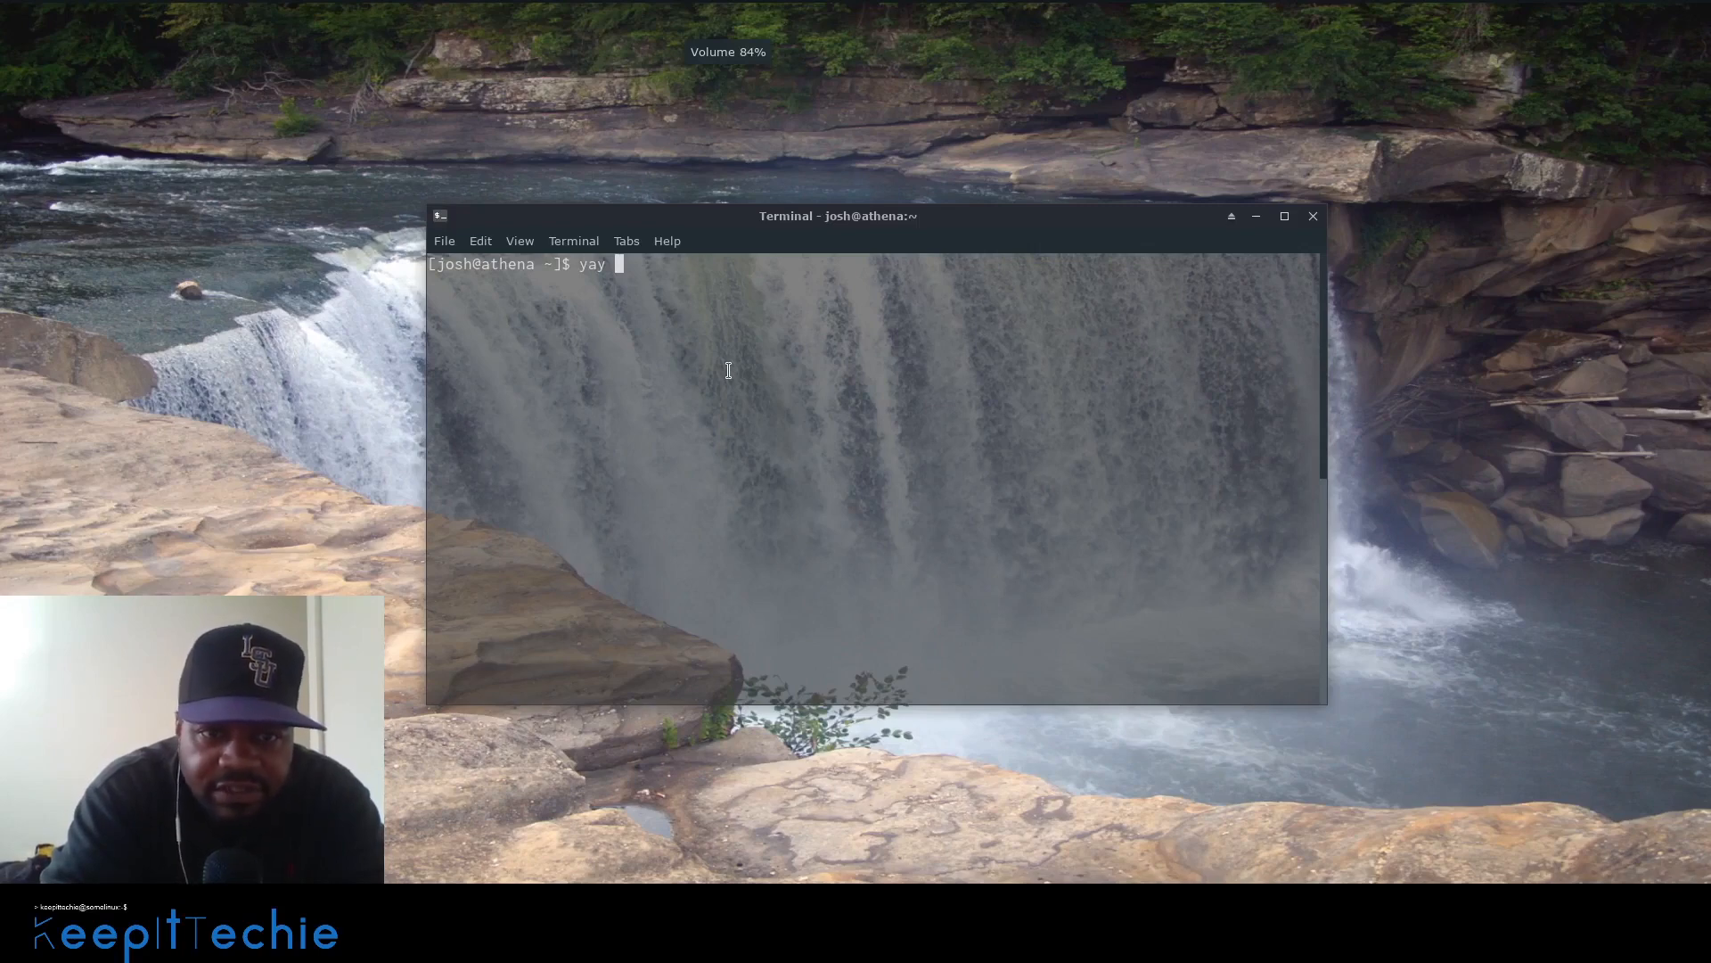
pyautogui.write('--')
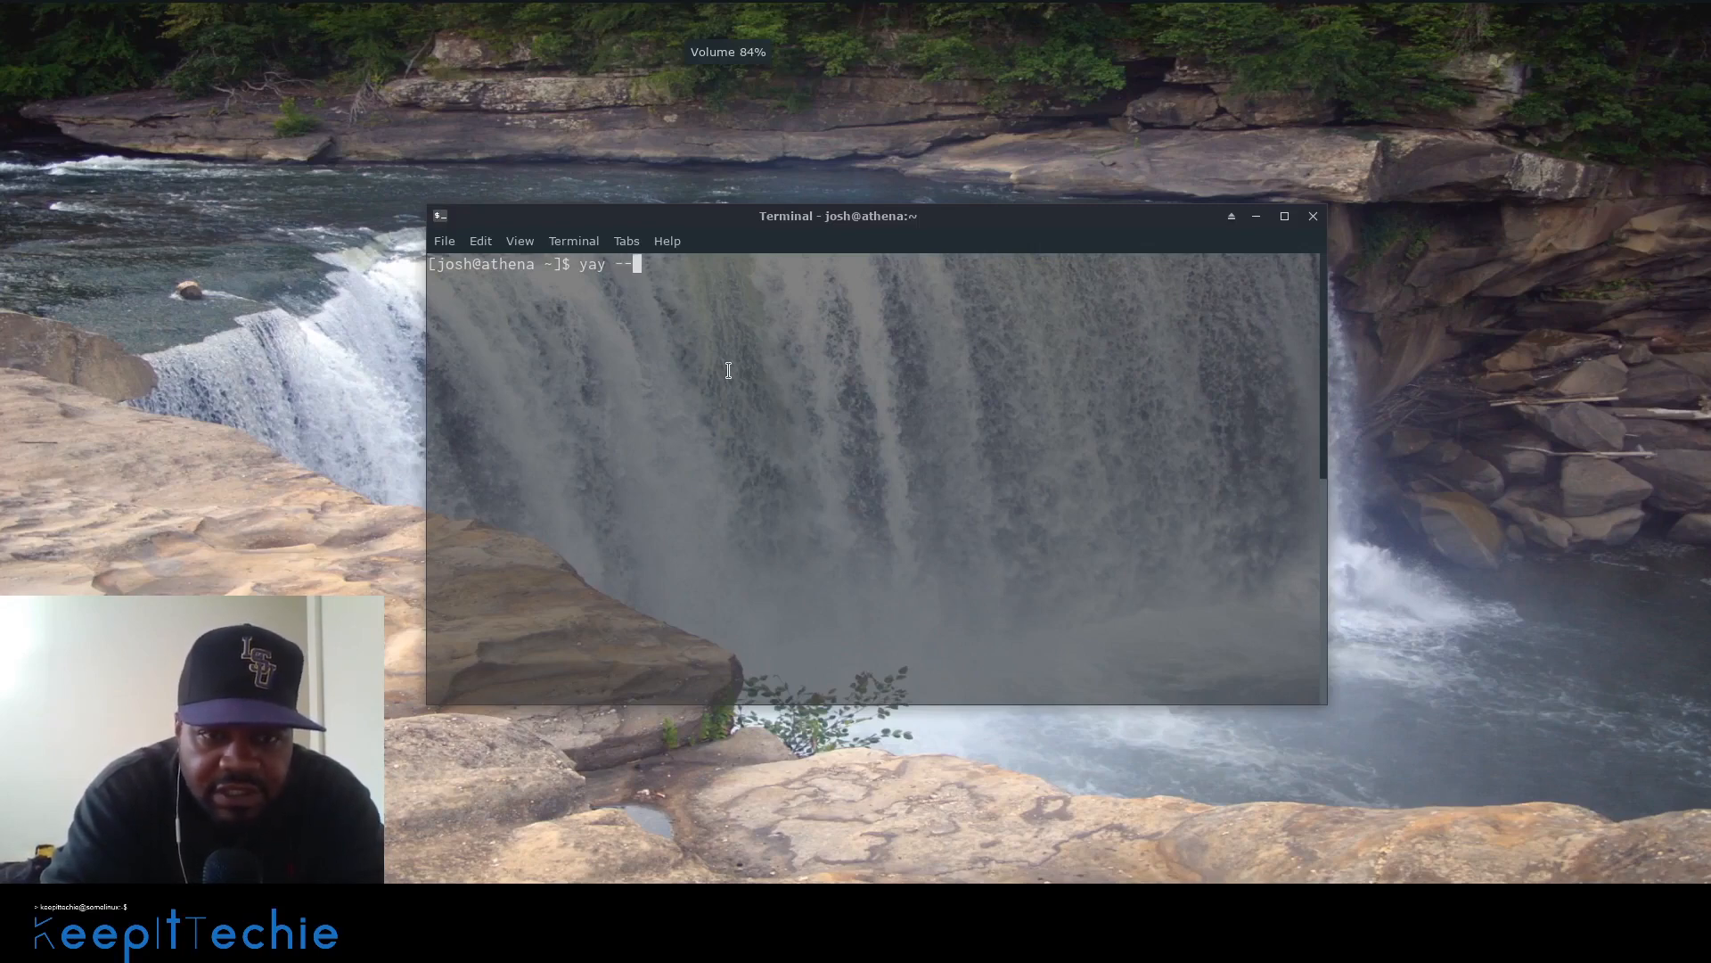
pyautogui.write('S')
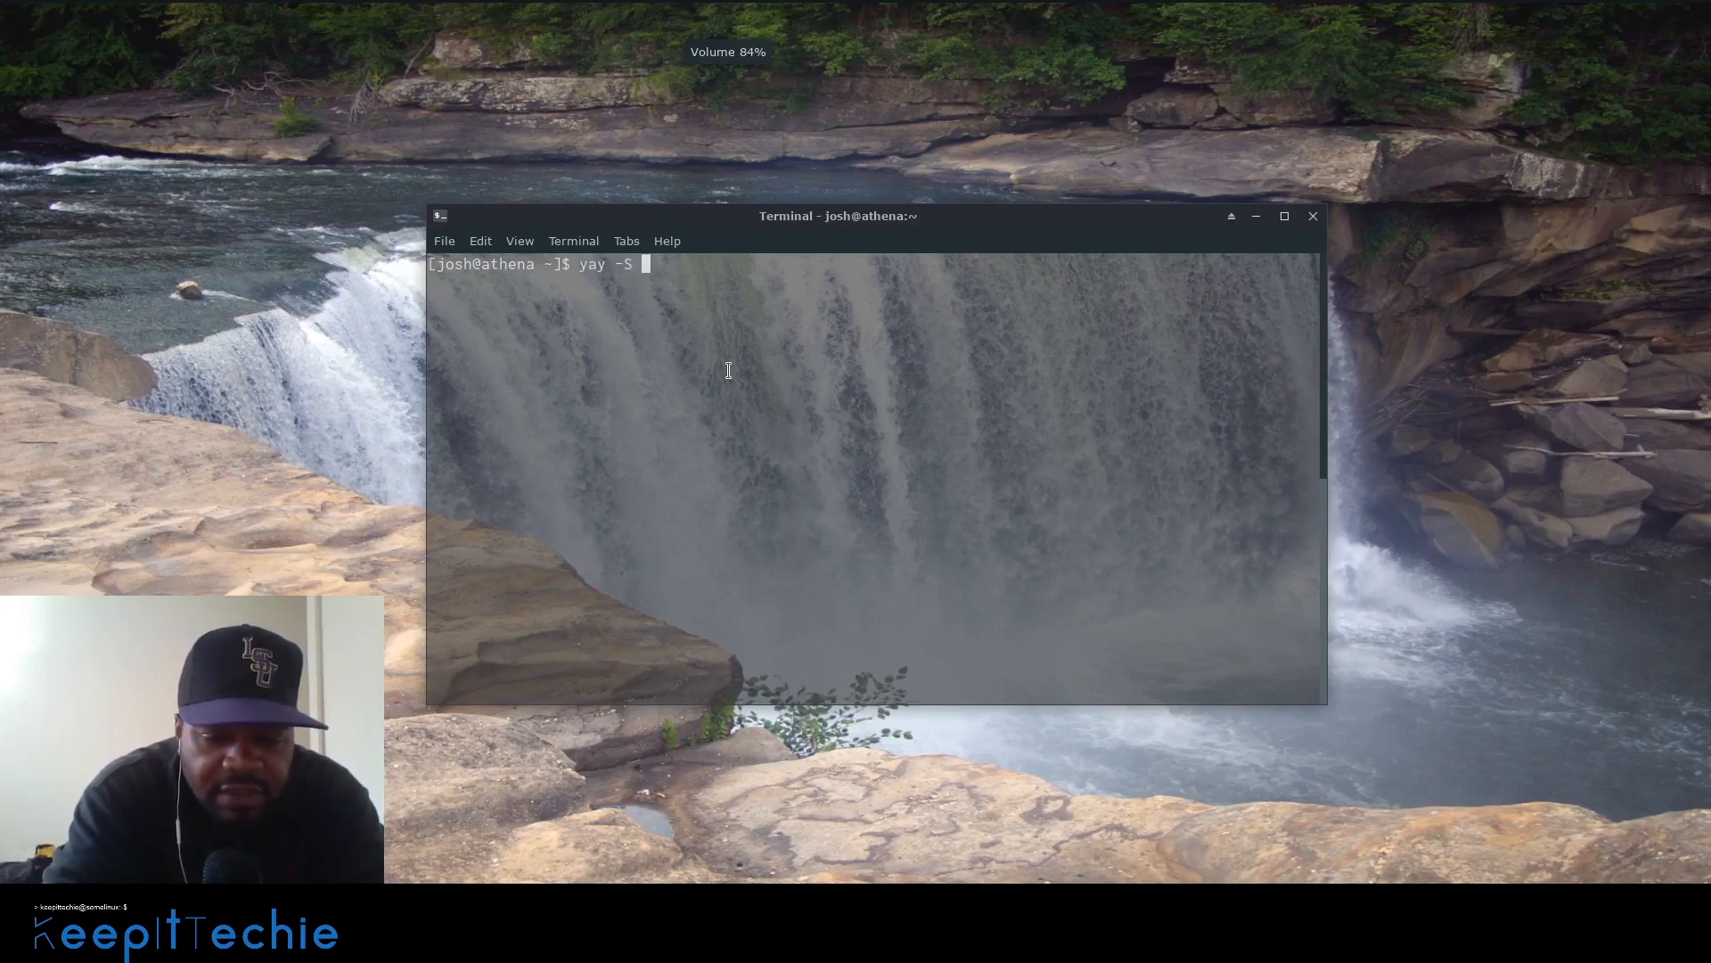
pyautogui.write('gpw')
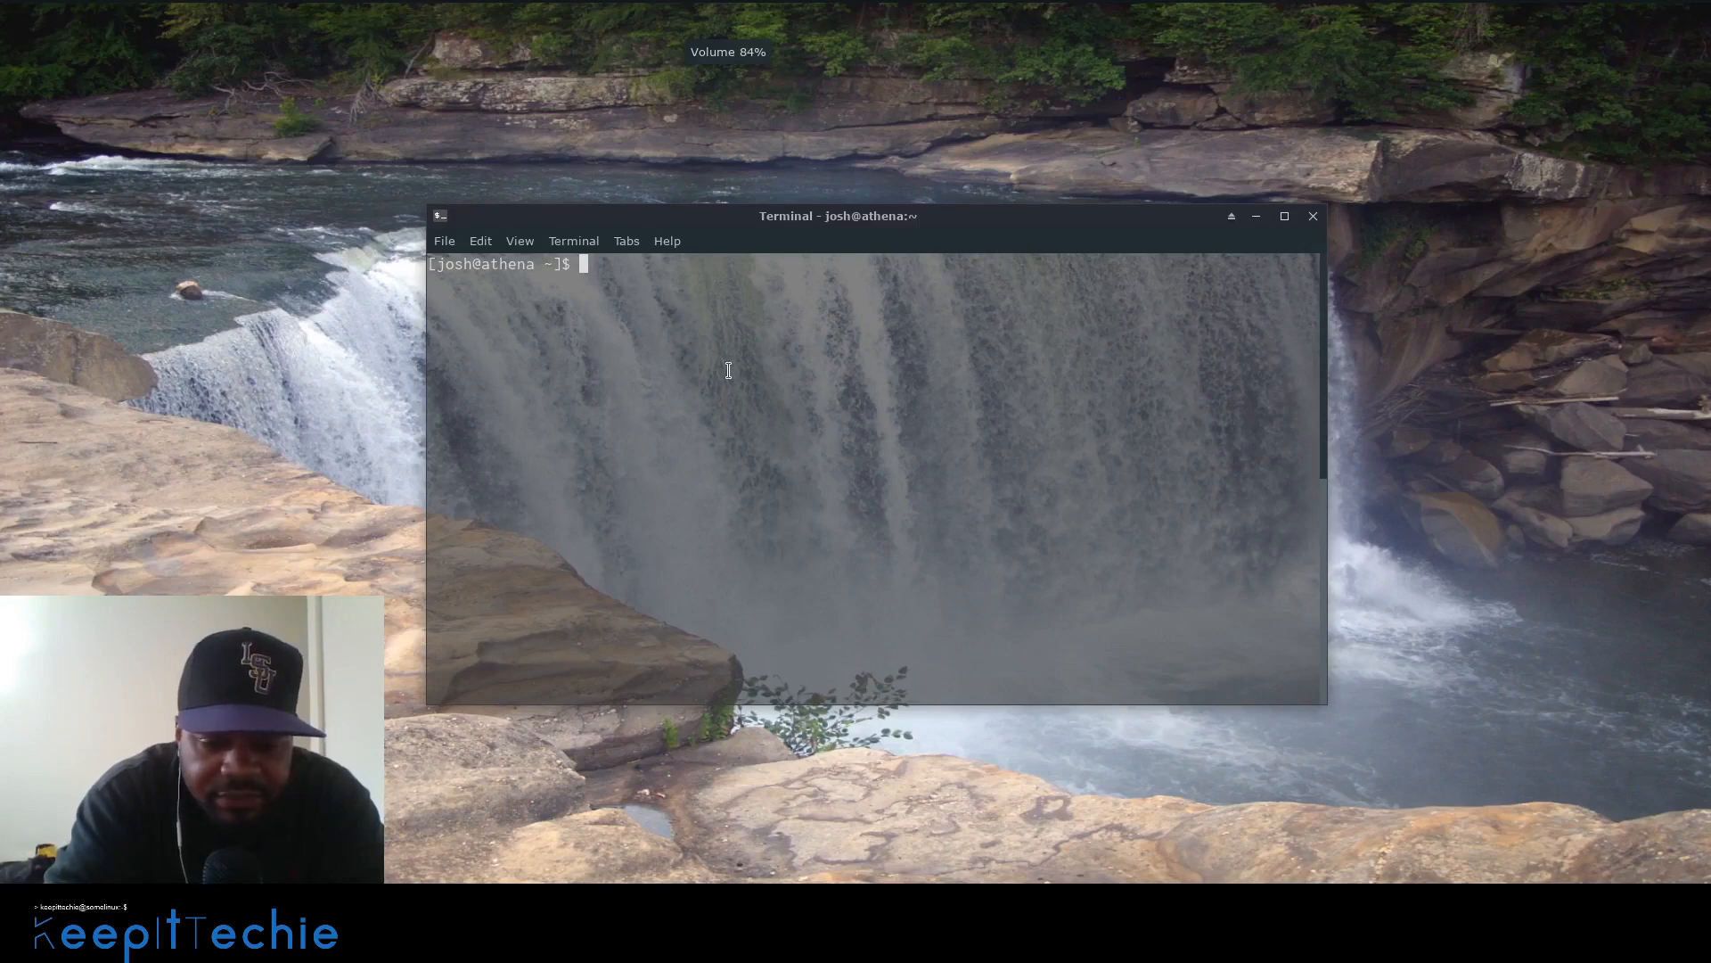
# - Run gpw 2 13 for two pronounceable 13-letter passwords and select the first, sssssssiander
pyautogui.write('gpe')
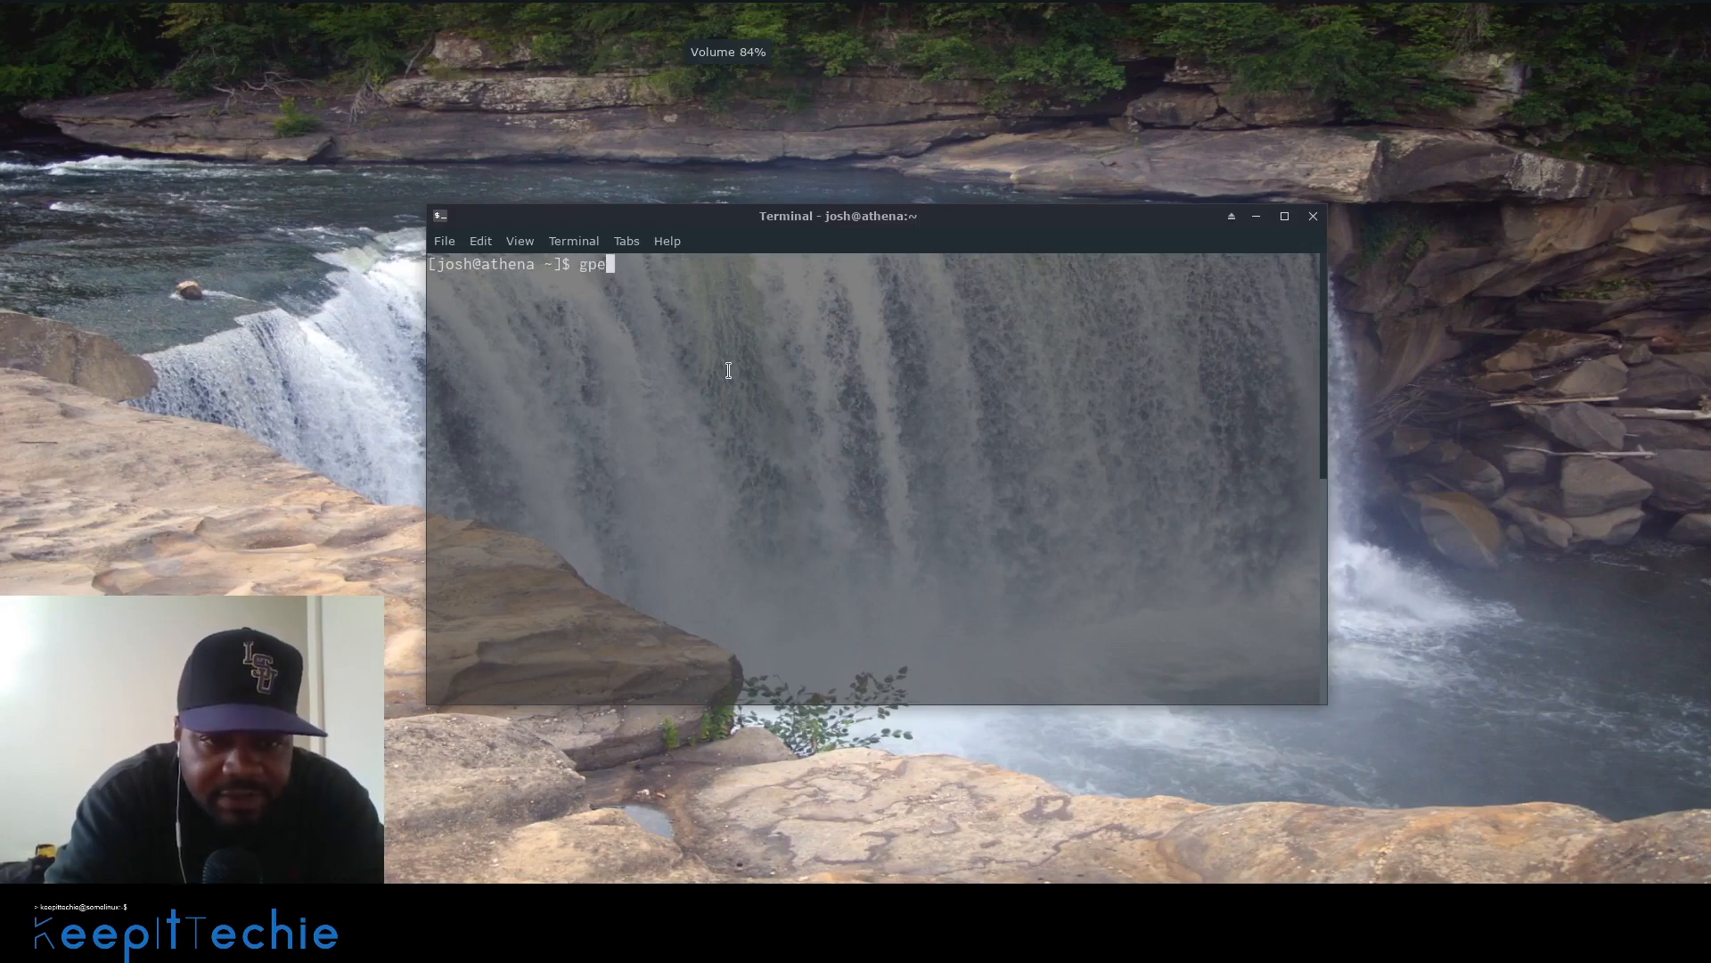
pyautogui.write('w')
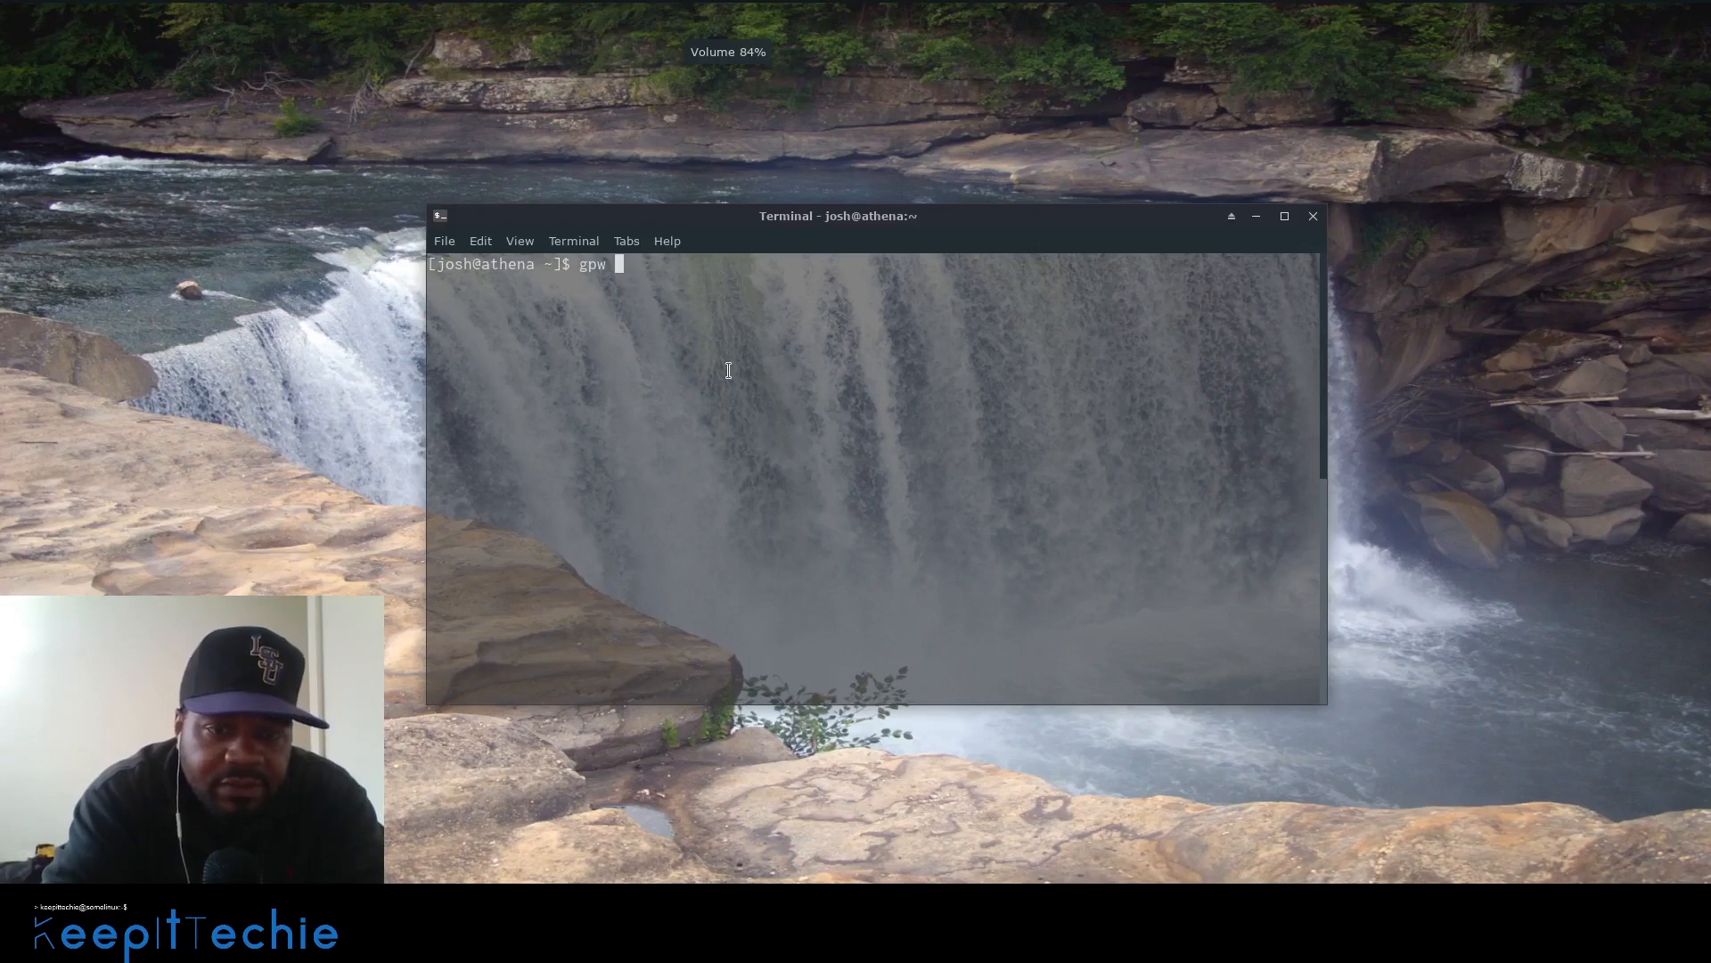
pyautogui.write('1')
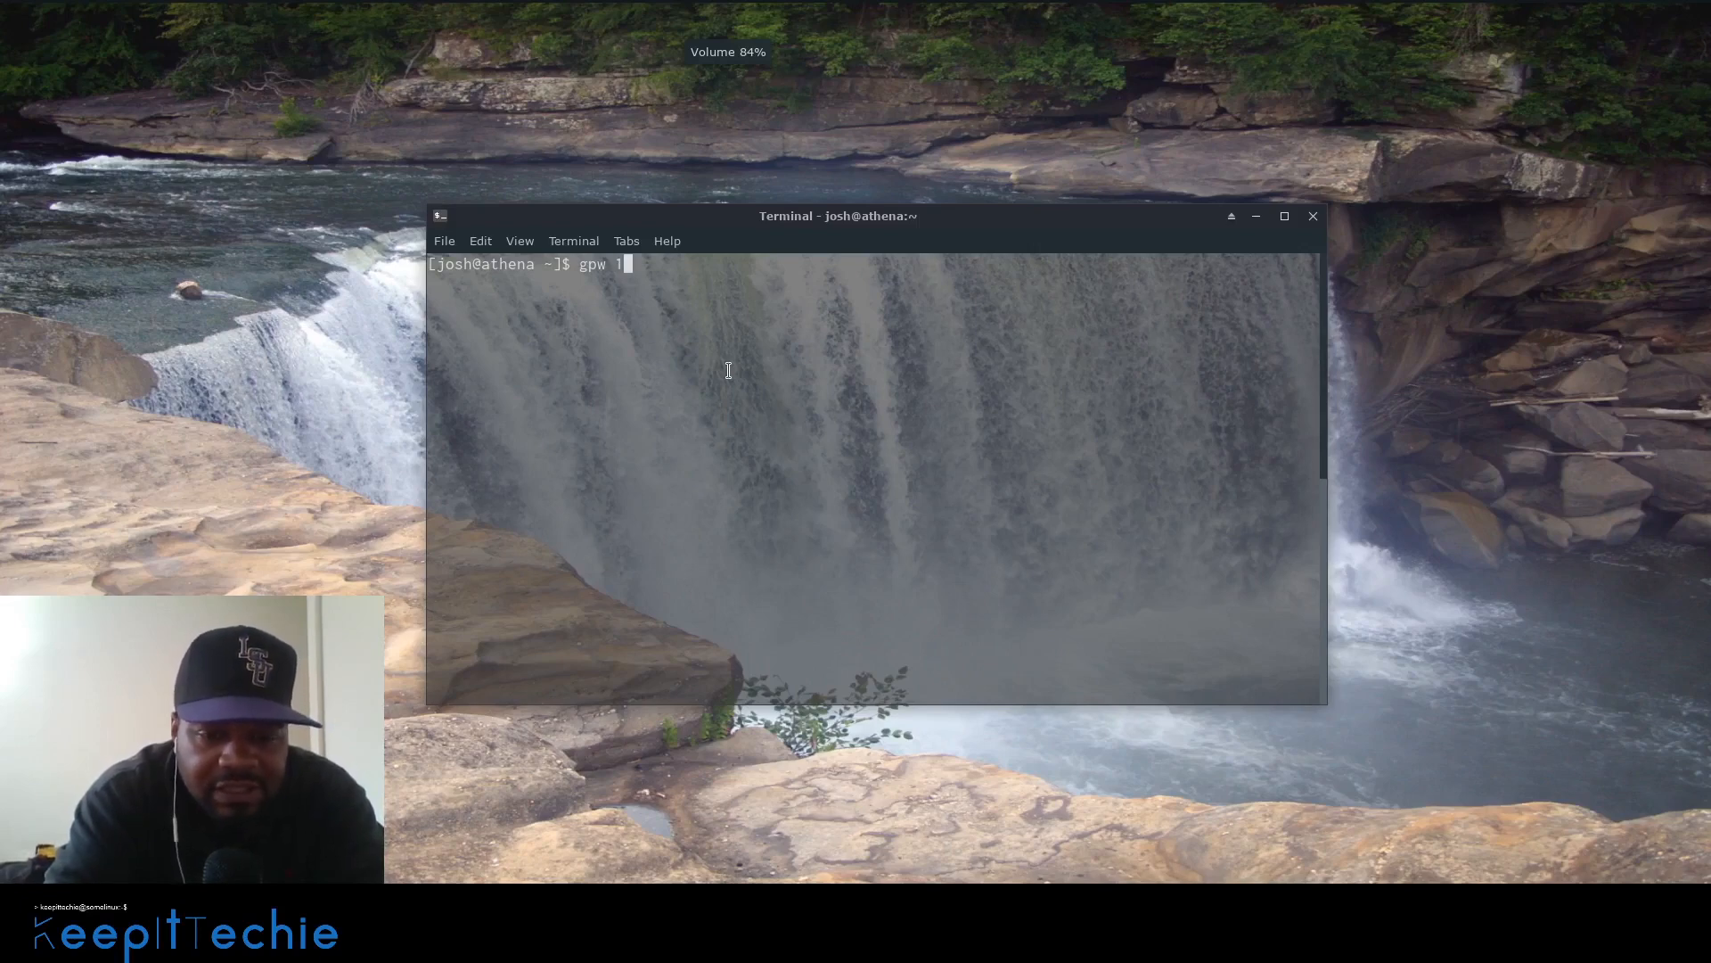
pyautogui.write('2')
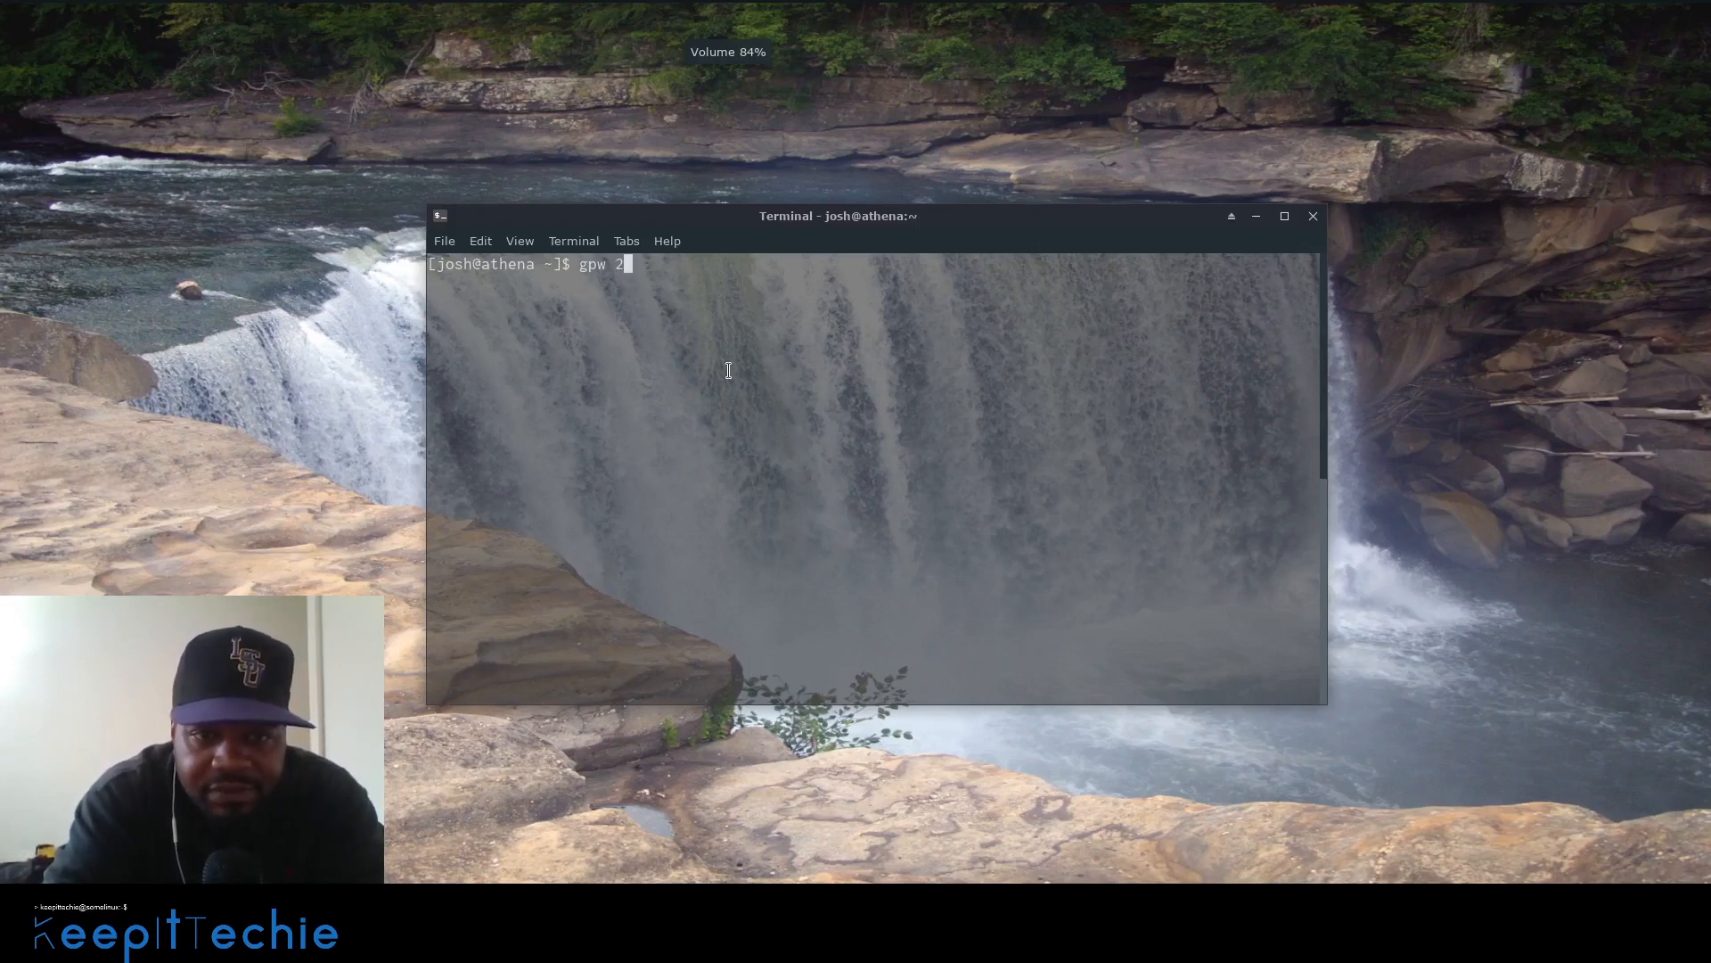
pyautogui.write('" "')
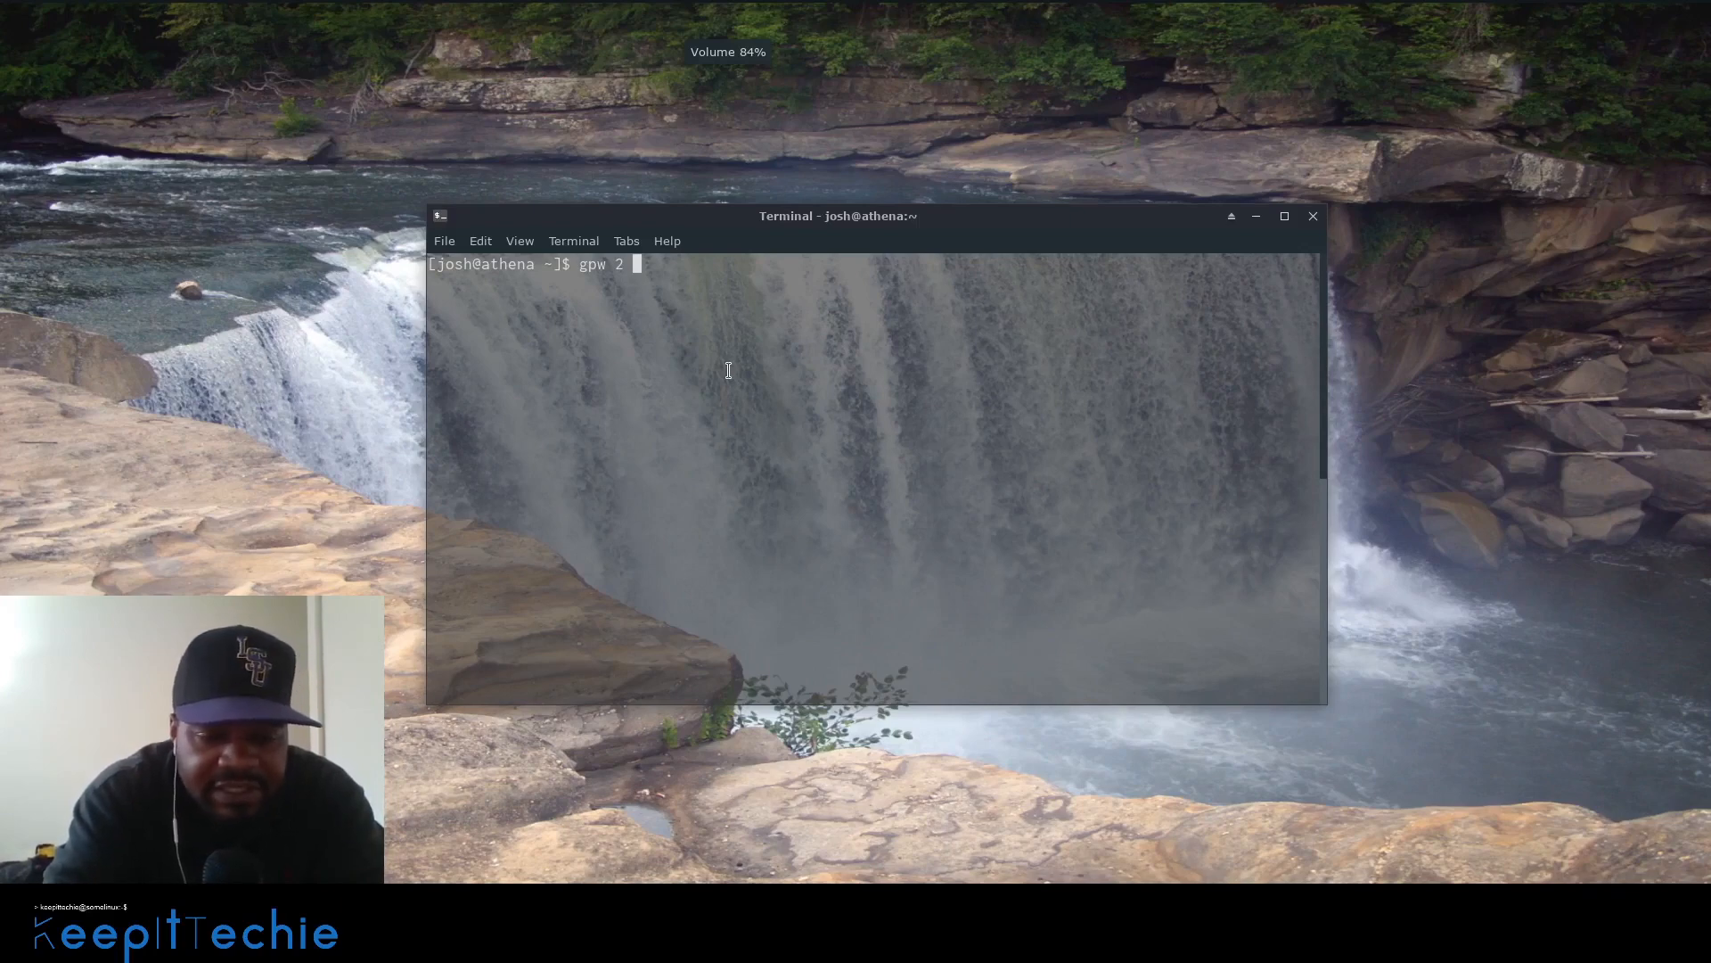
pyautogui.write('1')
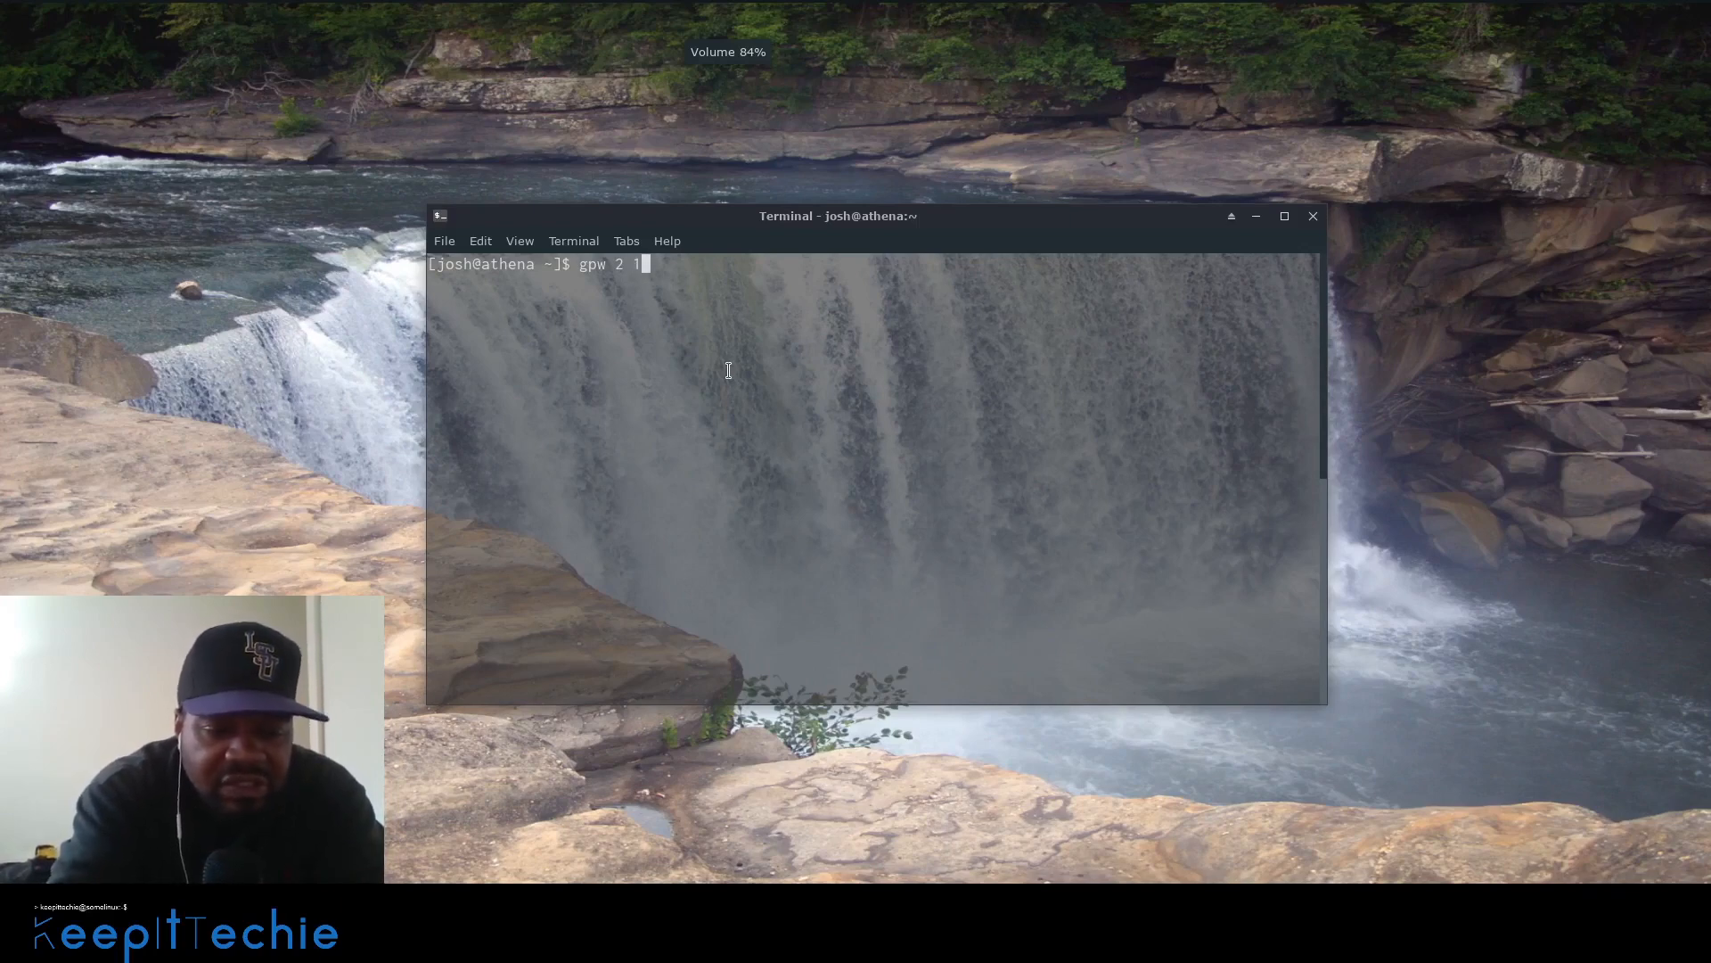
pyautogui.write('3')
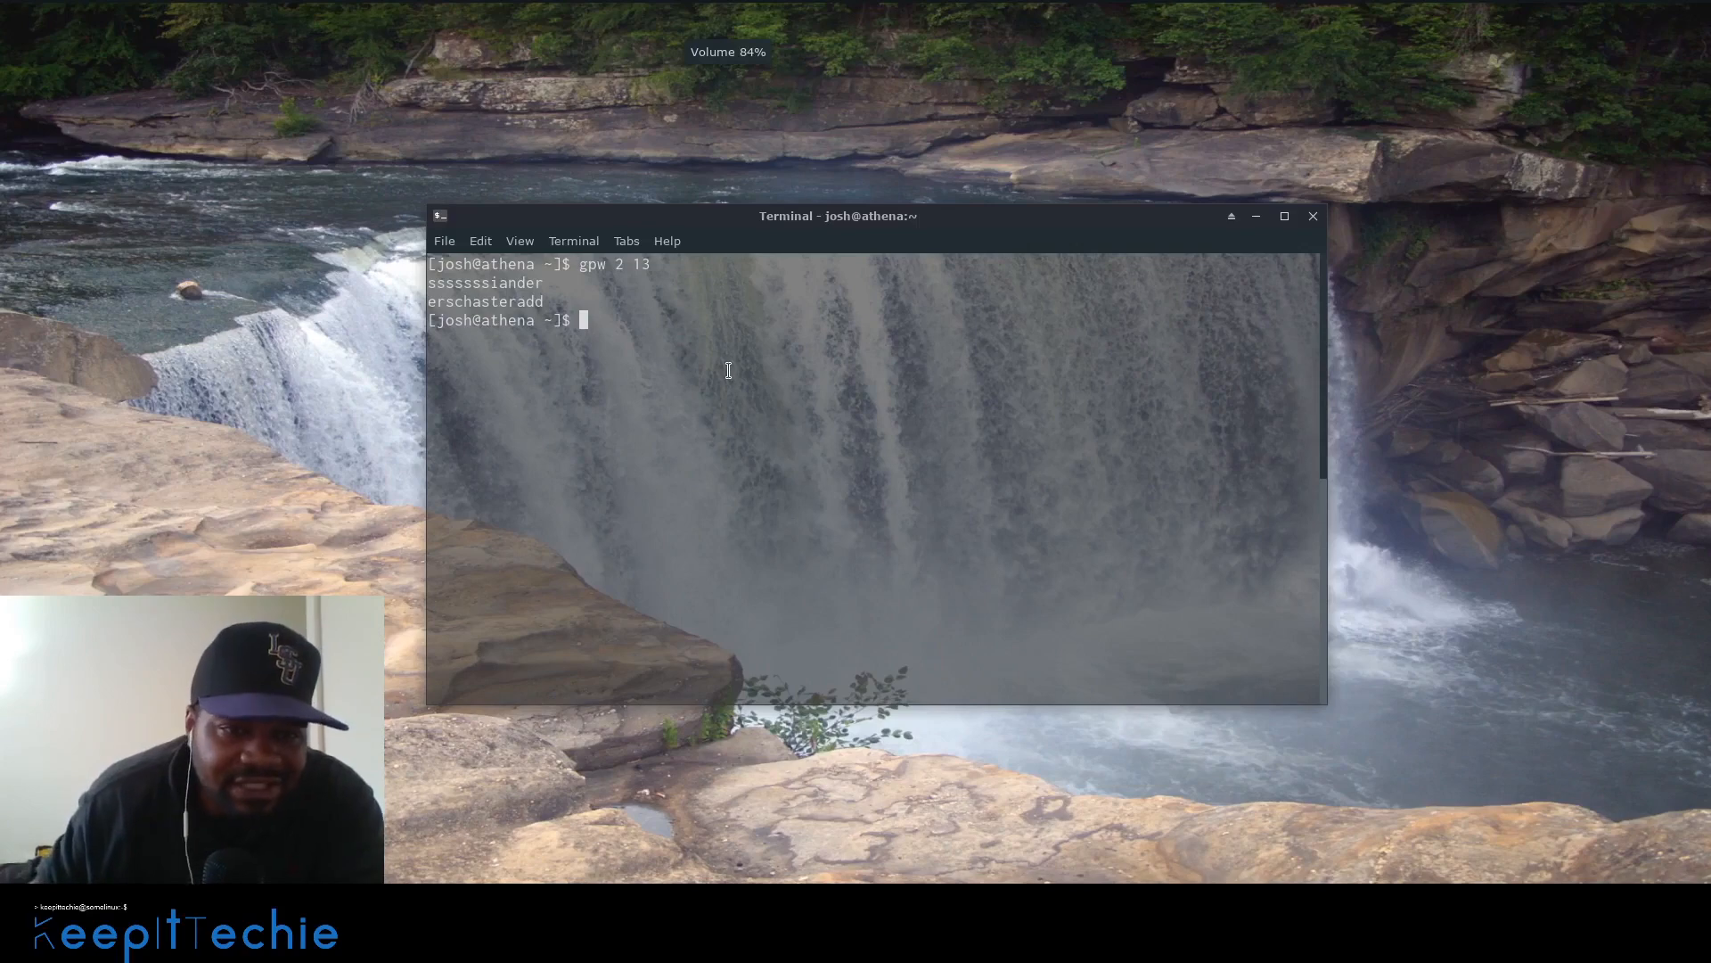
pyautogui.doubleClick(485, 284)
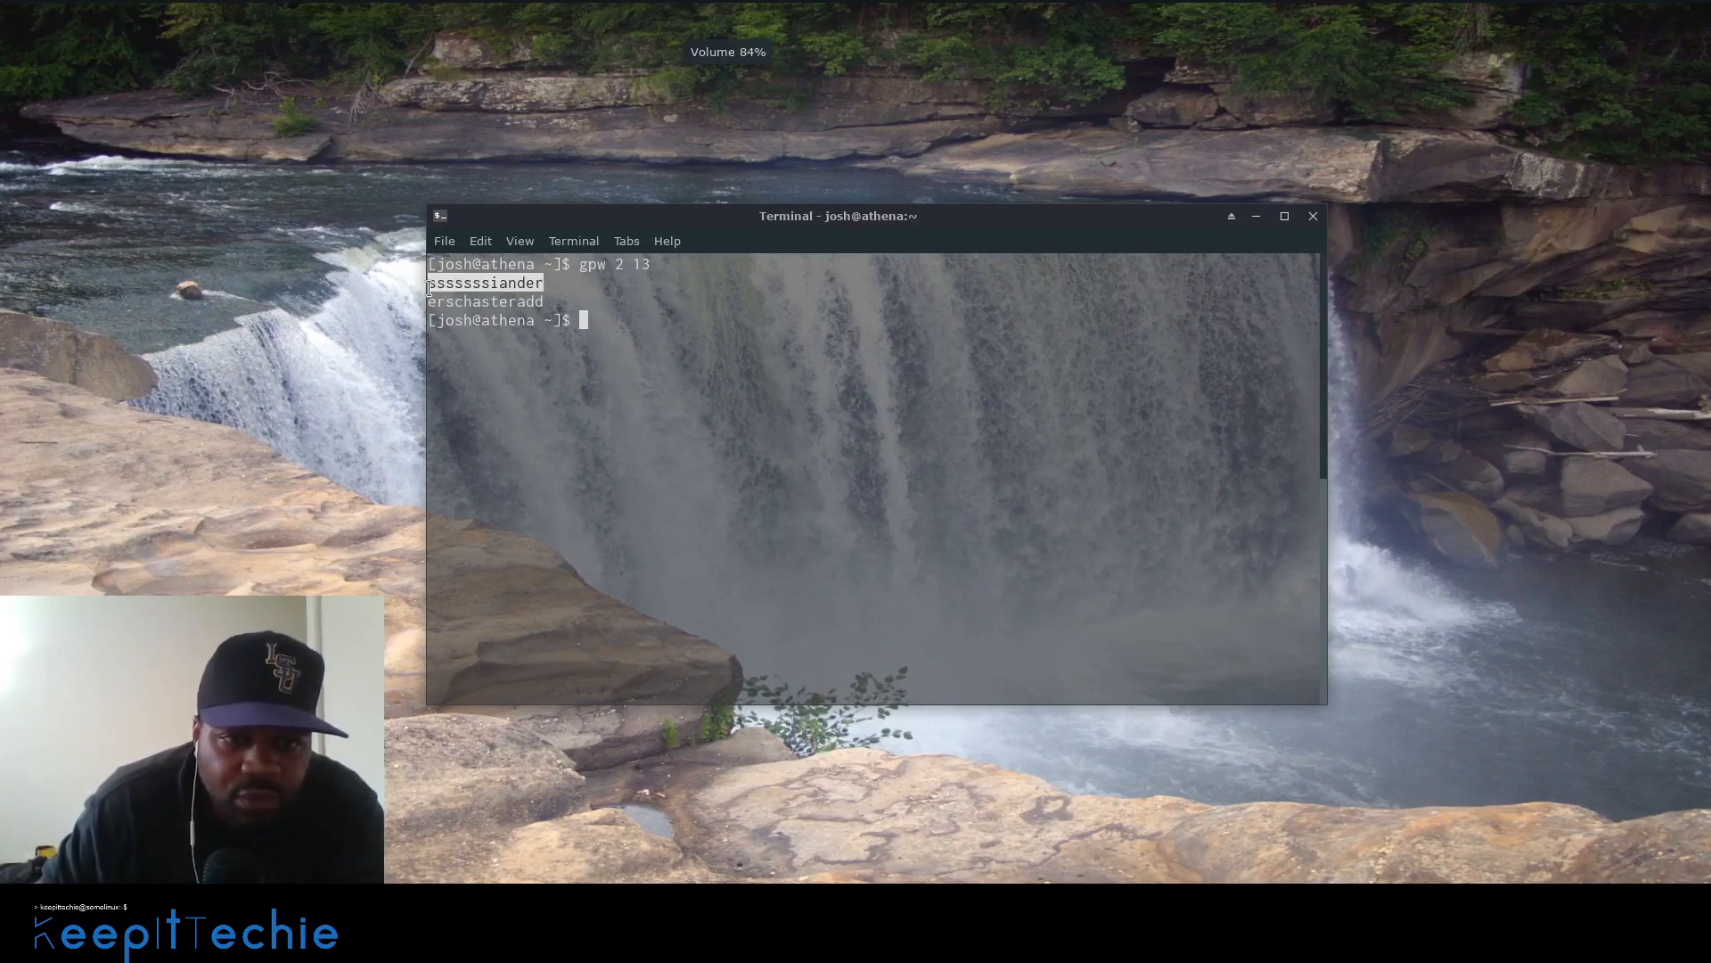
pyautogui.moveTo(535, 301)
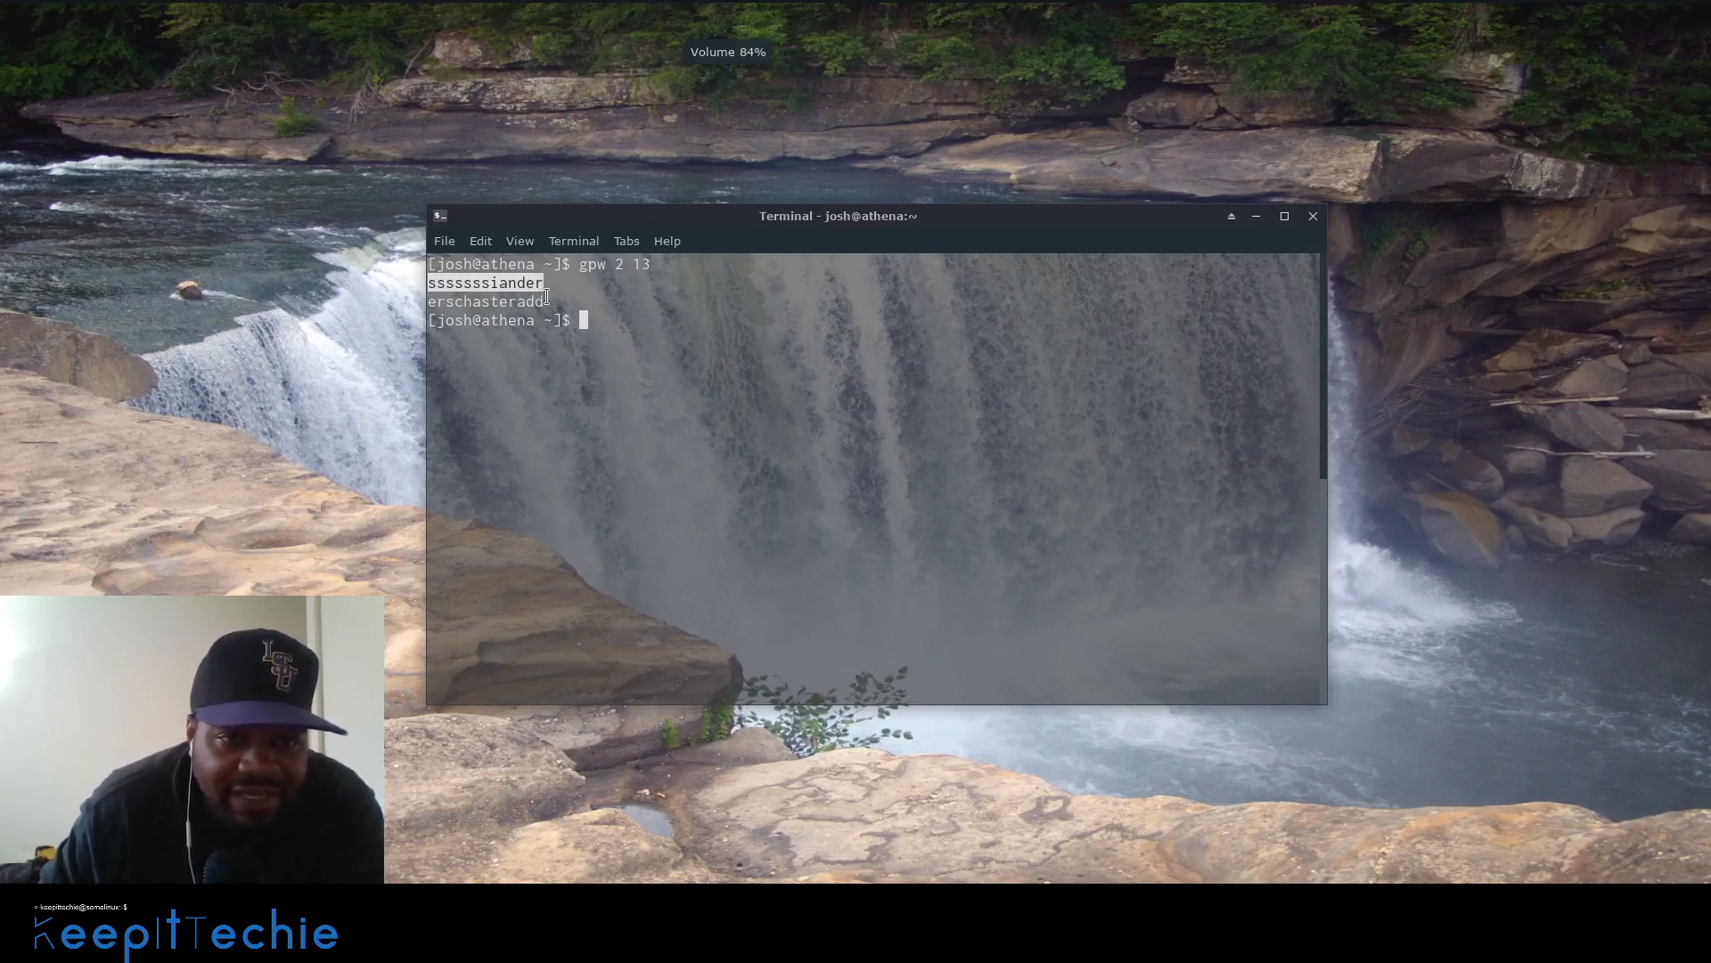
# - Run gpw 2 13 again to get lishorminesin and itentedgisall, selecting one
pyautogui.write('gpw 2 13')
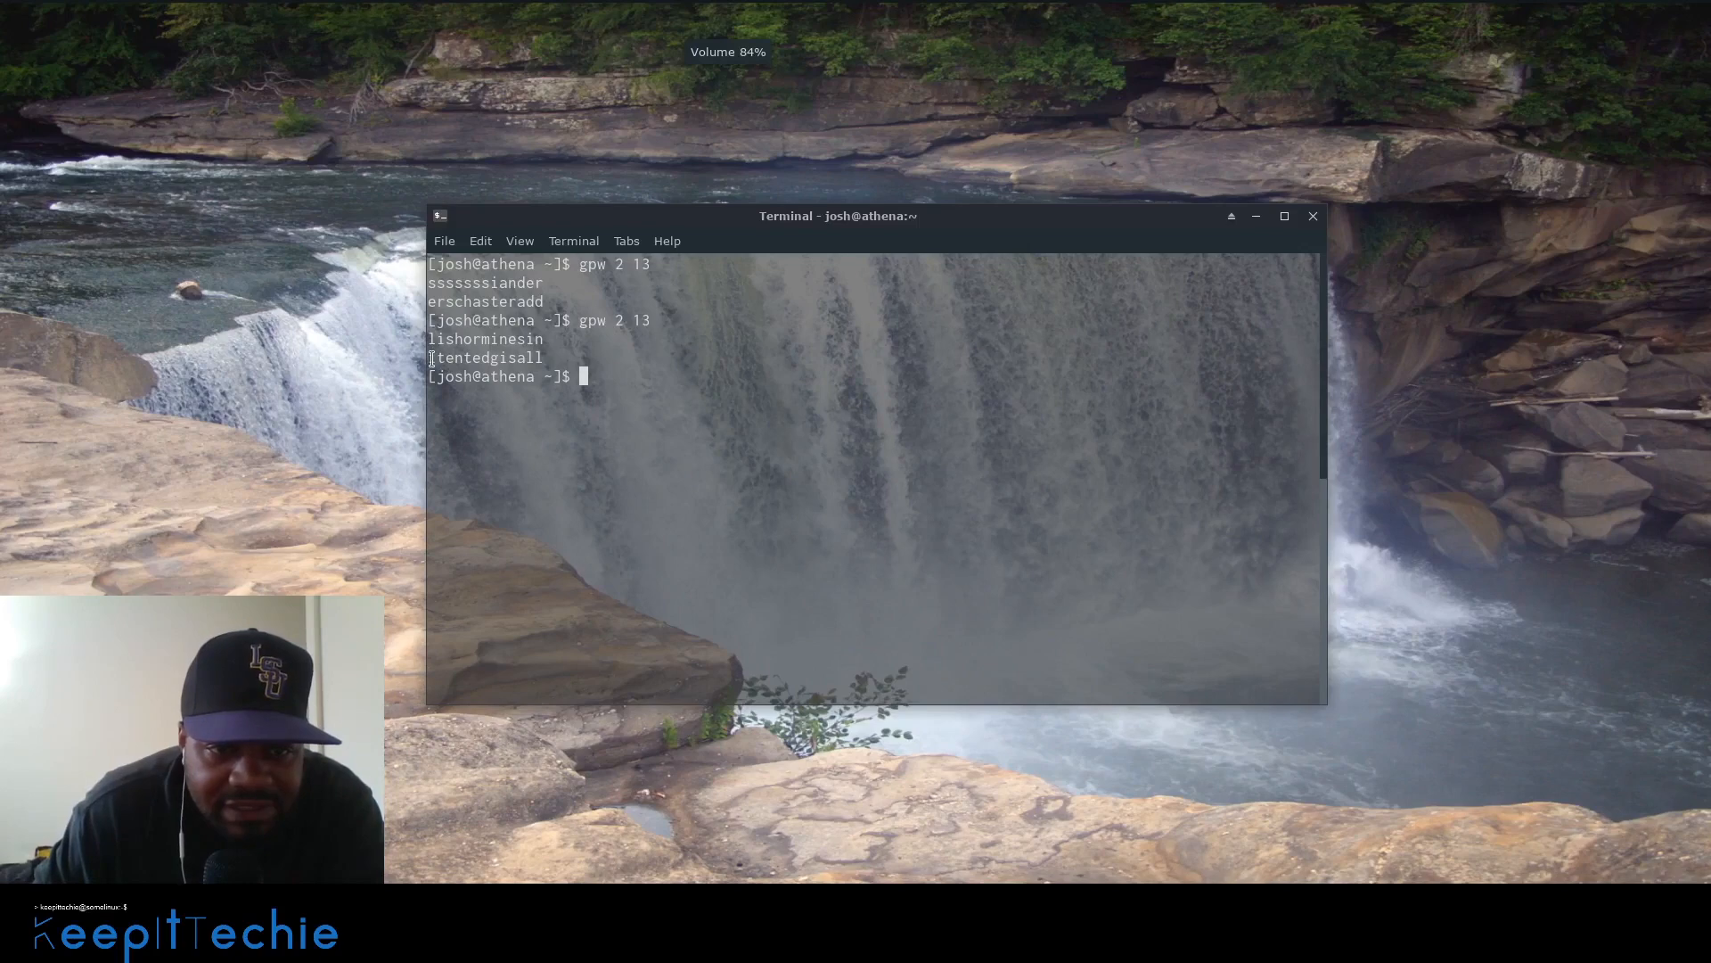
pyautogui.doubleClick(483, 357)
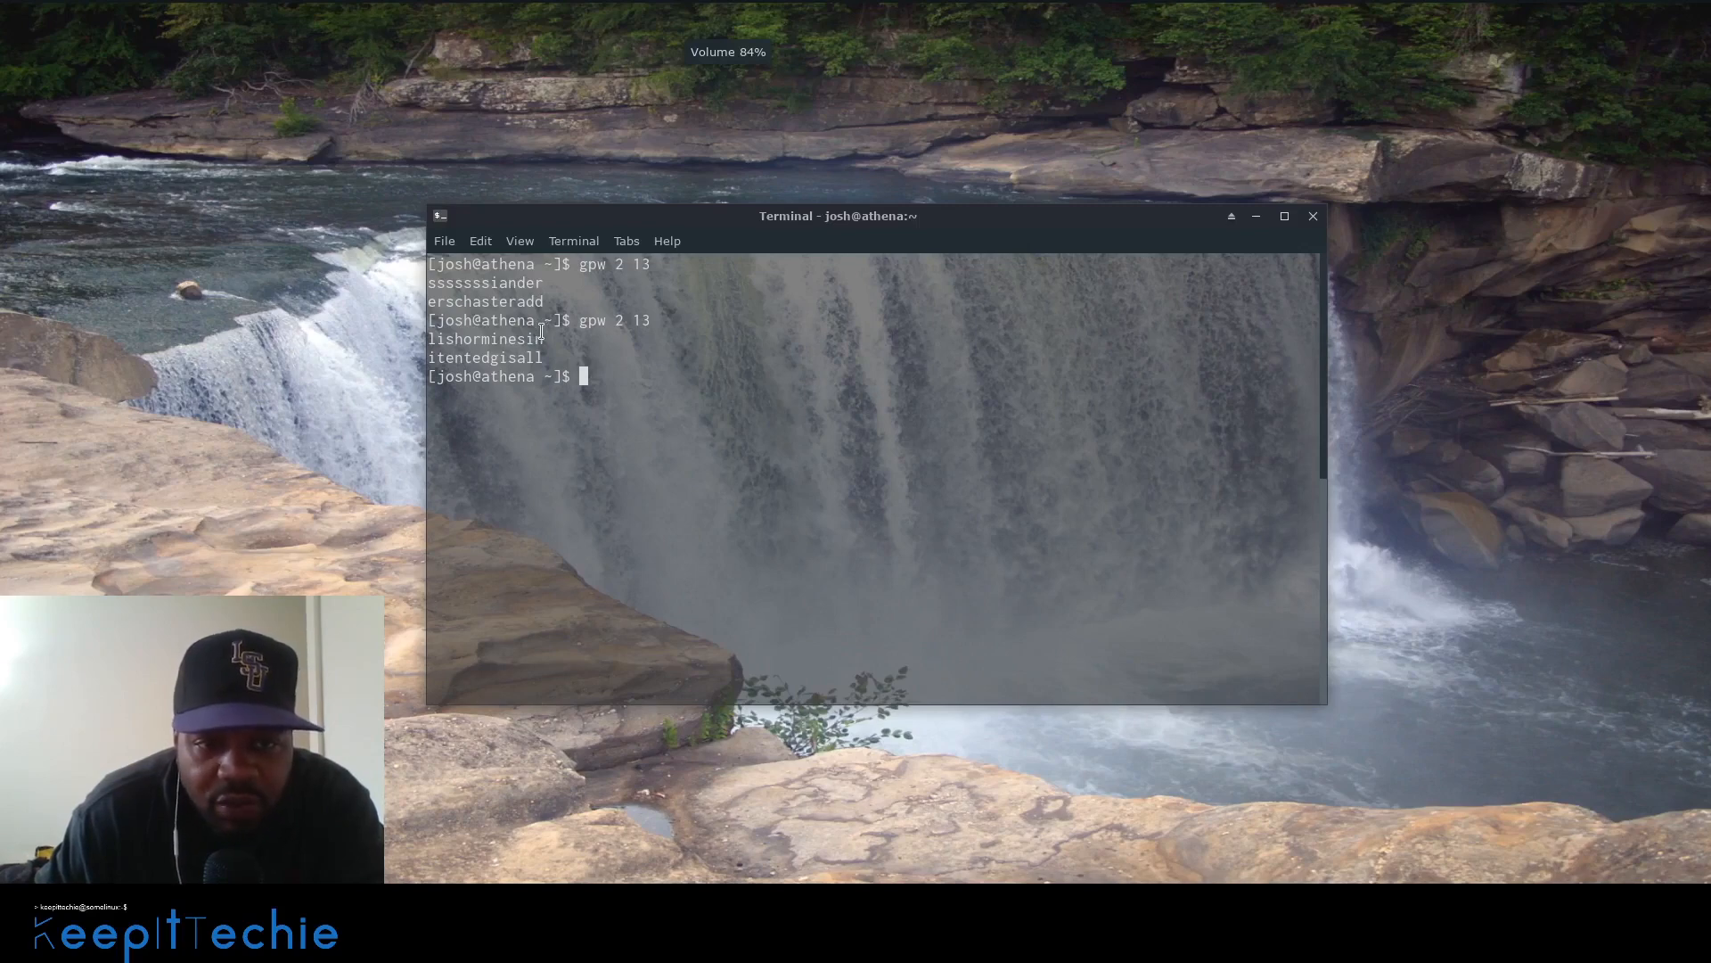
pyautogui.moveTo(540, 339)
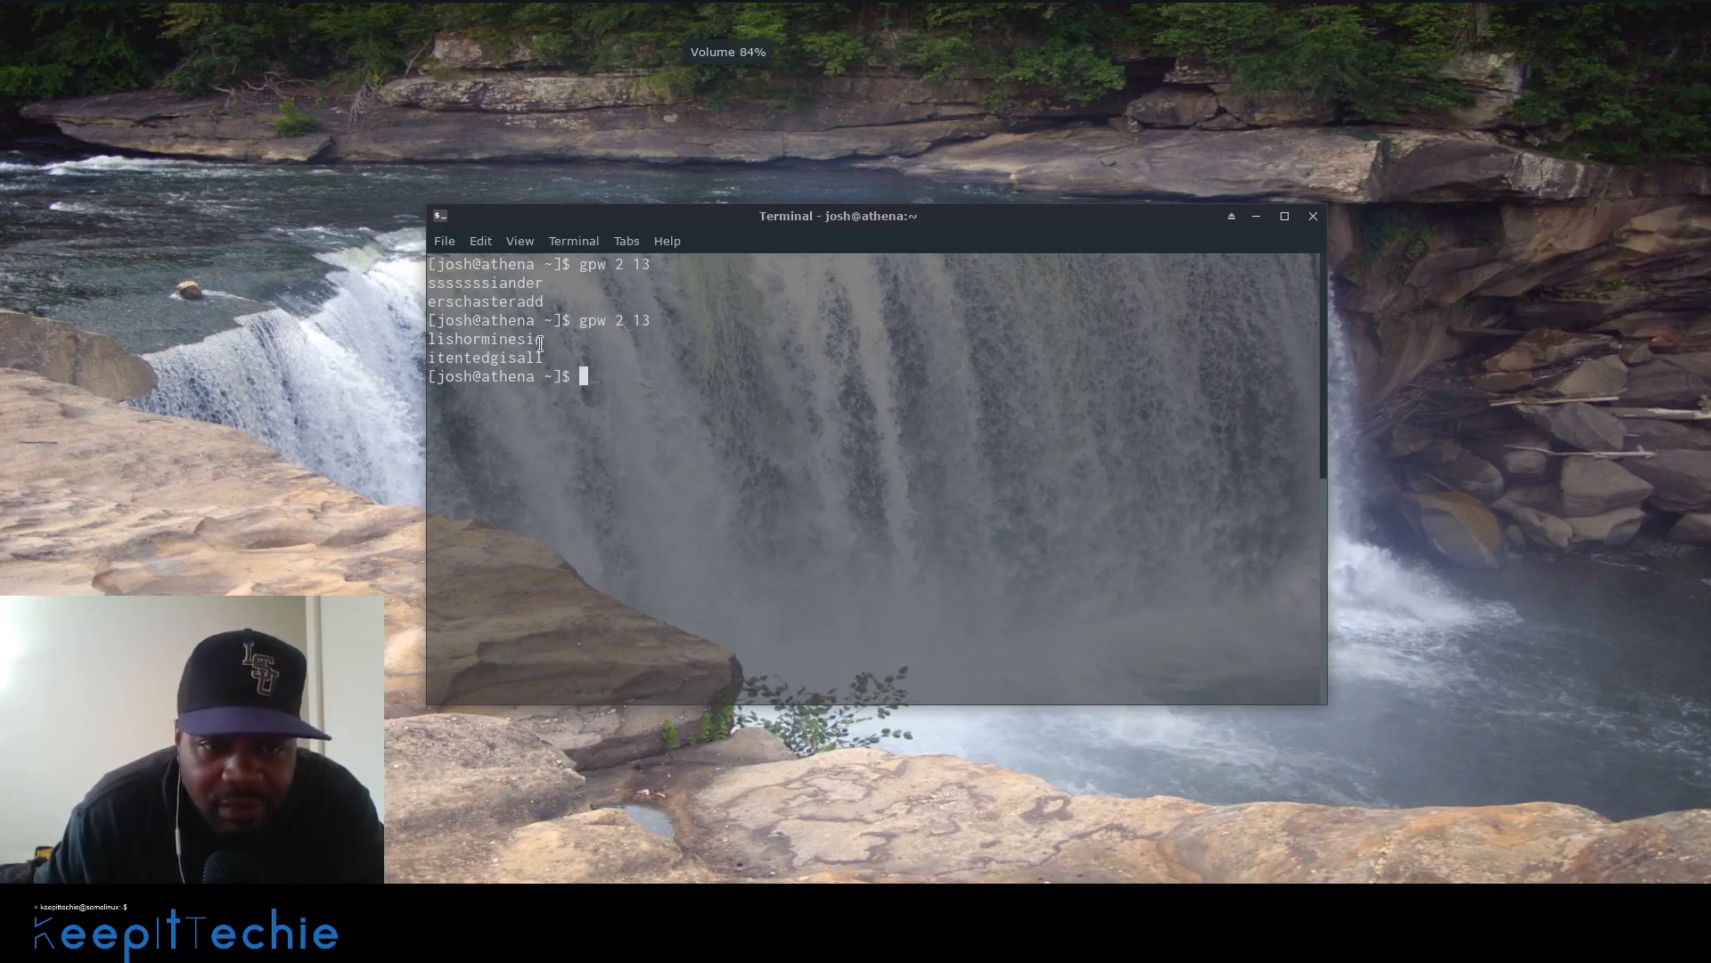